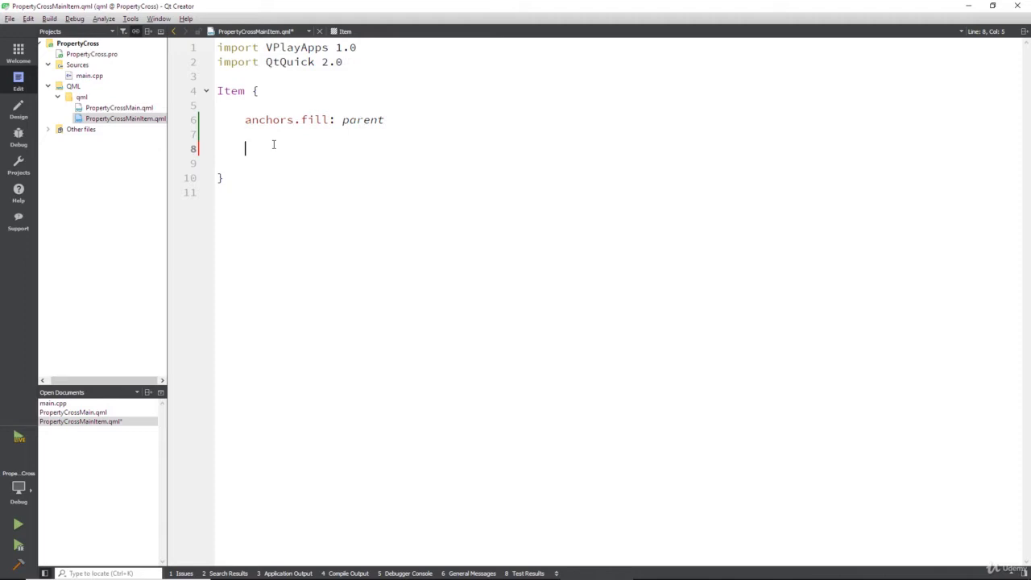
# Step: Declare an empty PropertyCrossMainPage { } element inside the Item of PropertyCrossMainItem.qml
pyautogui.write('PropertyCrossMainPage.')
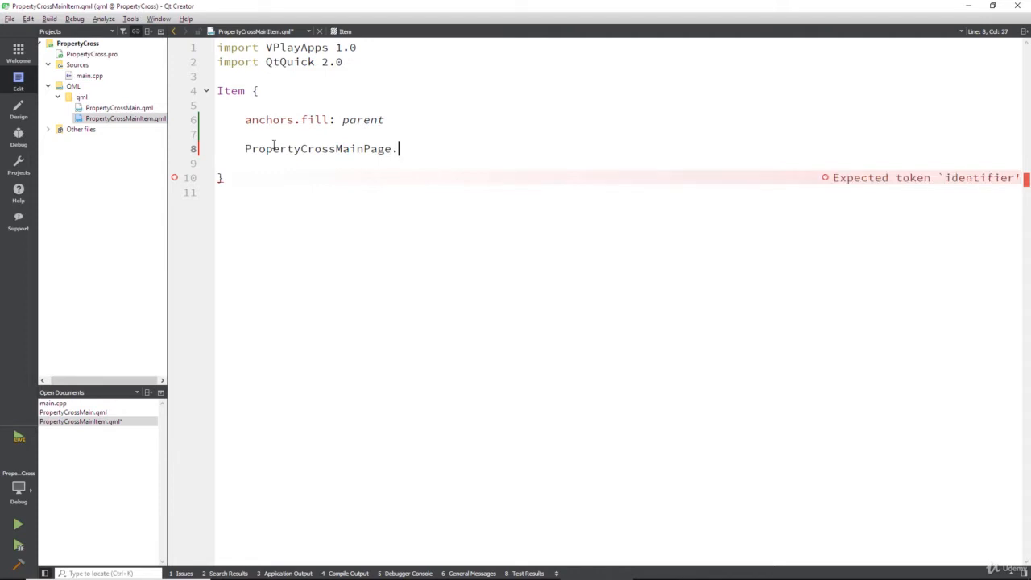
pyautogui.press('Backspace')
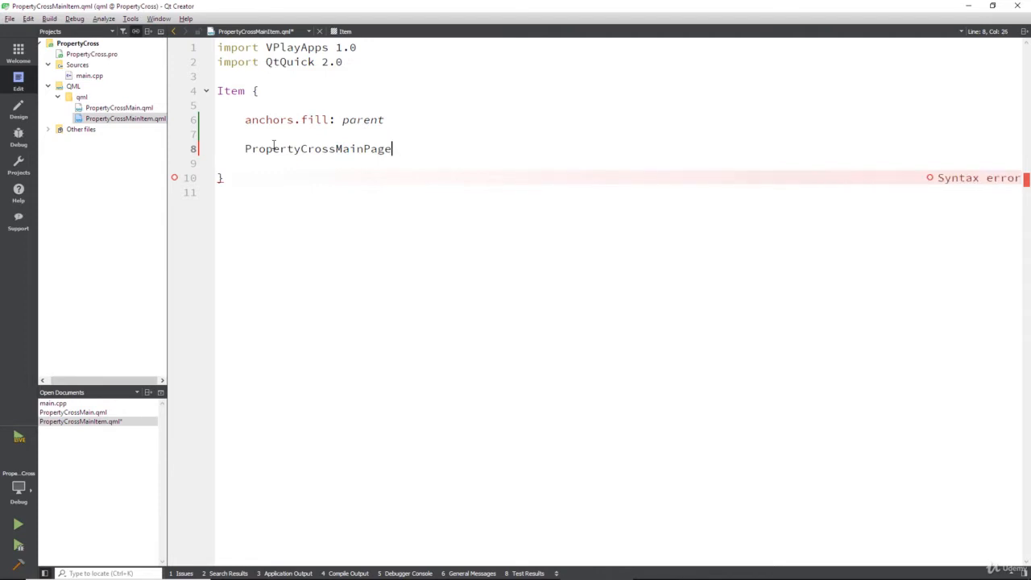
pyautogui.write('{ }')
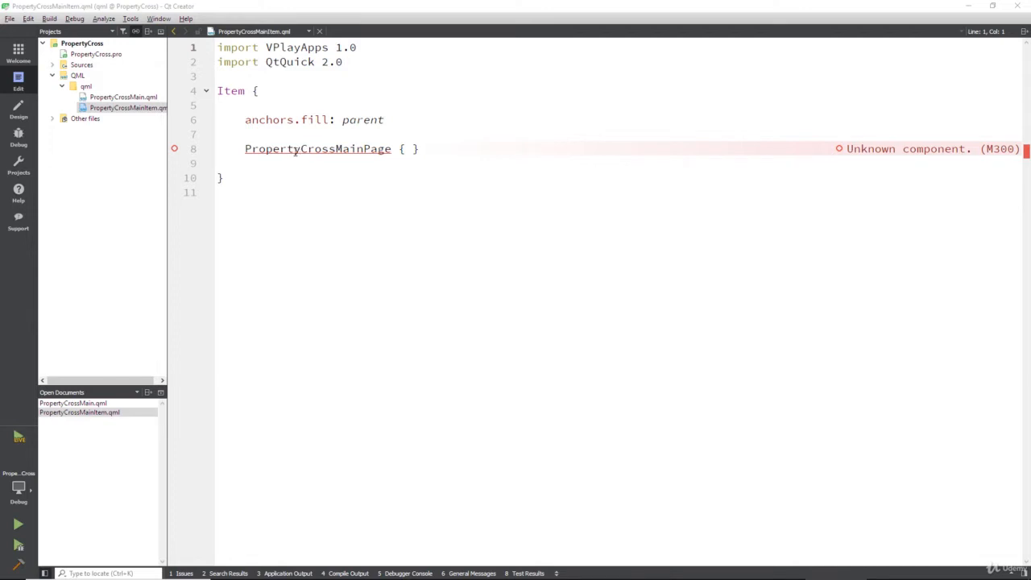
# Step: Start adding a new file to the qml folder using the generic Item template
pyautogui.click(298, 148)
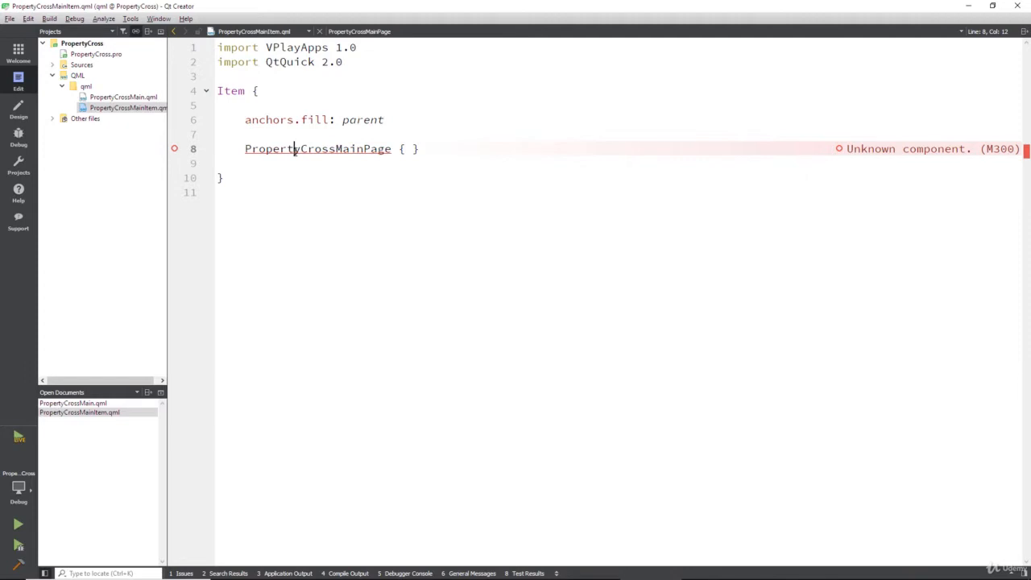
pyautogui.rightClick(87, 87)
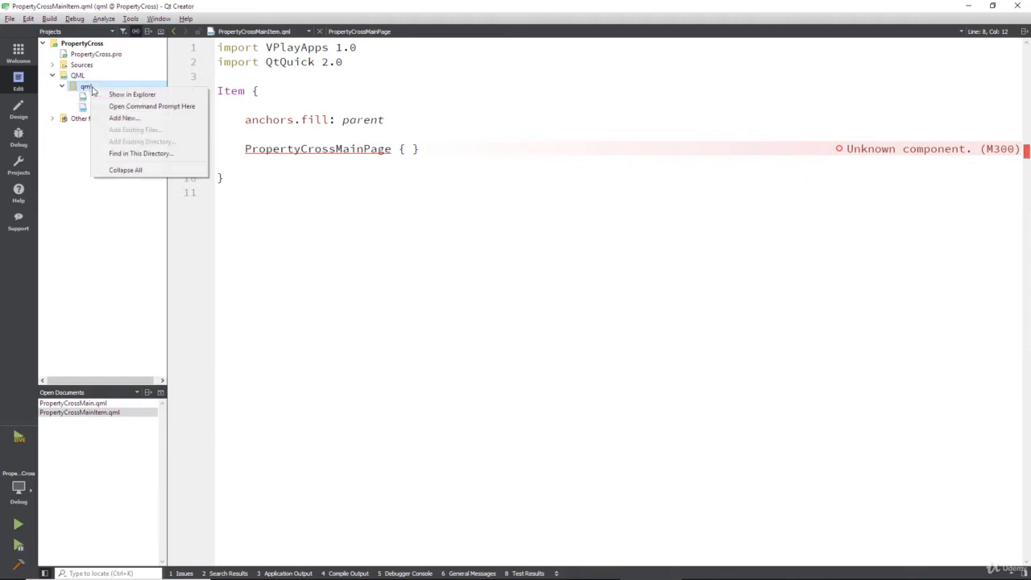
pyautogui.click(123, 117)
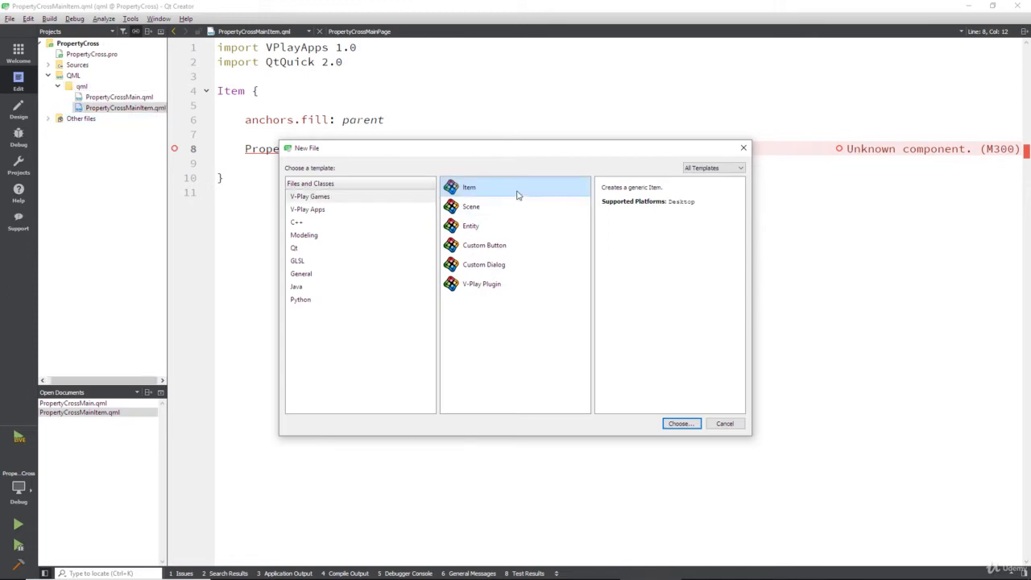
pyautogui.click(680, 422)
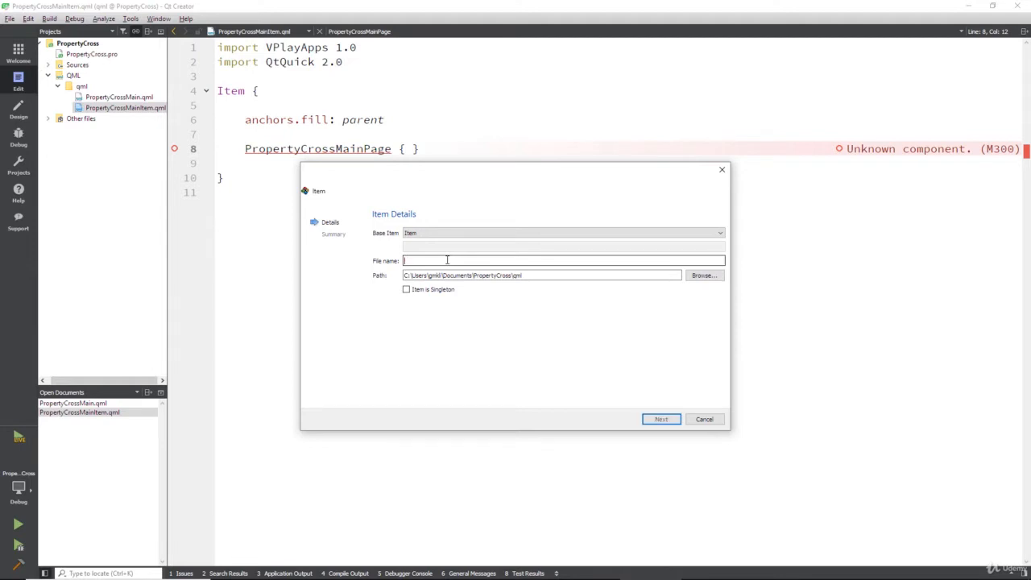
# Step: Name the new file PropertyCrossMainPage and append \pages to its location path
pyautogui.write('Property')
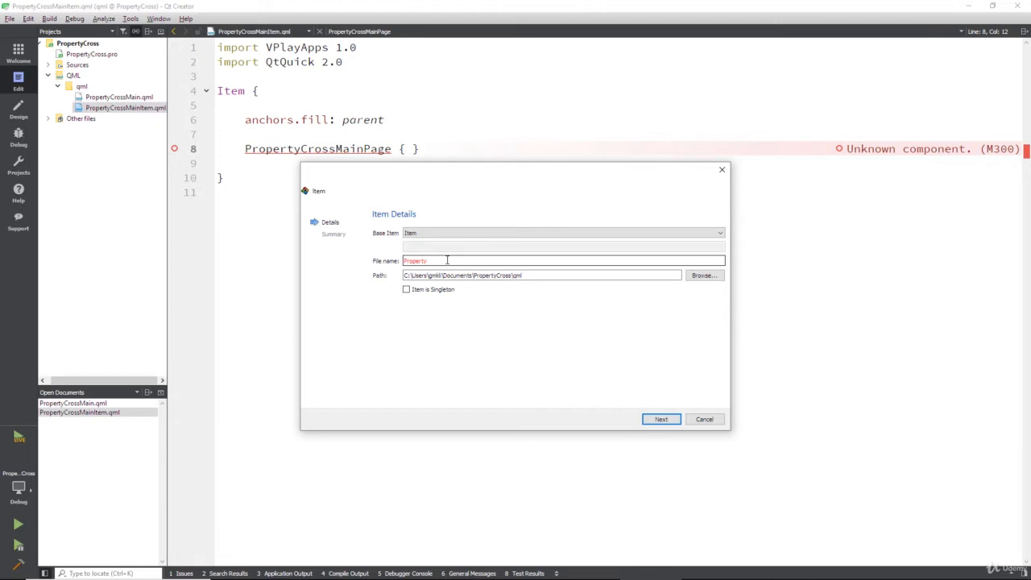
pyautogui.write('PropertyCross')
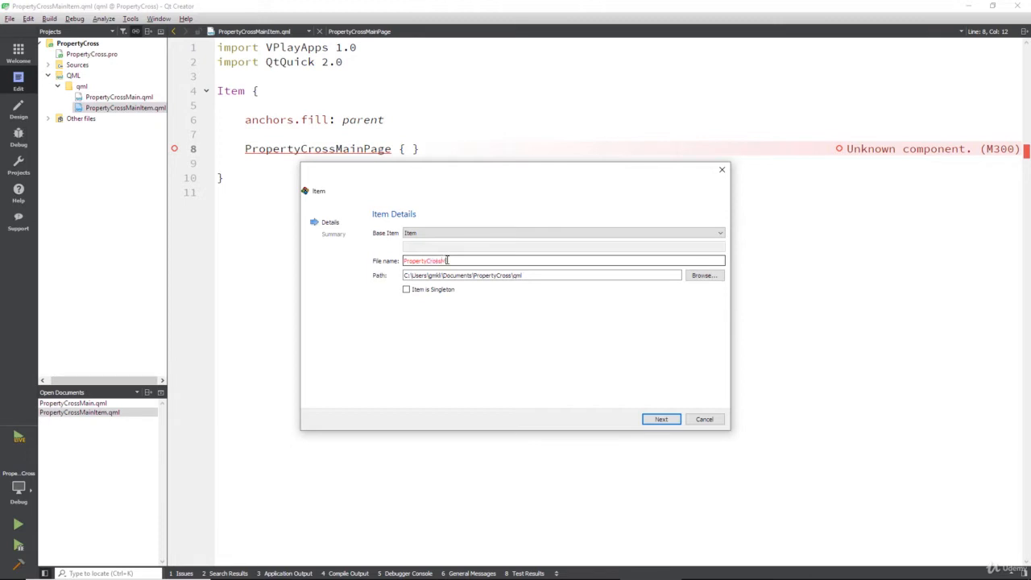
pyautogui.write('MainPage')
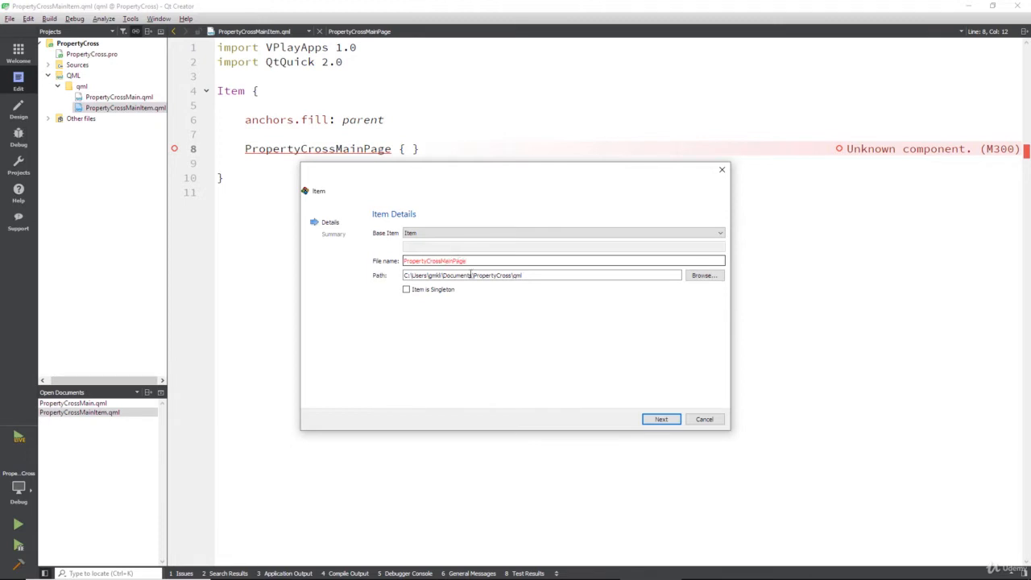
pyautogui.moveTo(551, 274)
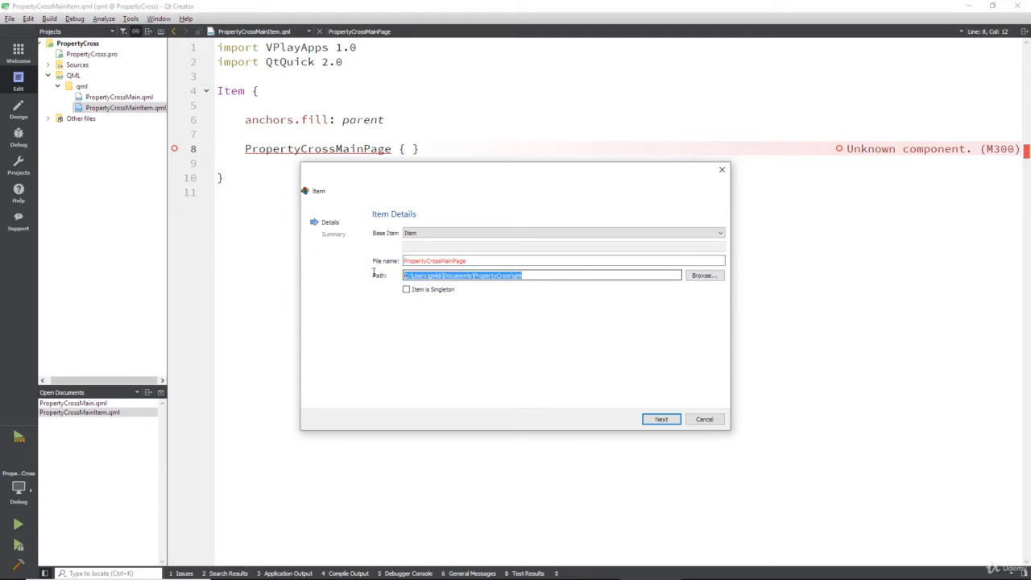
pyautogui.click(551, 274)
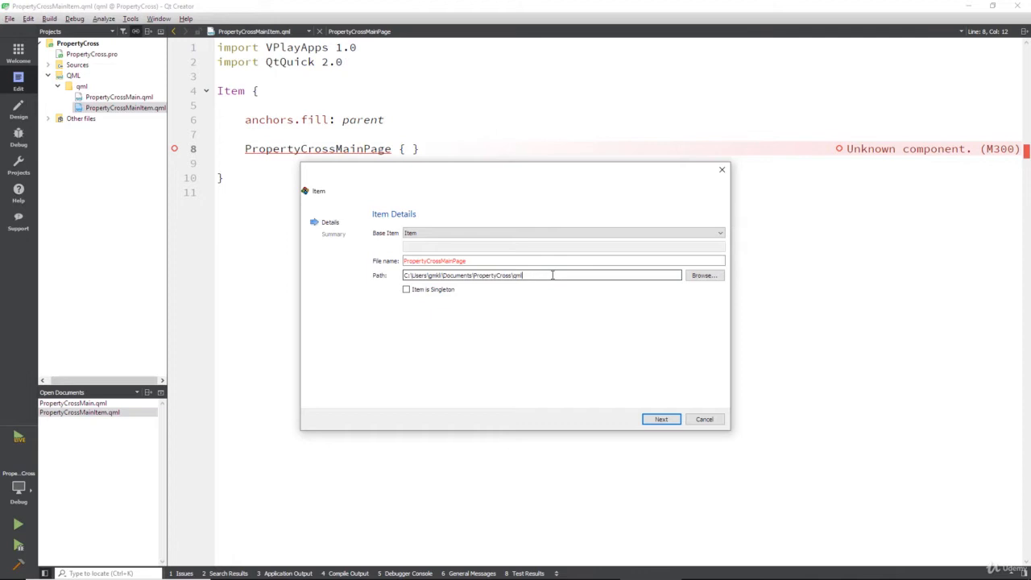
pyautogui.write('\\pages')
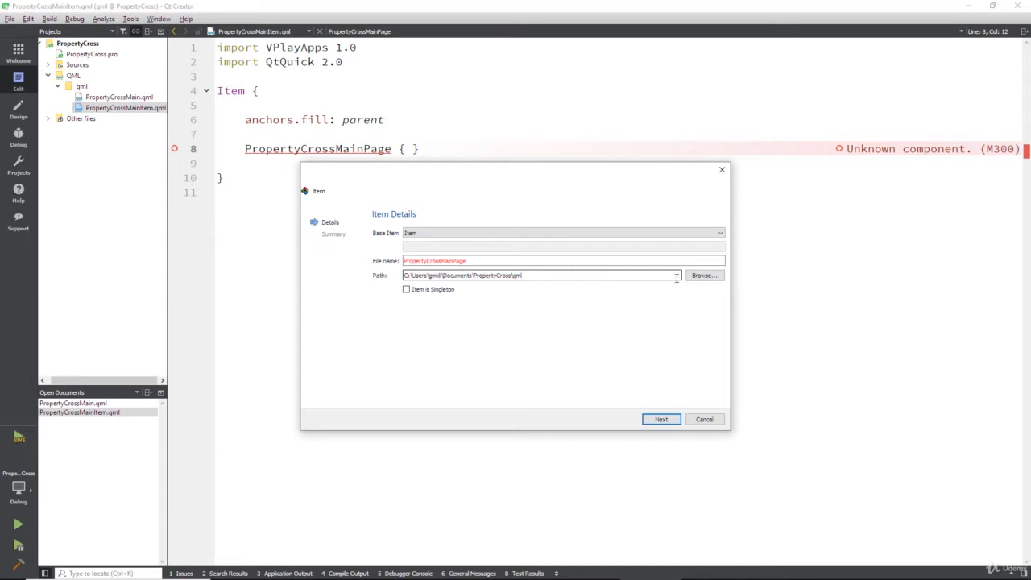
# Step: Browse for the location, create a pages folder inside qml and select it as the target
pyautogui.click(703, 274)
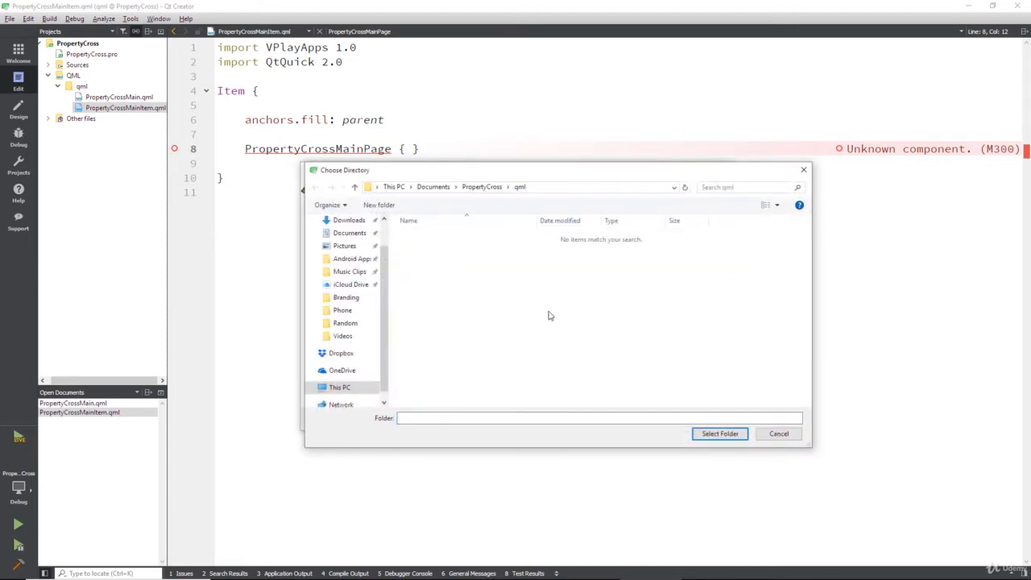
pyautogui.rightClick(551, 314)
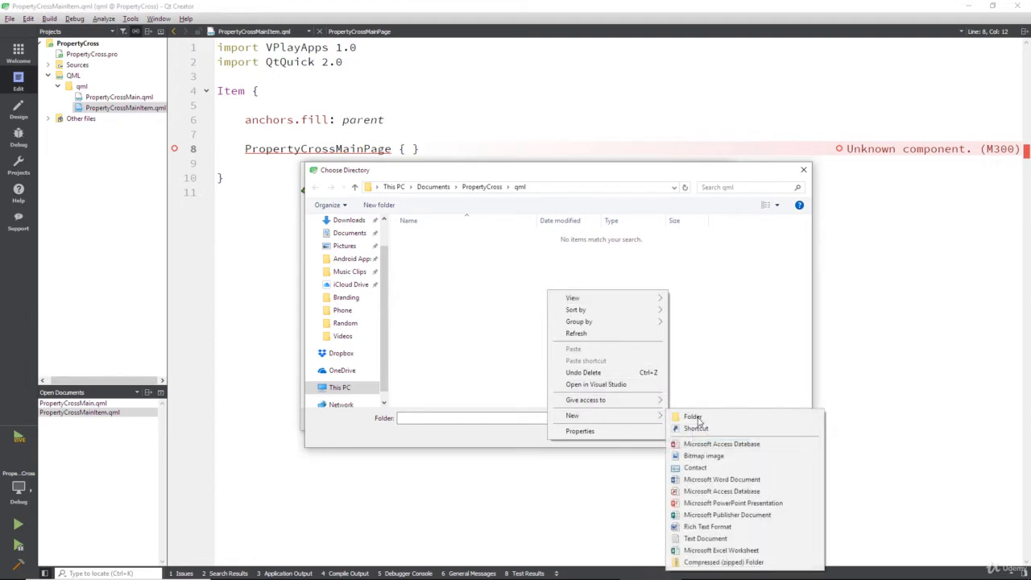
pyautogui.click(692, 415)
pyautogui.write('pages')
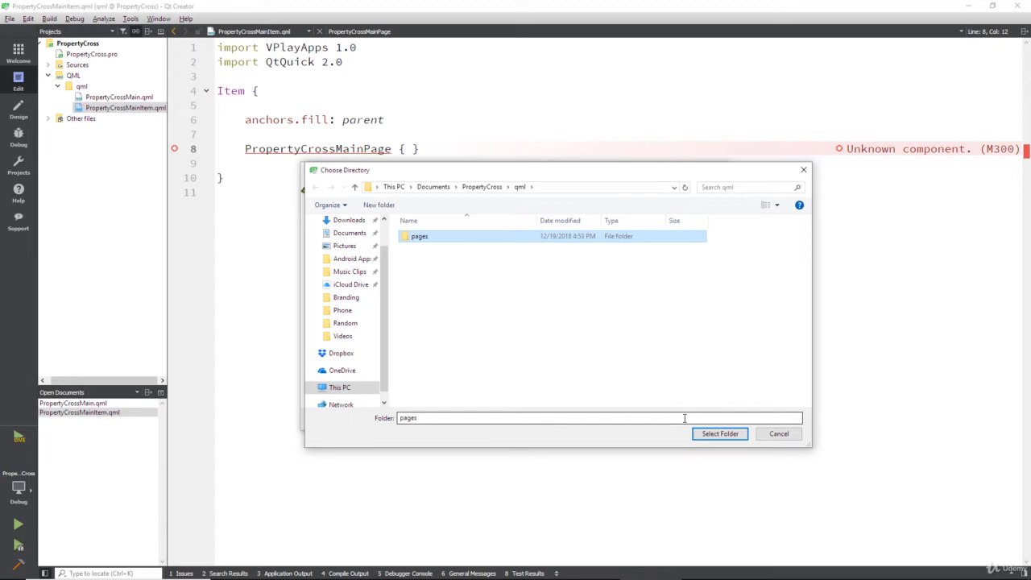
pyautogui.click(719, 433)
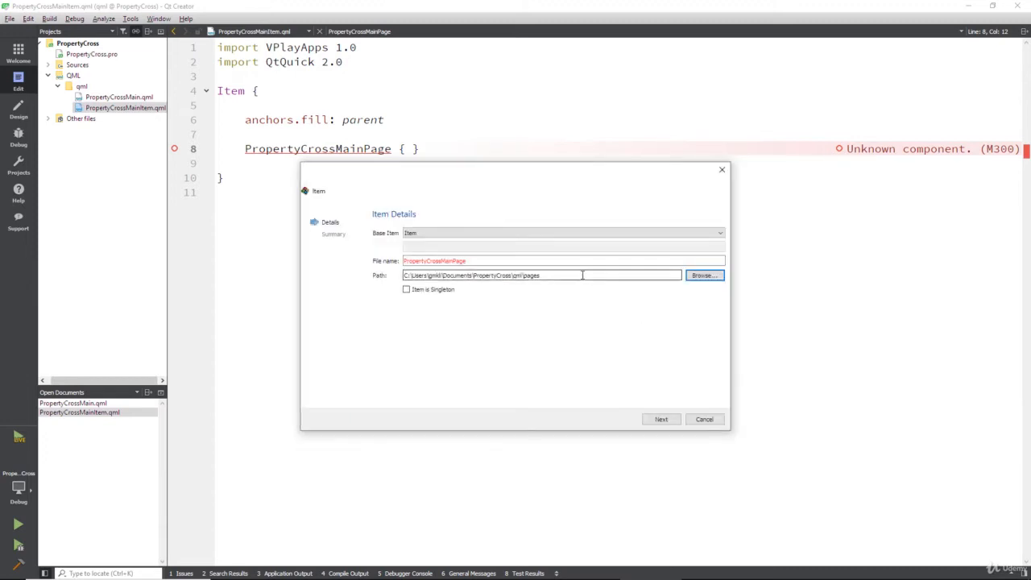
pyautogui.tripleClick(540, 274)
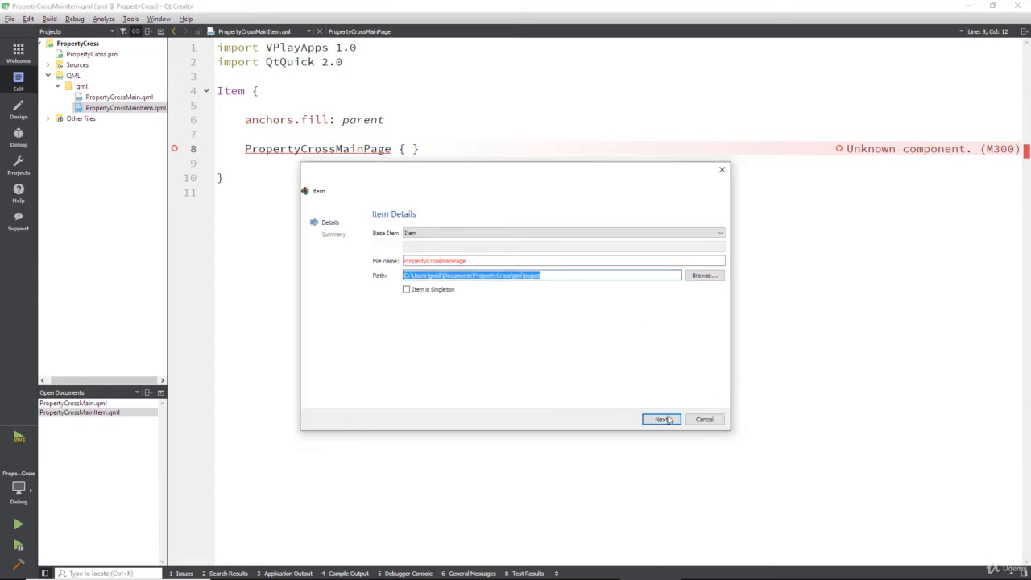
# Step: Finish the wizard to create PropertyCrossMainPage.qml, then return to PropertyCrossMainItem.qml
pyautogui.click(661, 419)
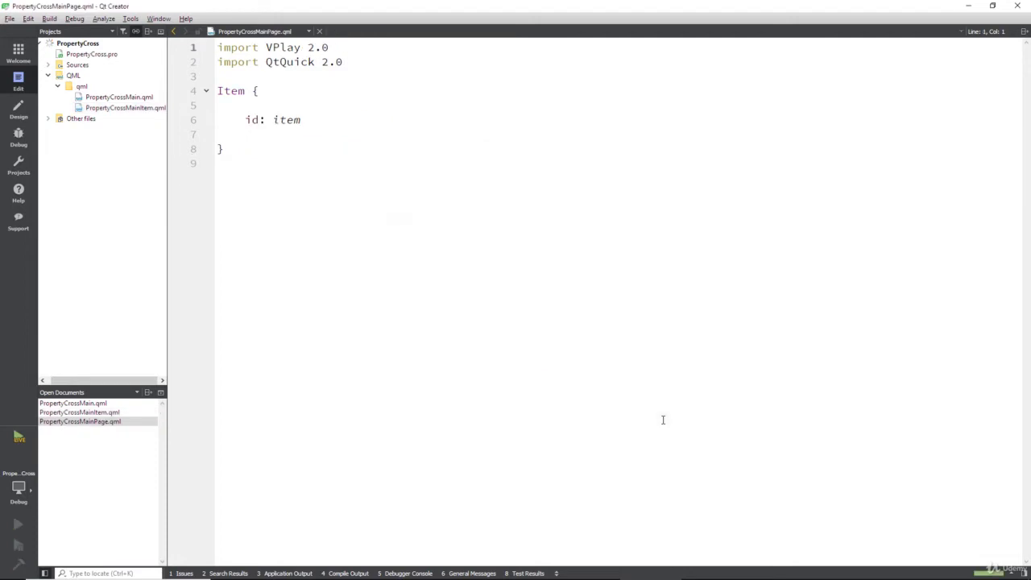
pyautogui.click(217, 47)
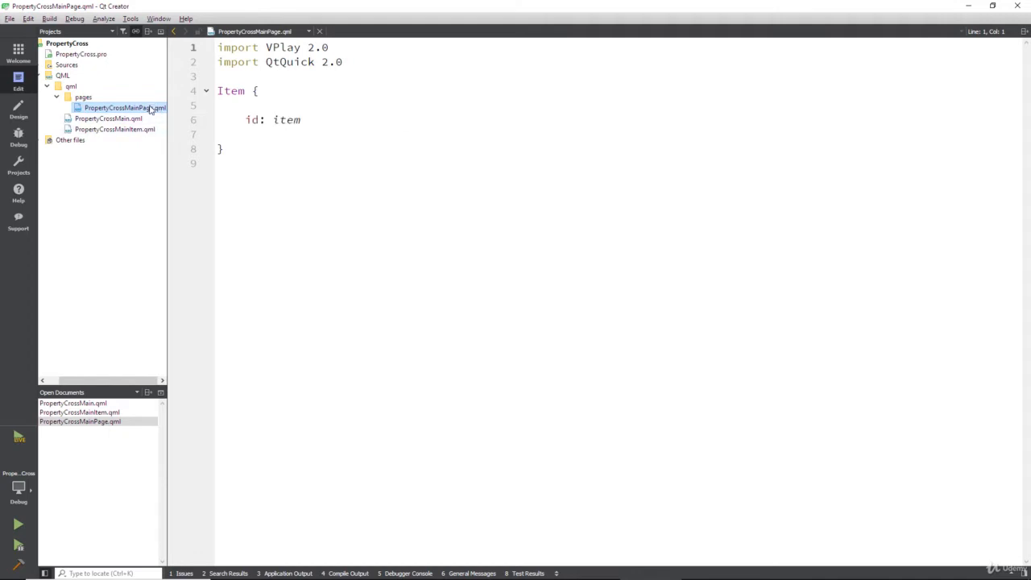
pyautogui.moveTo(126, 107)
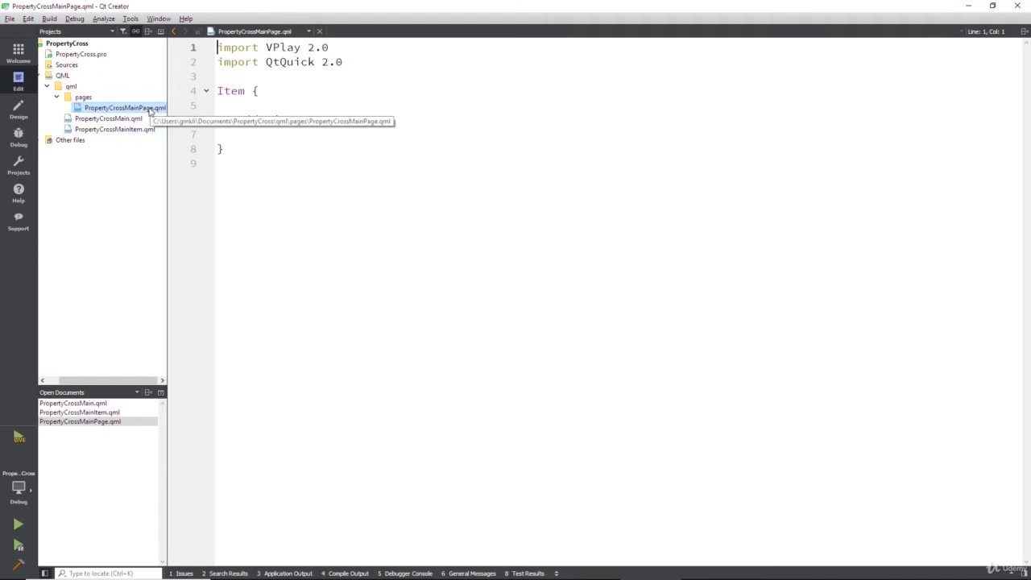
pyautogui.click(116, 129)
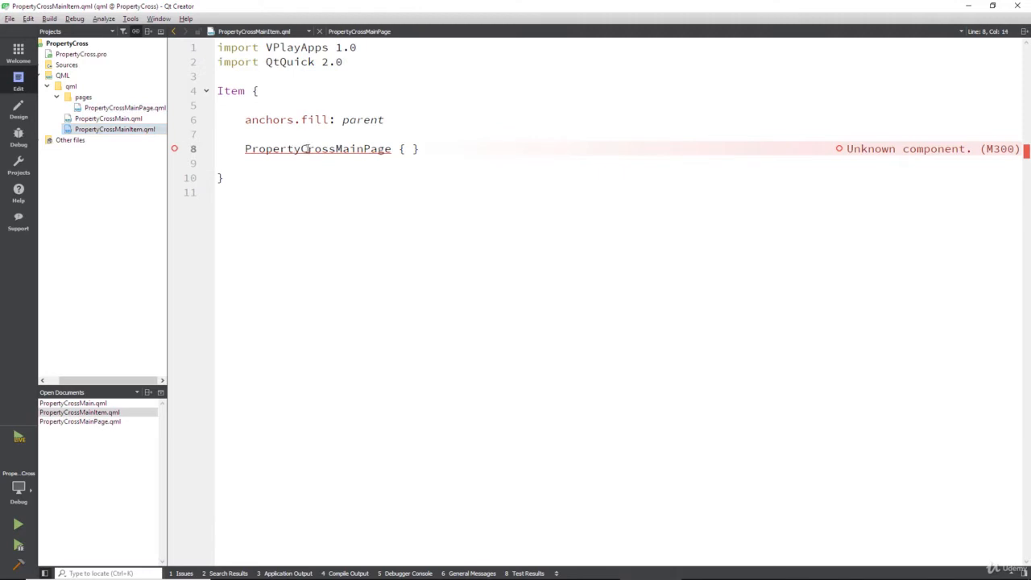
pyautogui.moveTo(319, 148)
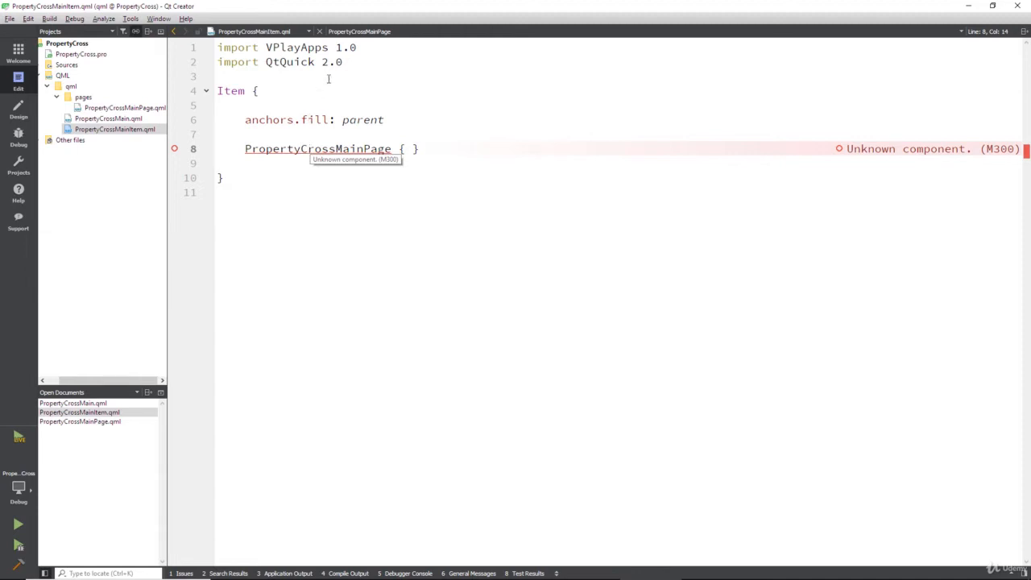
# Step: Add the line import "pages" to PropertyCrossMainItem.qml and save the file
pyautogui.write('i')
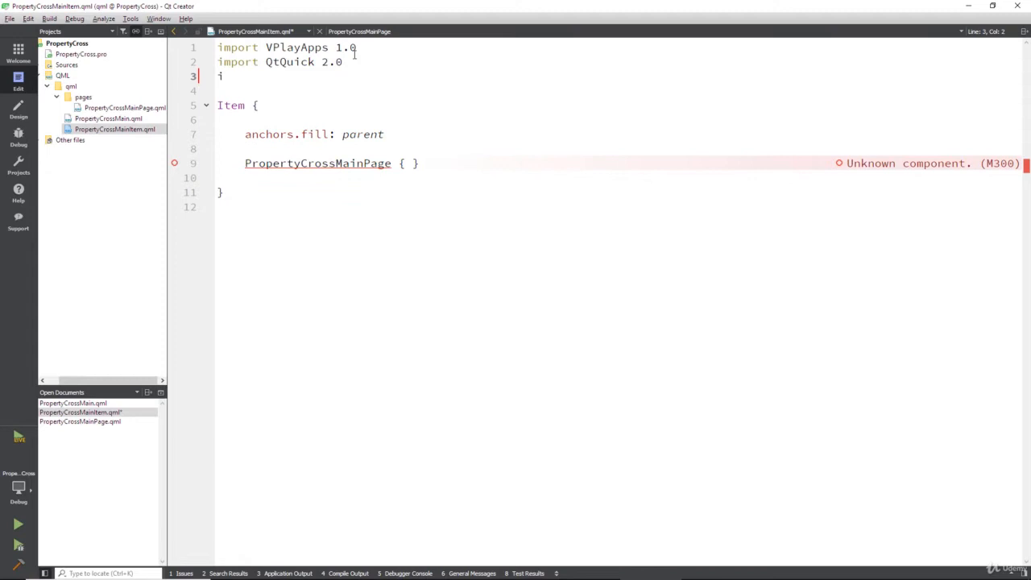
pyautogui.write('mport')
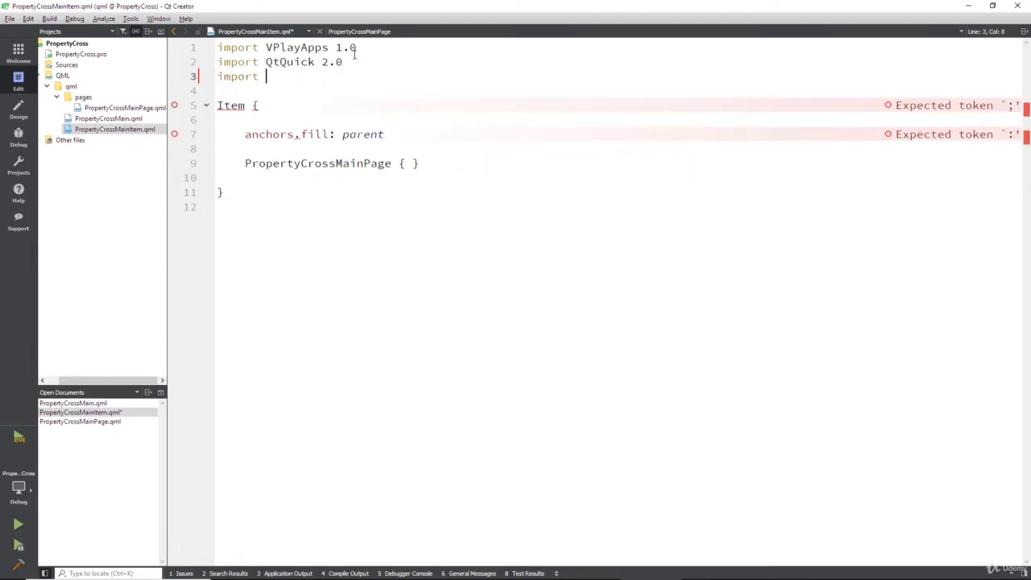
pyautogui.write('""')
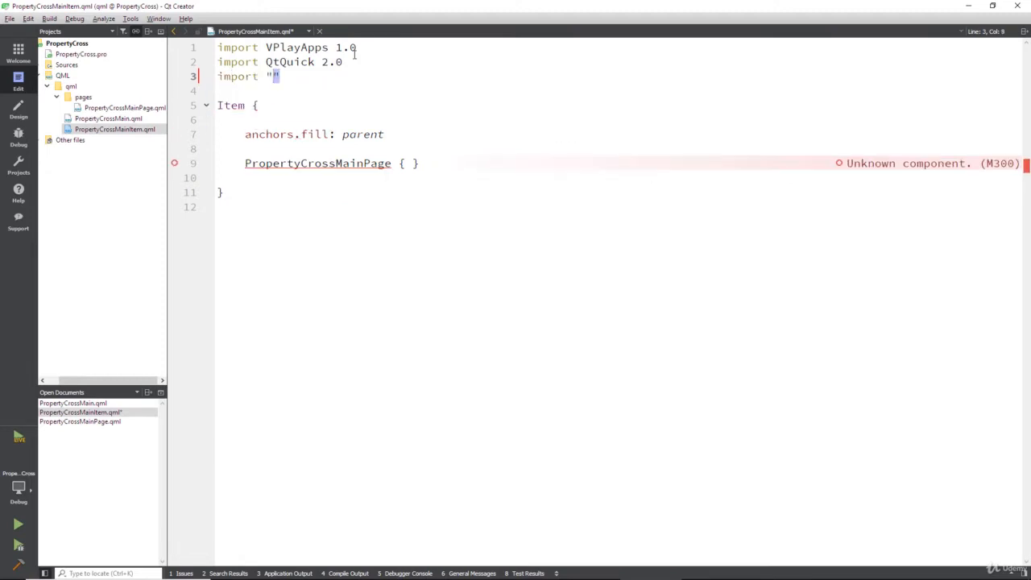
pyautogui.write('pages')
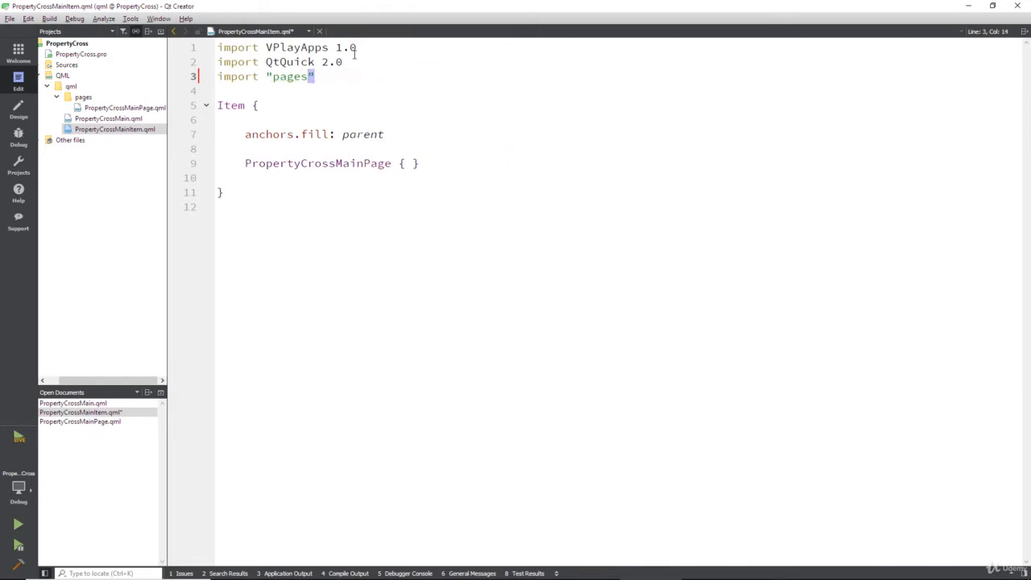
pyautogui.press('ctrl+s')
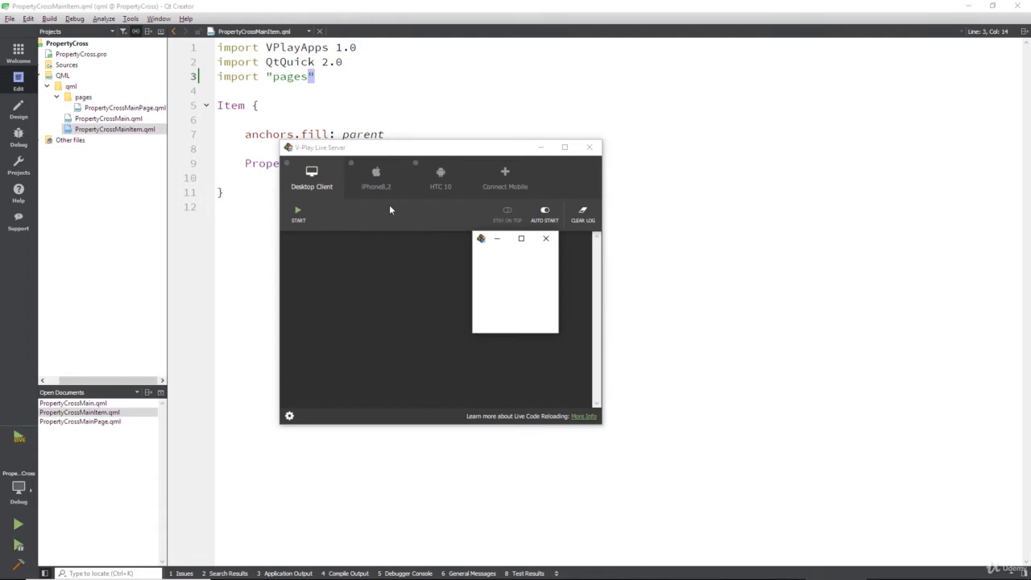
# Step: Dismiss the V-Play Live Server window and open PropertyCrossMainPage.qml from the project tree
pyautogui.click(298, 213)
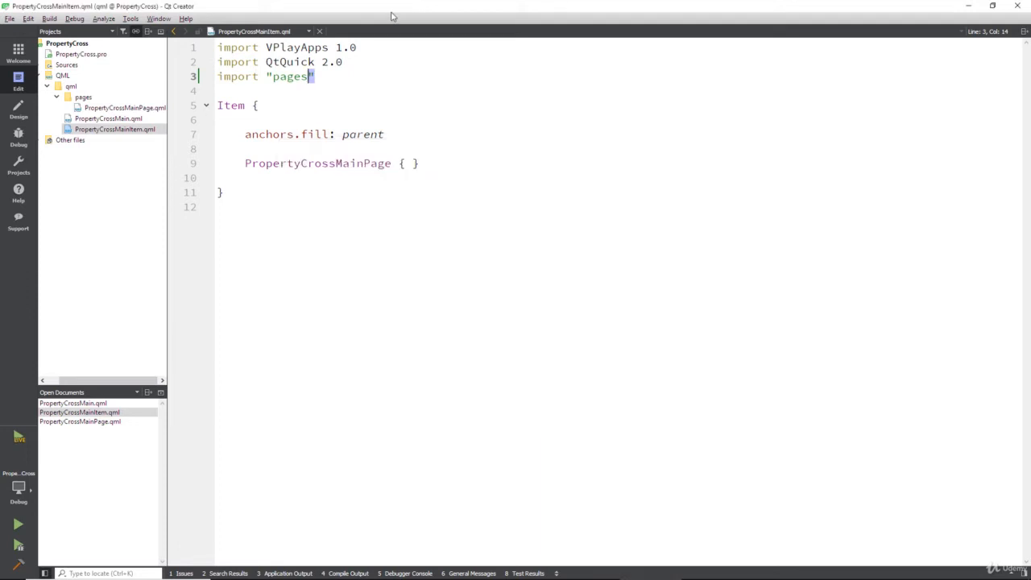
pyautogui.click(126, 107)
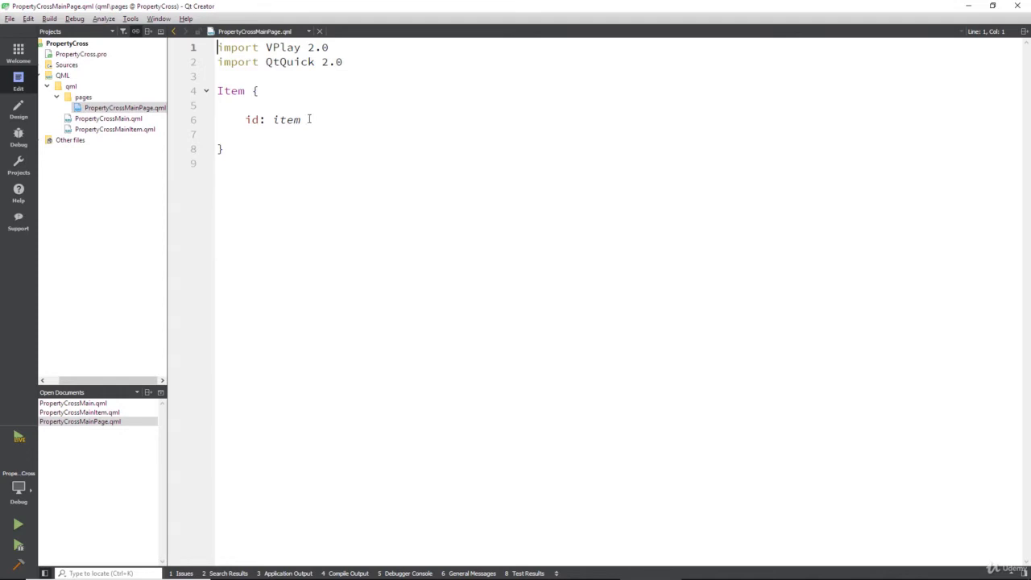
# Step: Remove the id line and begin a readonly property real contentPadding set to dp(...)
pyautogui.doubleClick(287, 120)
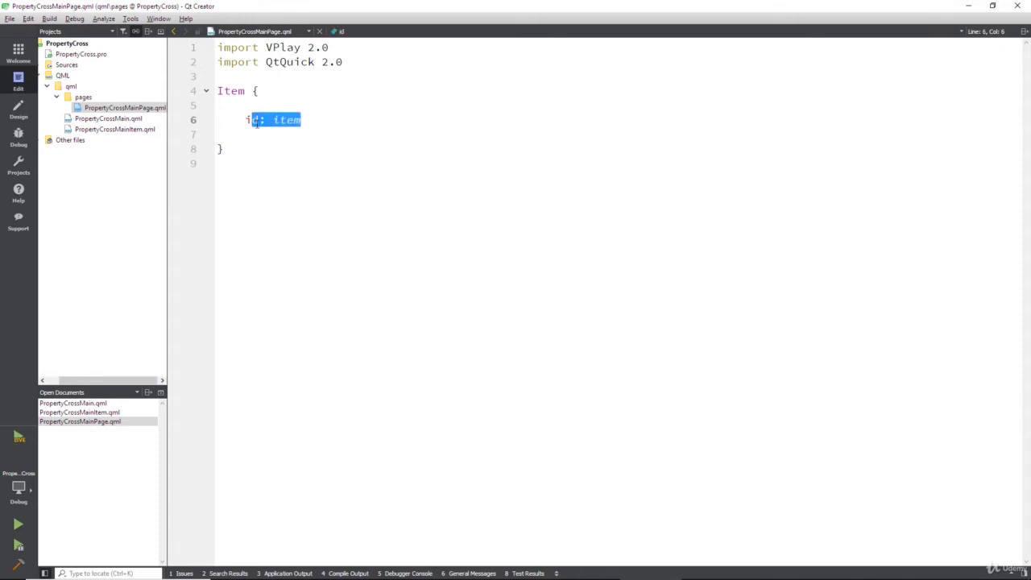
pyautogui.press('Delete')
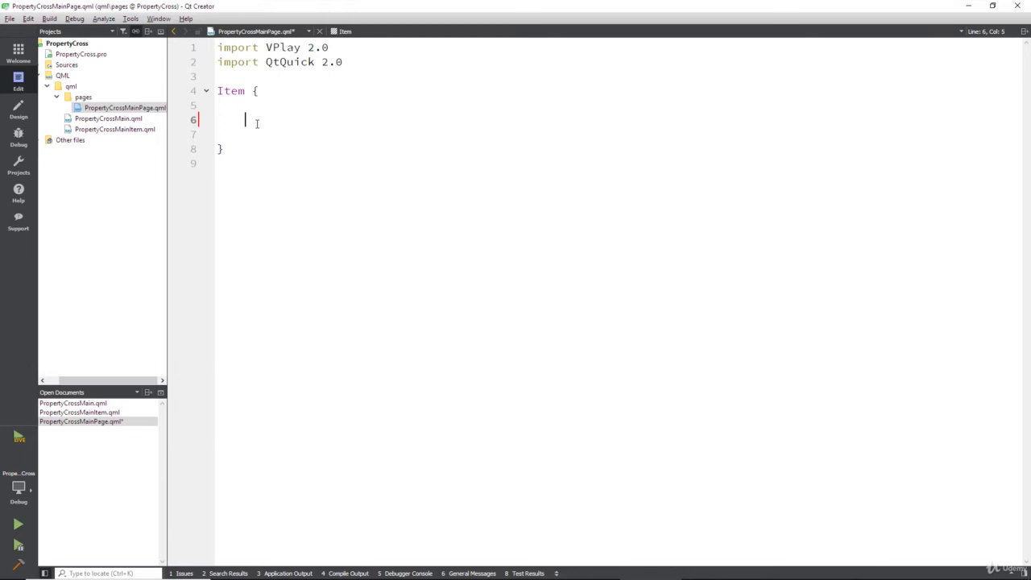
pyautogui.write('real')
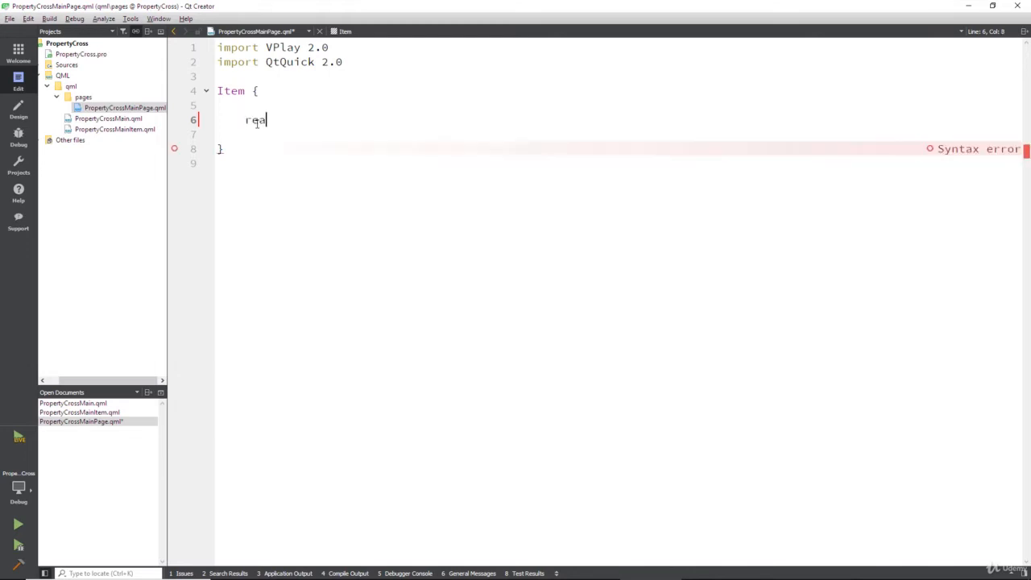
pyautogui.write('donly')
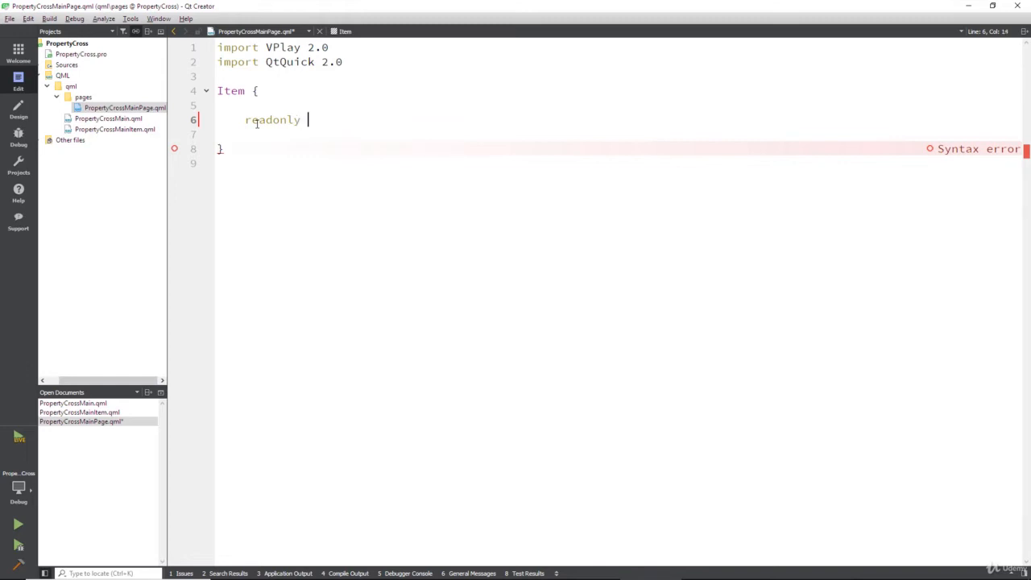
pyautogui.write('property')
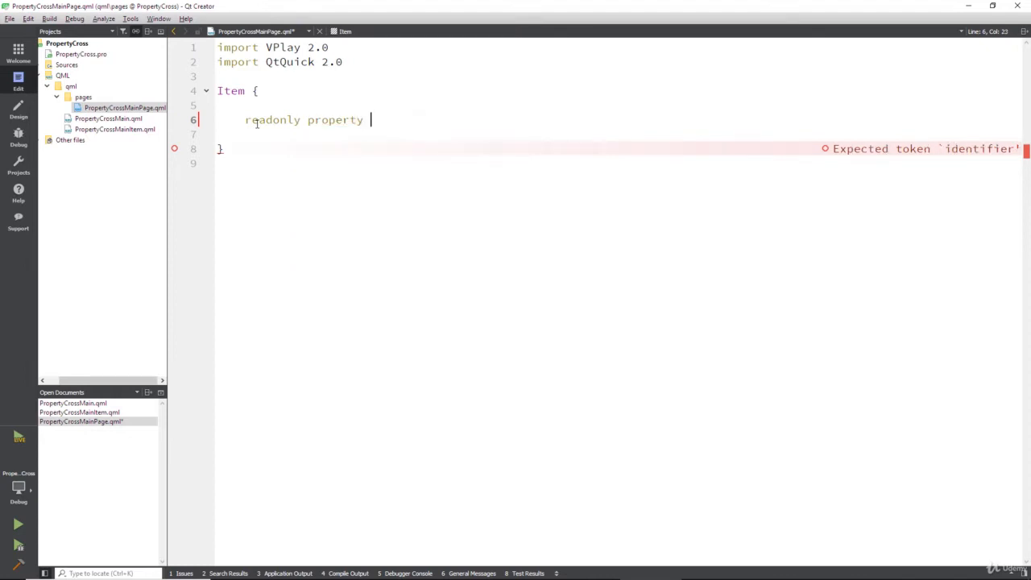
pyautogui.write('real')
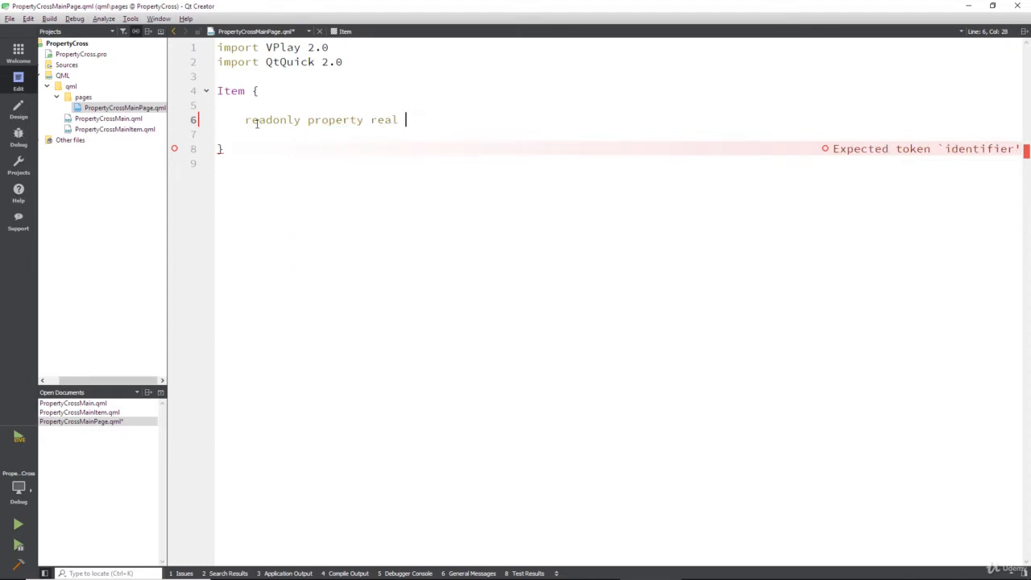
pyautogui.write('contentPadding:')
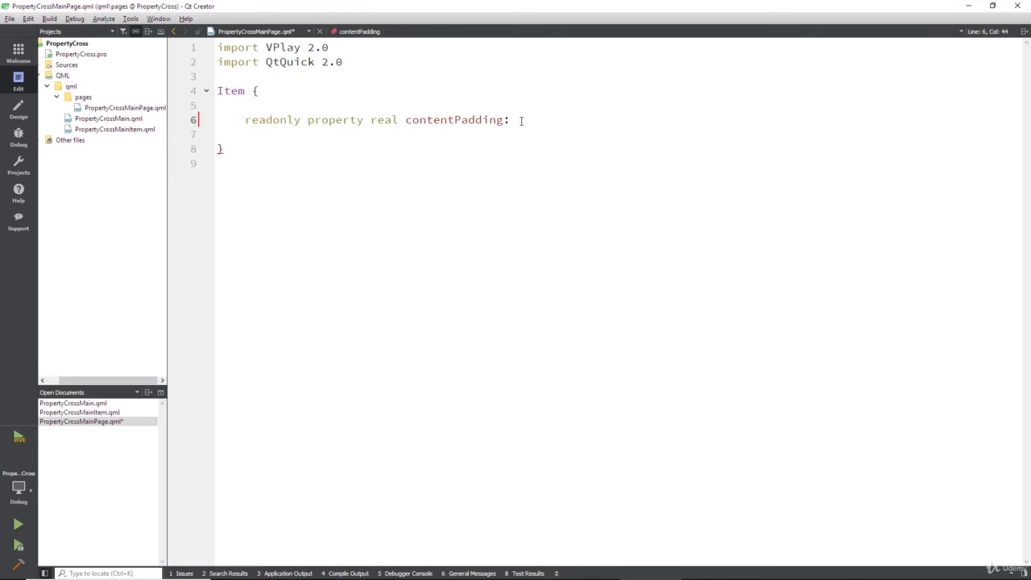
pyautogui.write('dp(')
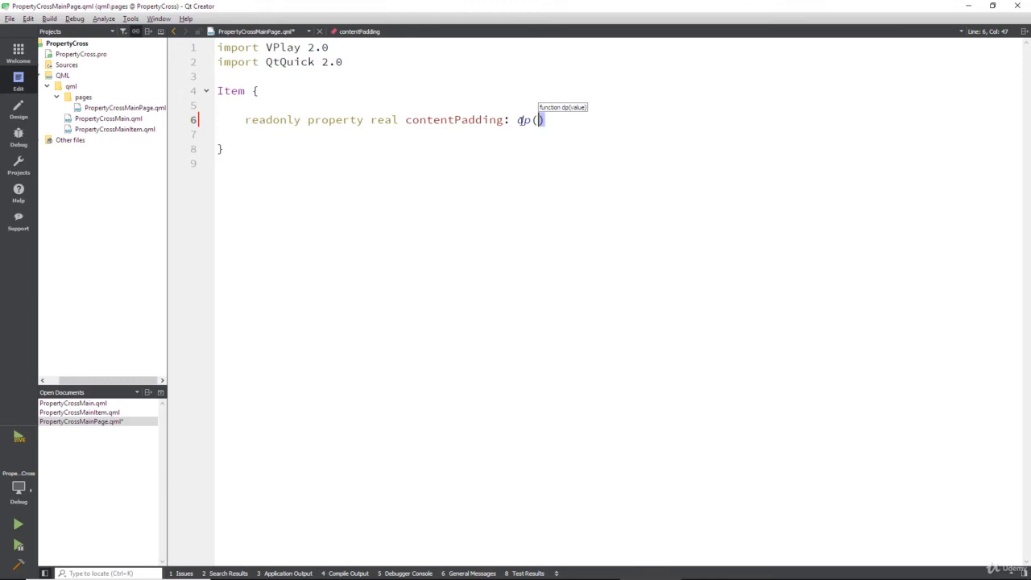
# Step: Complete the value as dp(Theme.navigationBar.defaultBarItemPadding)
pyautogui.write('The')
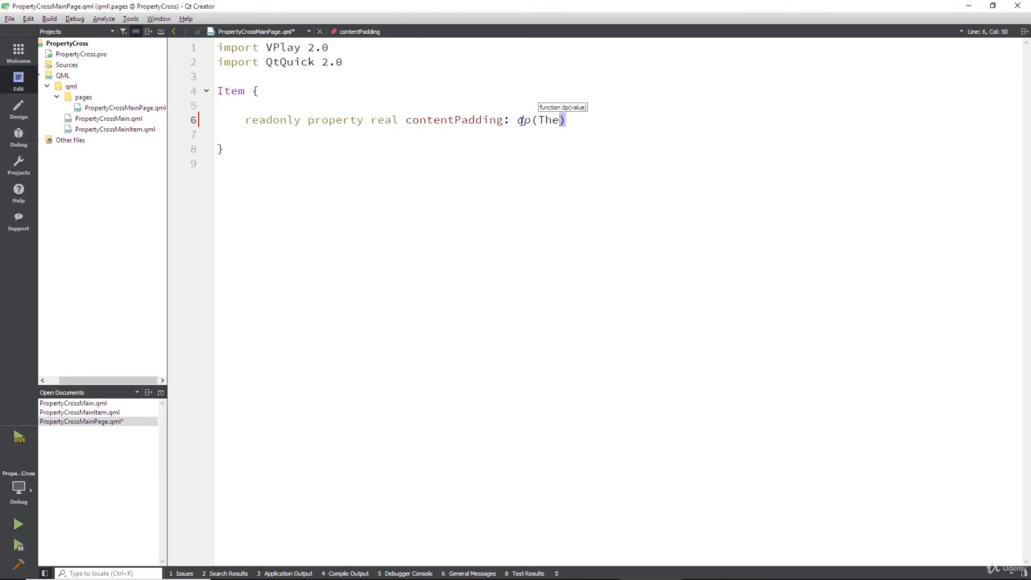
pyautogui.write('me.')
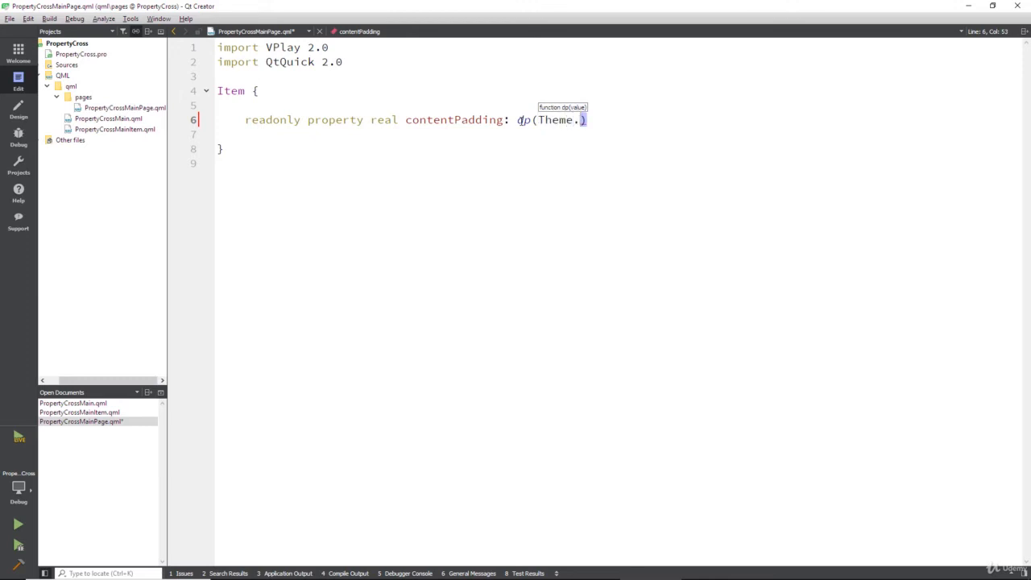
pyautogui.write('naviga')
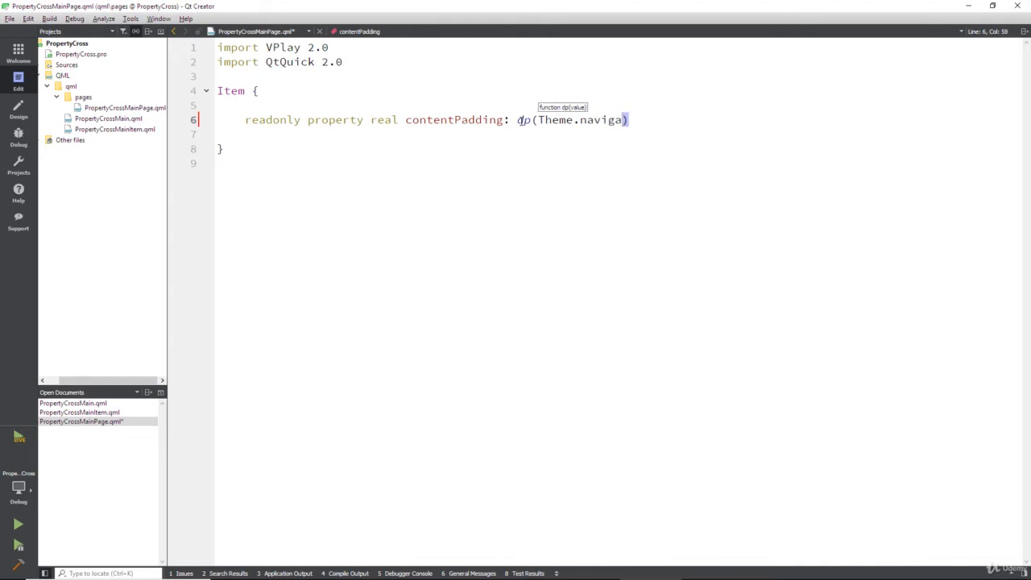
pyautogui.write('tion')
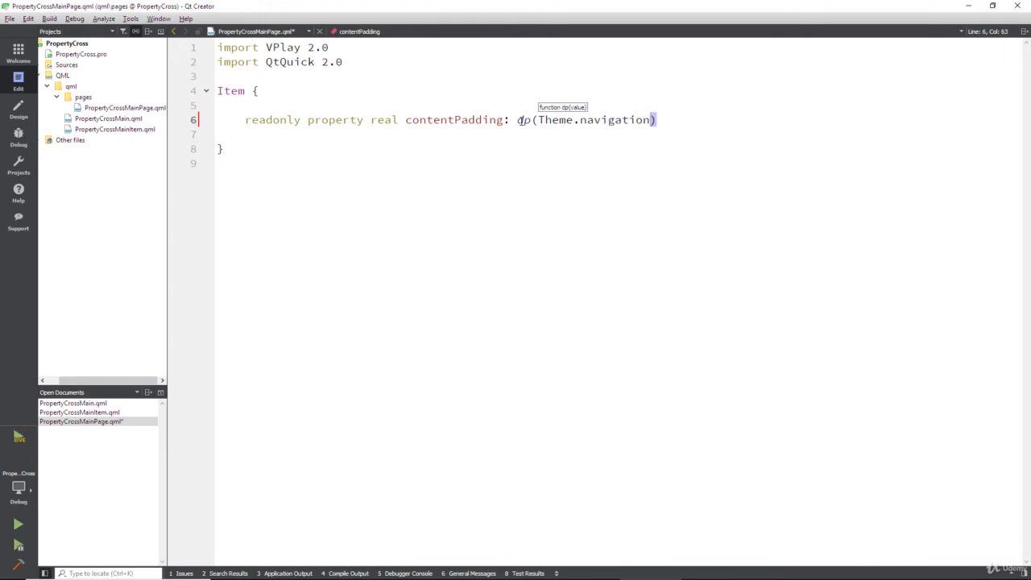
pyautogui.write('Bar.')
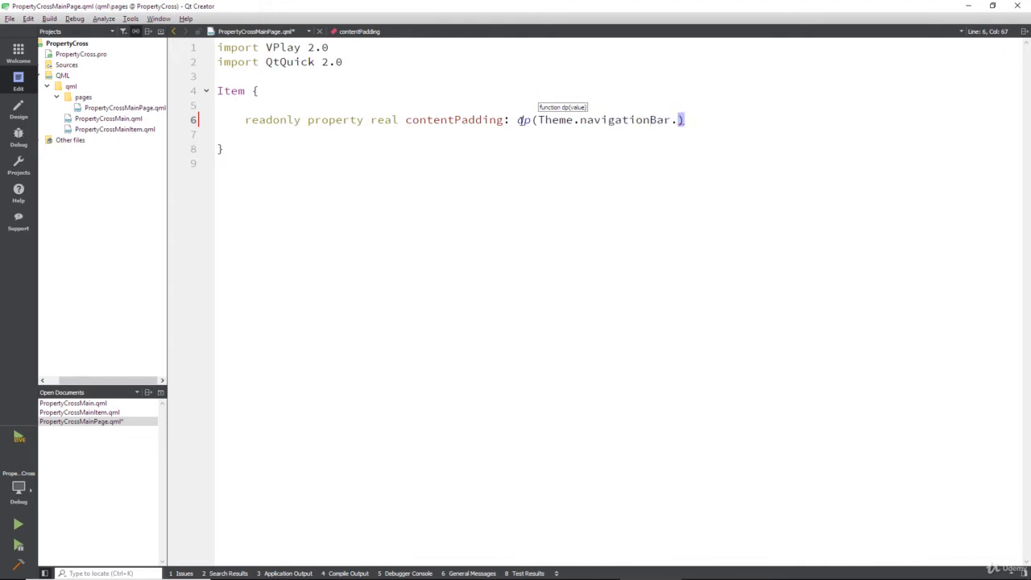
pyautogui.write('default')
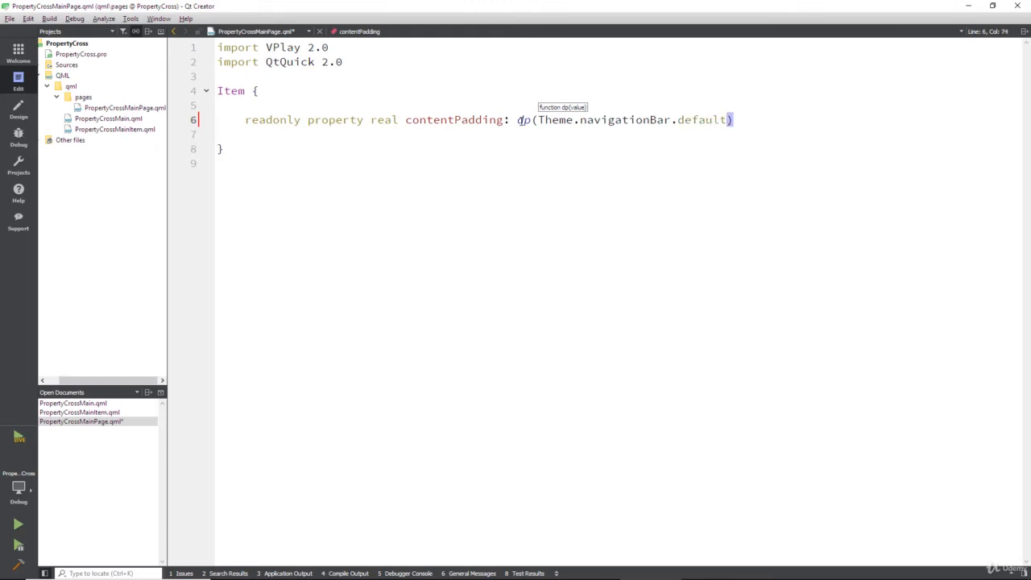
pyautogui.write('Bat')
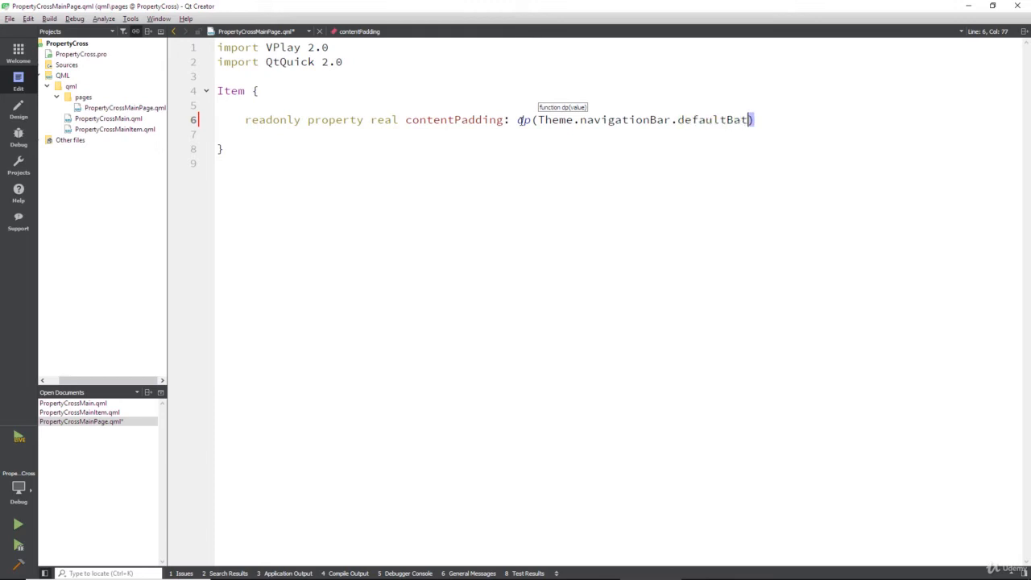
pyautogui.write('rItem')
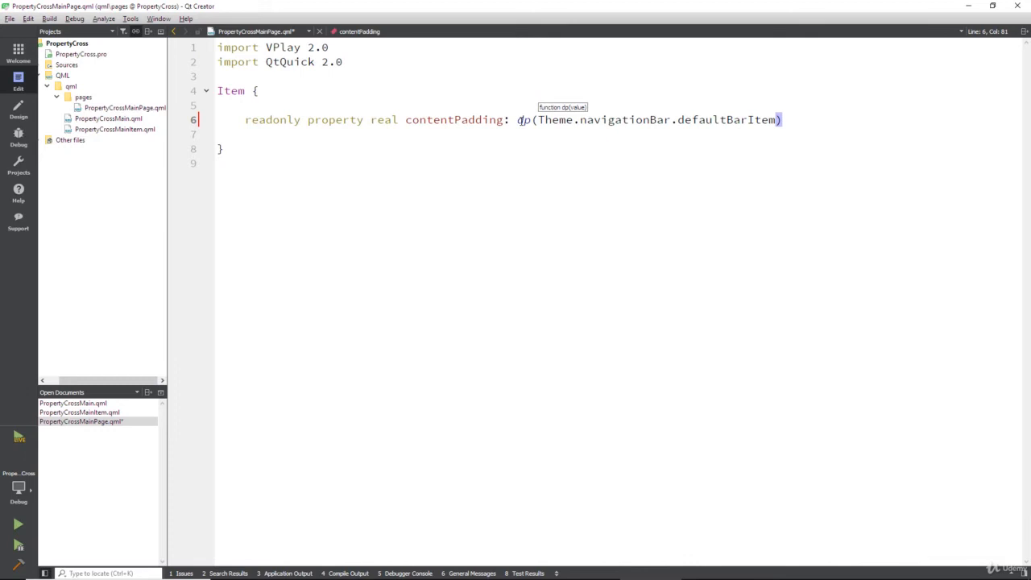
pyautogui.write('Padding')
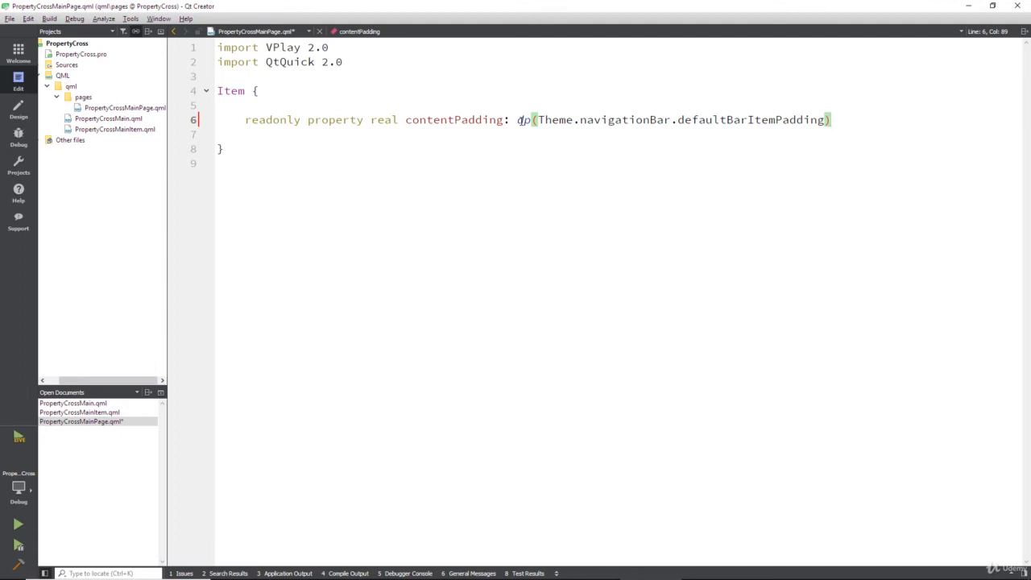
# Step: Declare property alias childNavigationStack: navStack and select the navStack reference
pyautogui.write('pr')
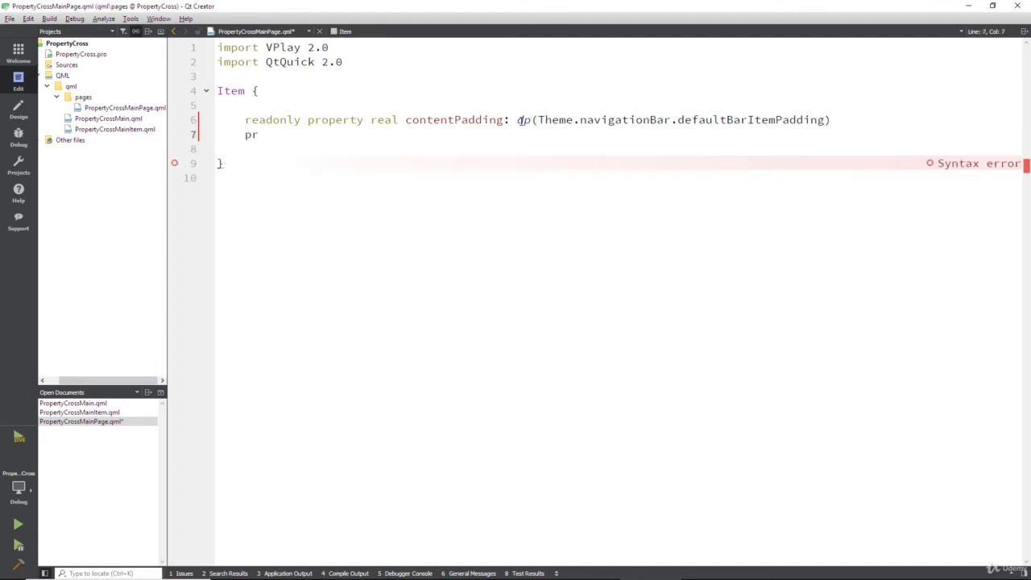
pyautogui.write('operty')
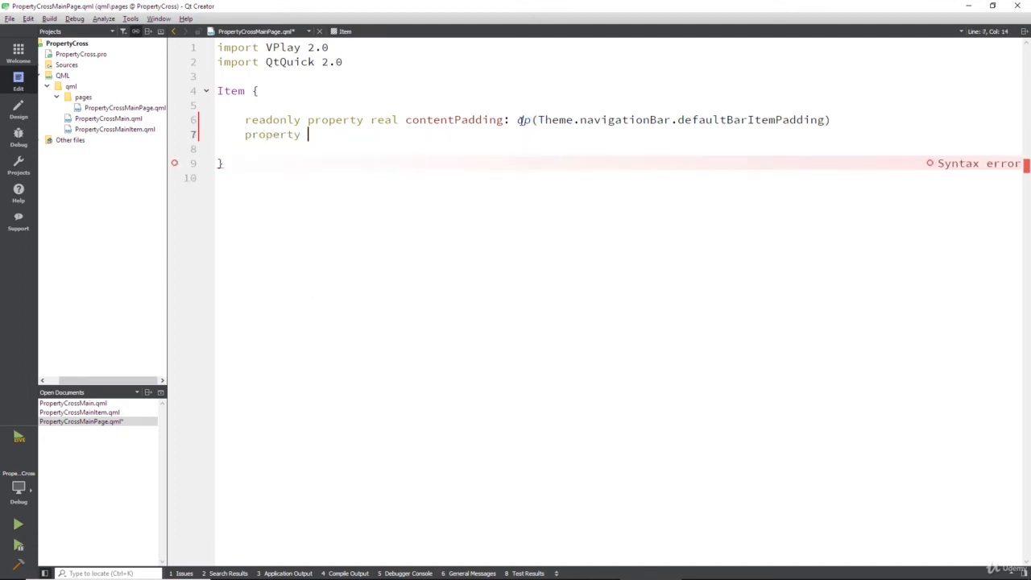
pyautogui.write('alias')
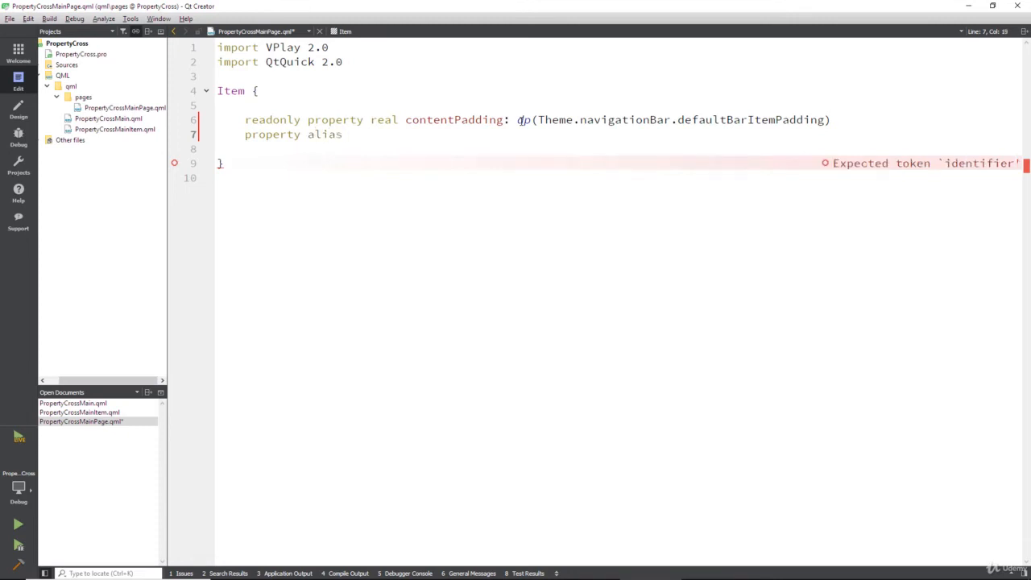
pyautogui.write('childNavigatio')
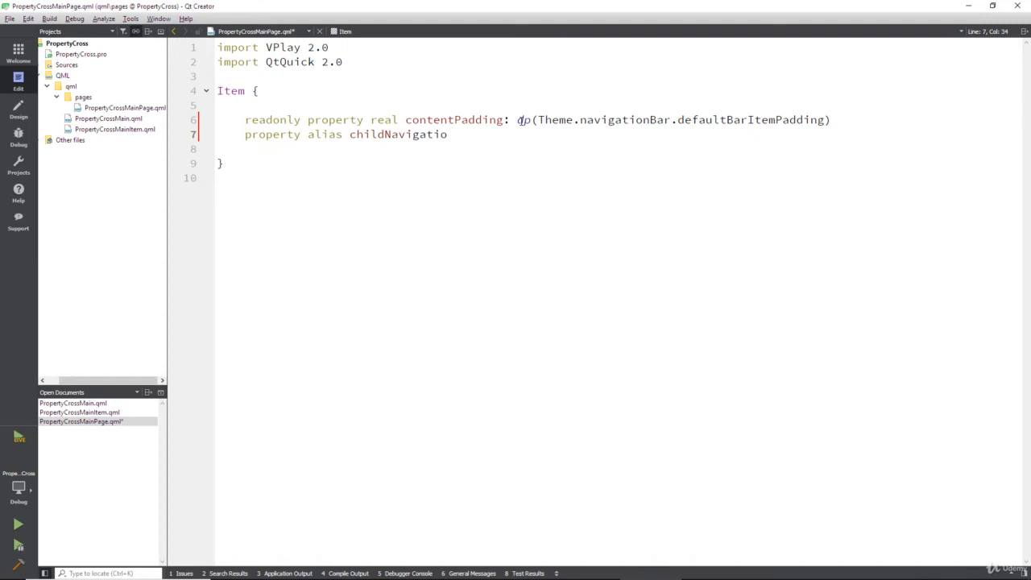
pyautogui.write('nStack')
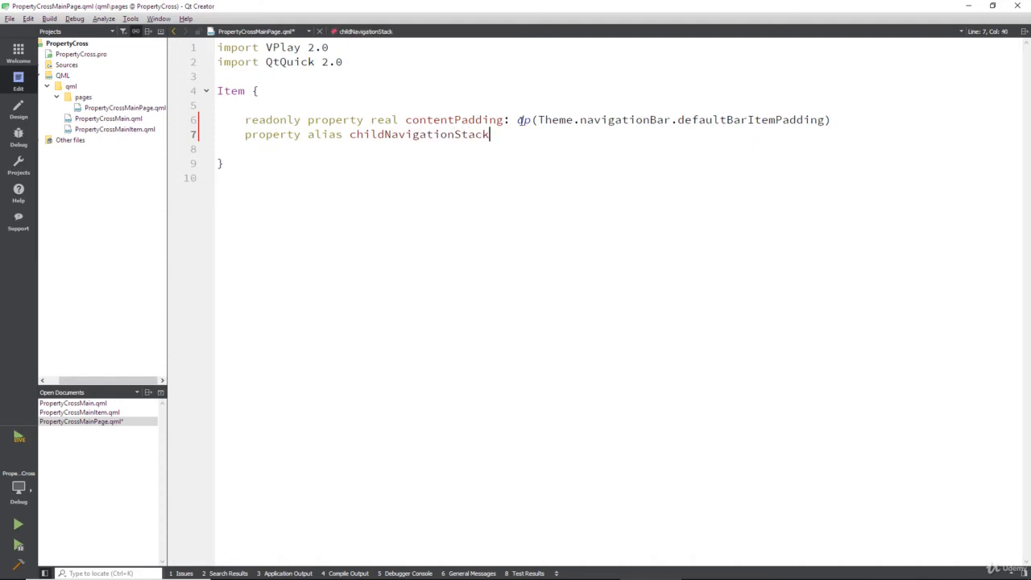
pyautogui.write(': navSta')
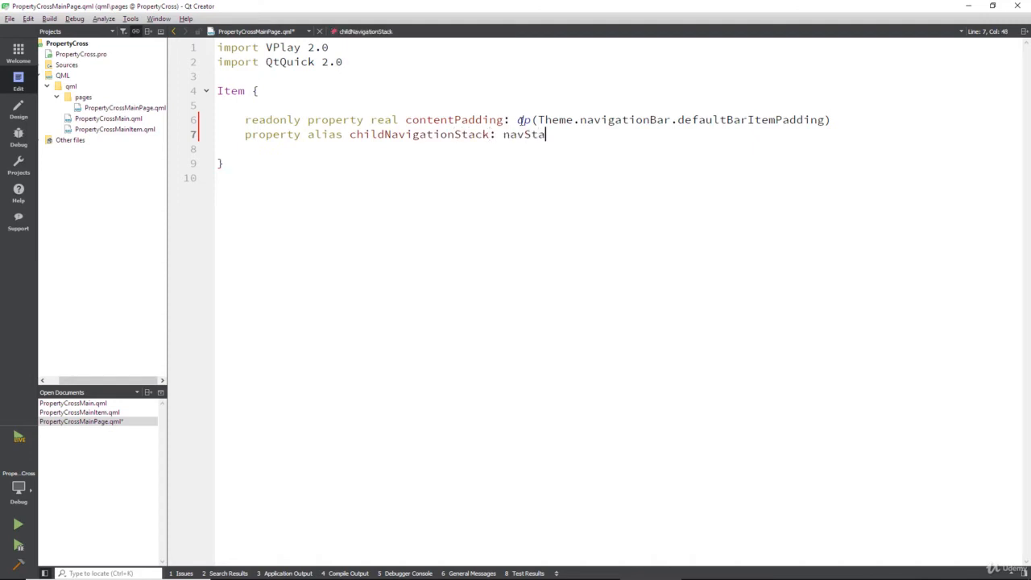
pyautogui.write('ck')
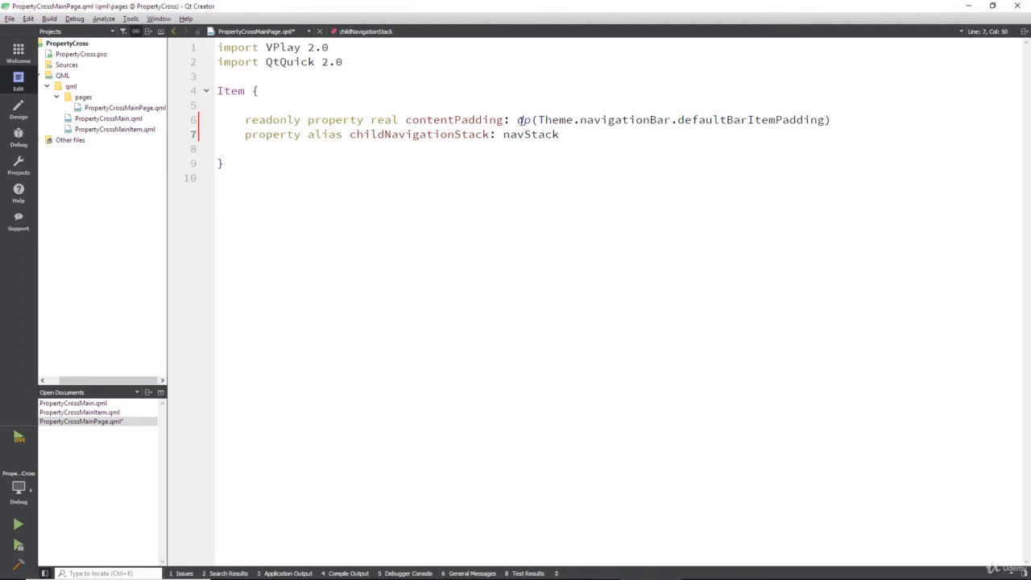
pyautogui.click(559, 134)
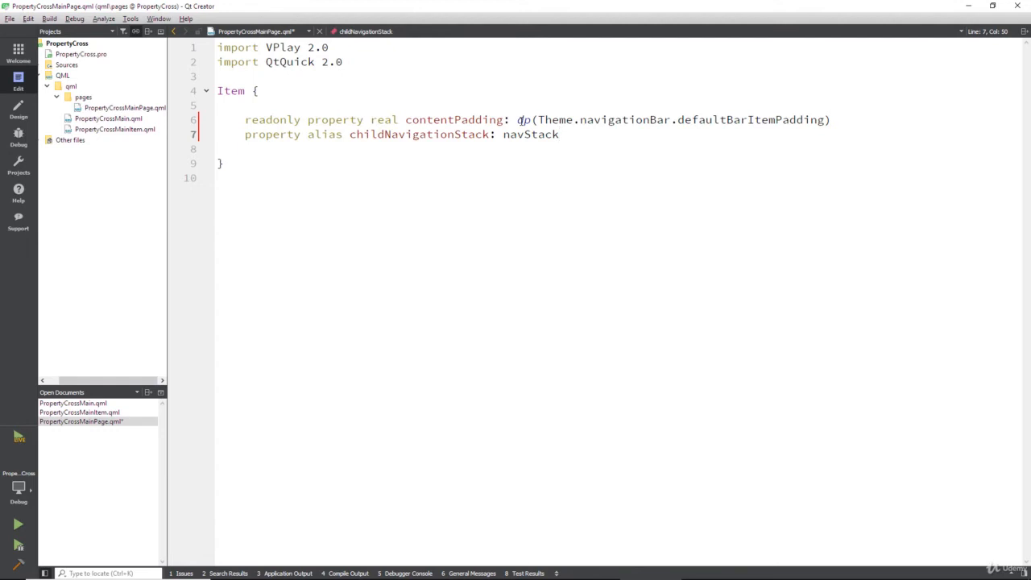
pyautogui.doubleClick(530, 134)
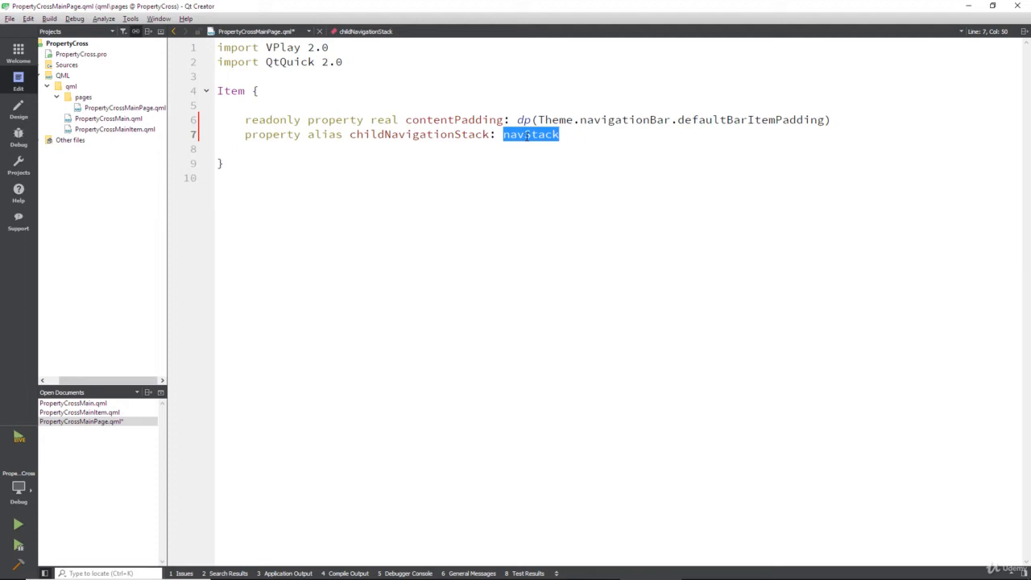
# Step: Add a useSafeArea: false line below the property declarations
pyautogui.press('Return')
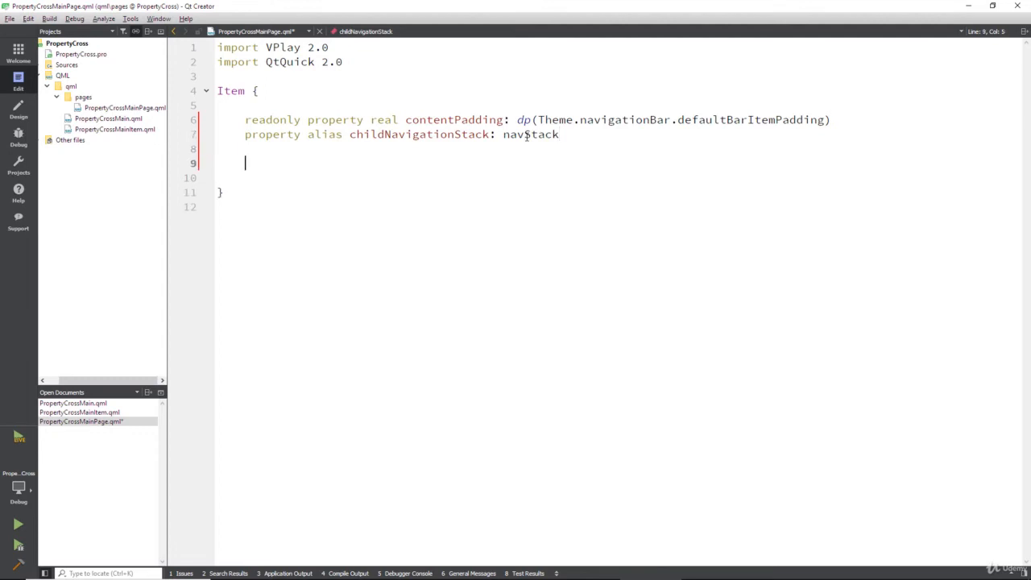
pyautogui.write('use')
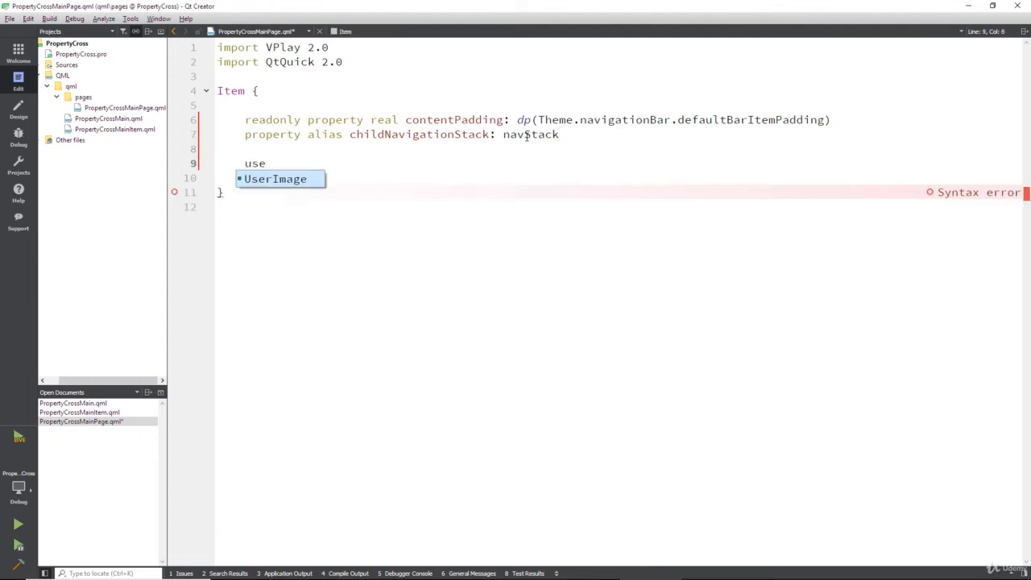
pyautogui.write('Saf')
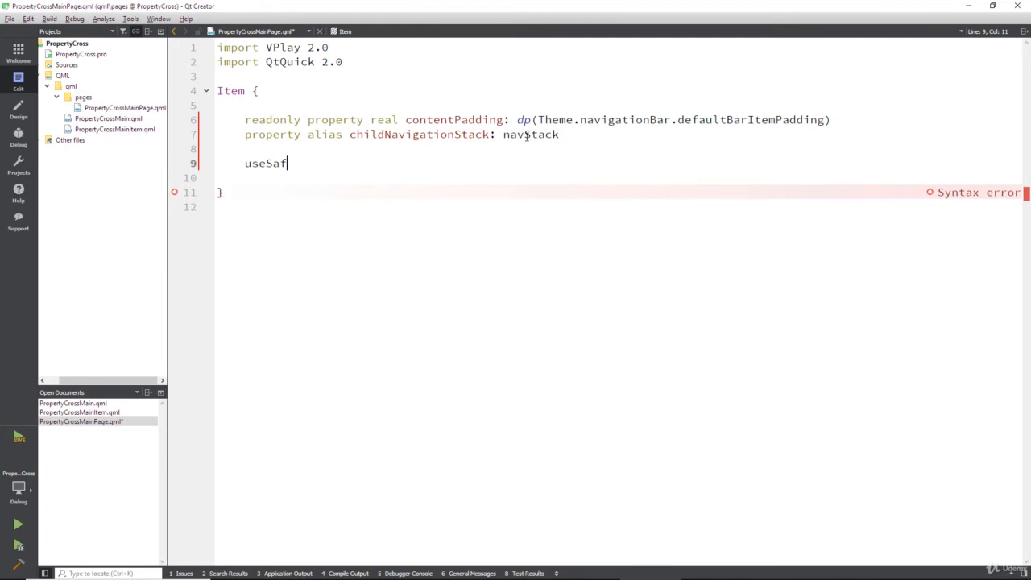
pyautogui.write('eAr')
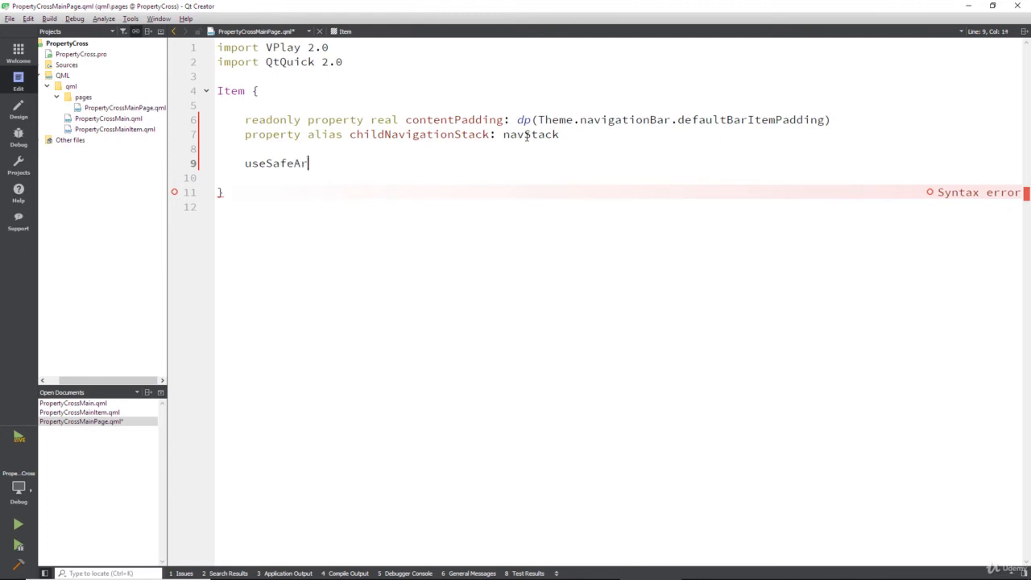
pyautogui.write('e/')
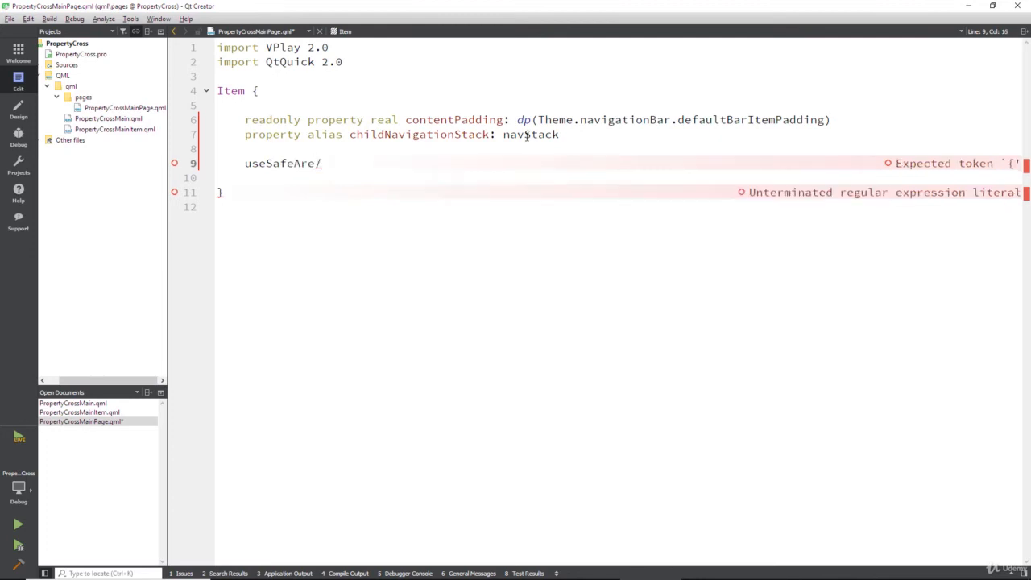
pyautogui.write('a:')
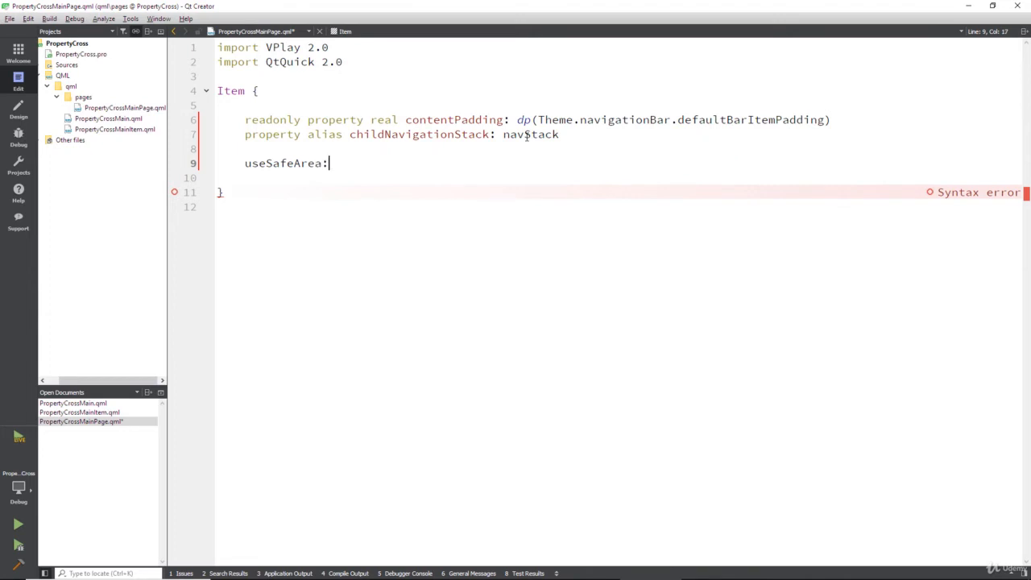
pyautogui.write('false')
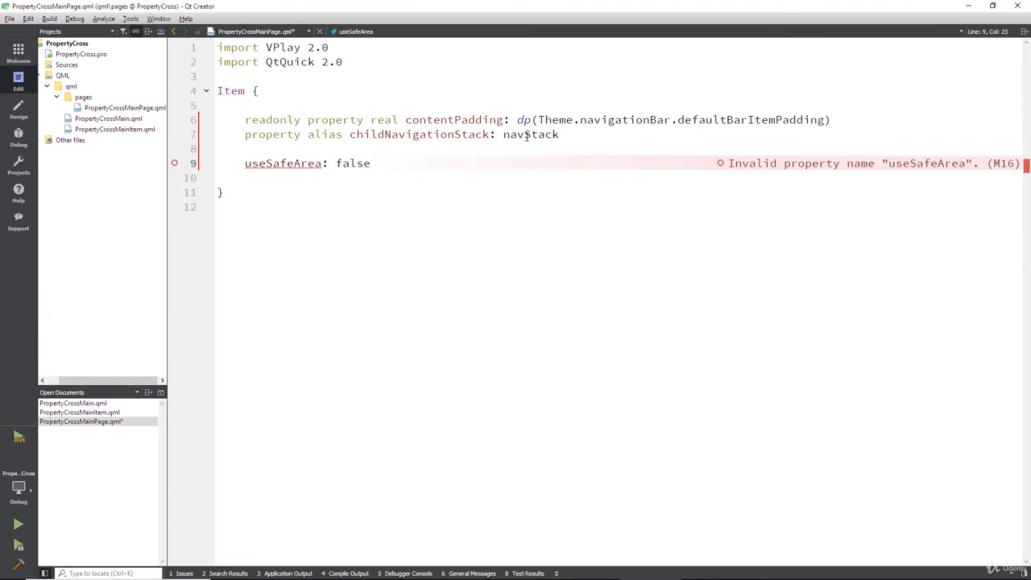
pyautogui.click(371, 163)
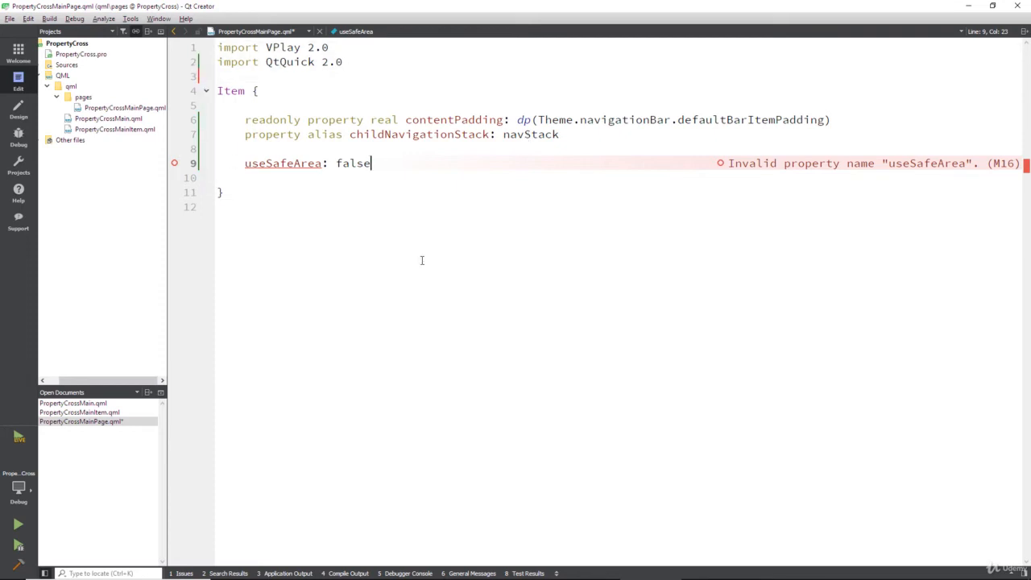
# Step: Change the root element type from Item to Page
pyautogui.doubleClick(230, 90)
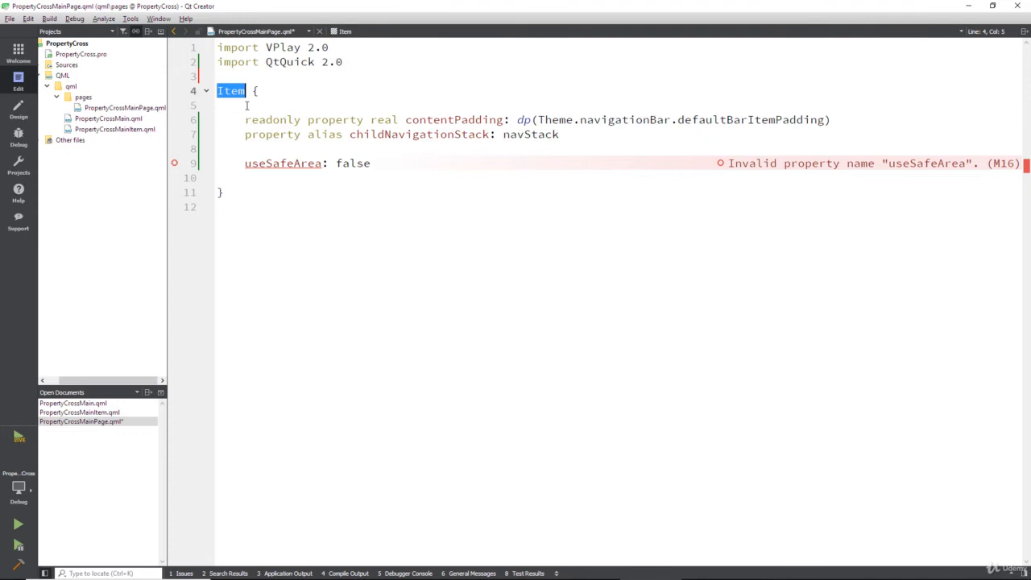
pyautogui.write('Page')
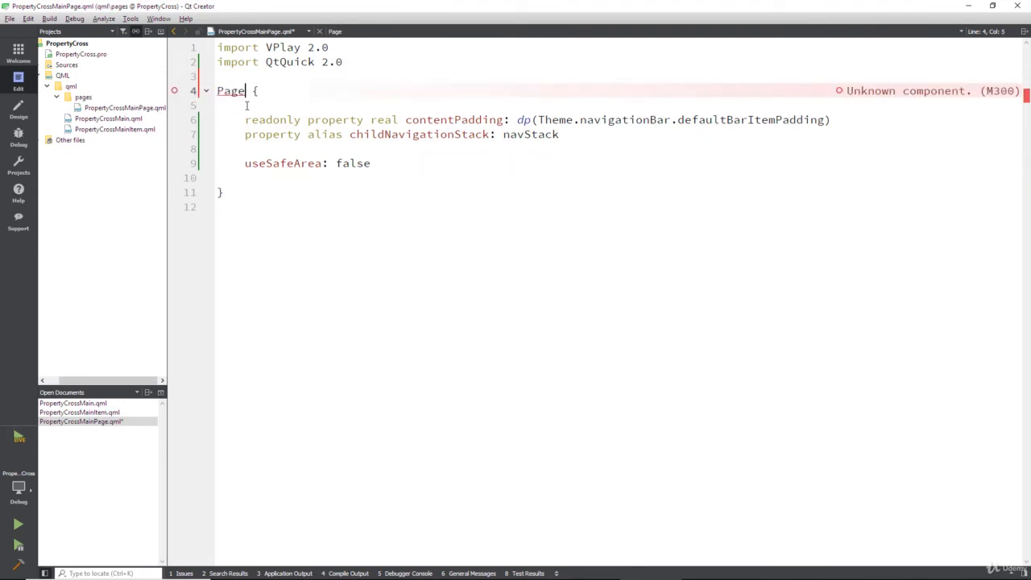
pyautogui.doubleClick(231, 91)
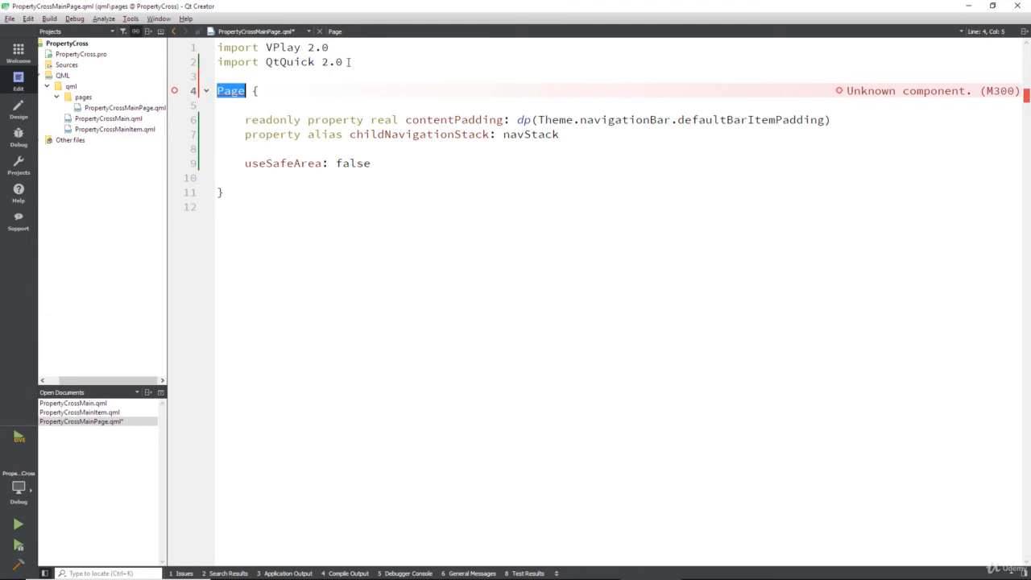
# Step: Add import VPlayApps 1.0 so useSafeArea is recognized, leaving a blank line after it
pyautogui.press('Return')
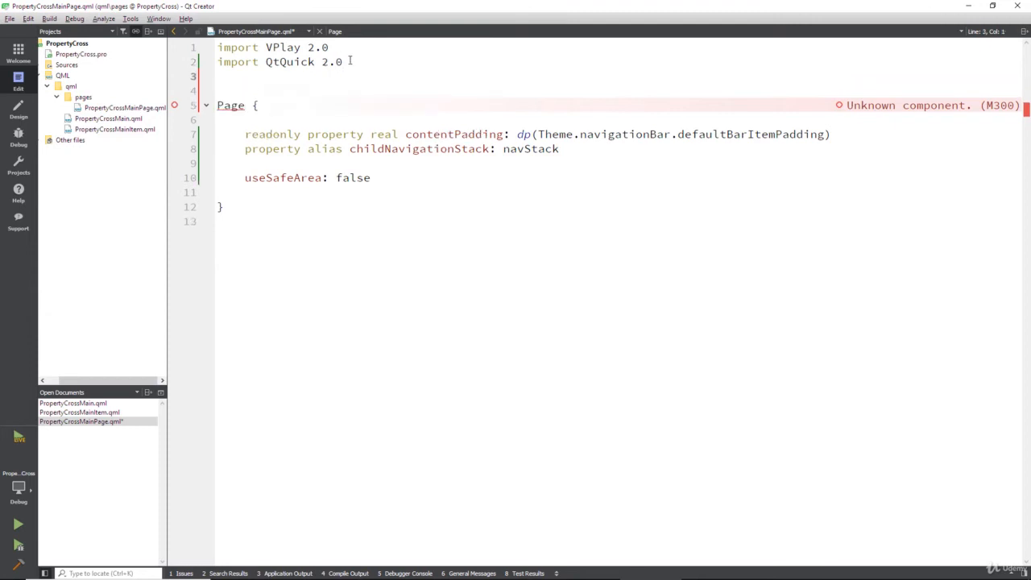
pyautogui.write('import')
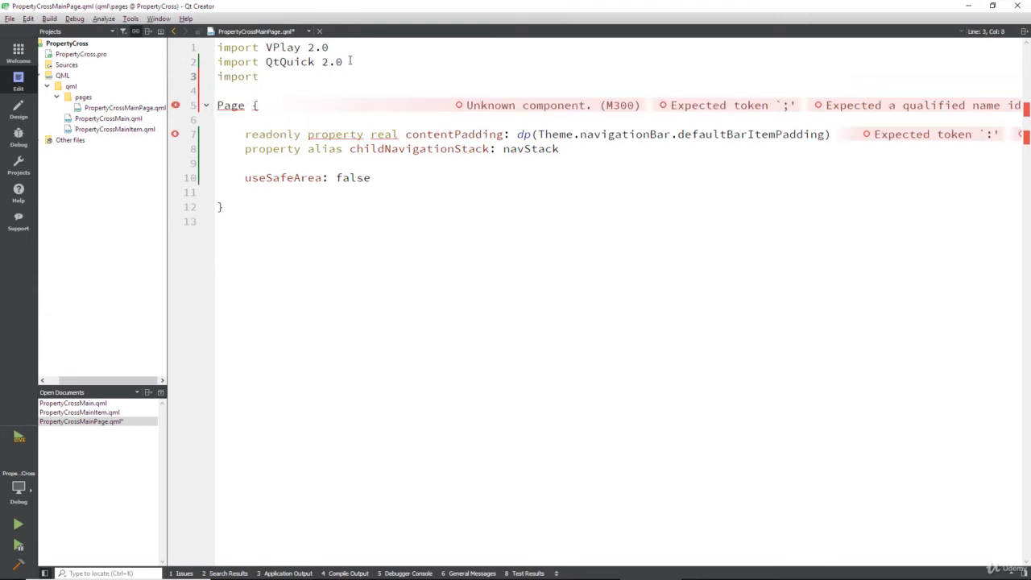
pyautogui.write('Vpl')
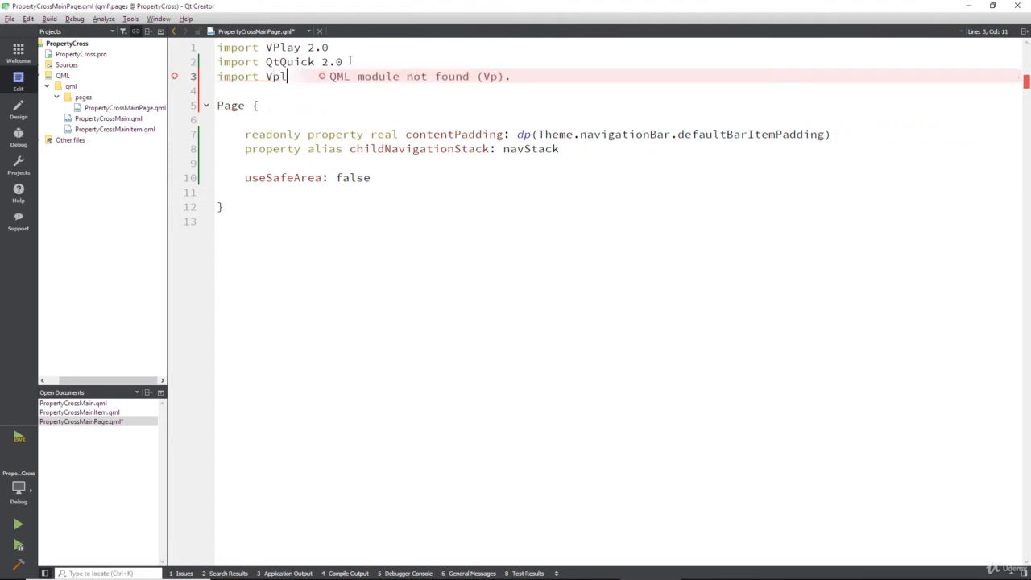
pyautogui.write('ay')
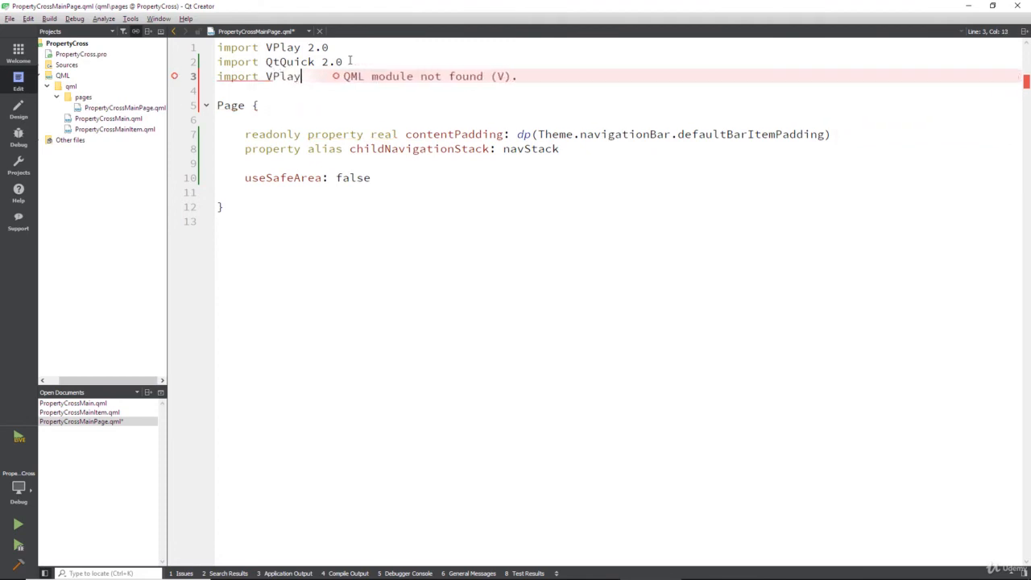
pyautogui.write('Apps 1.0')
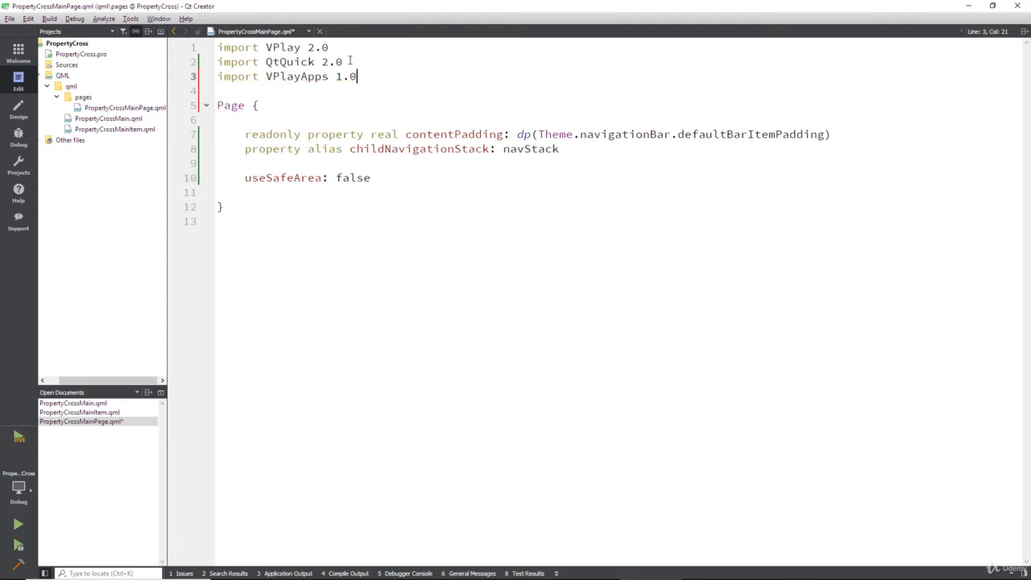
pyautogui.doubleClick(282, 177)
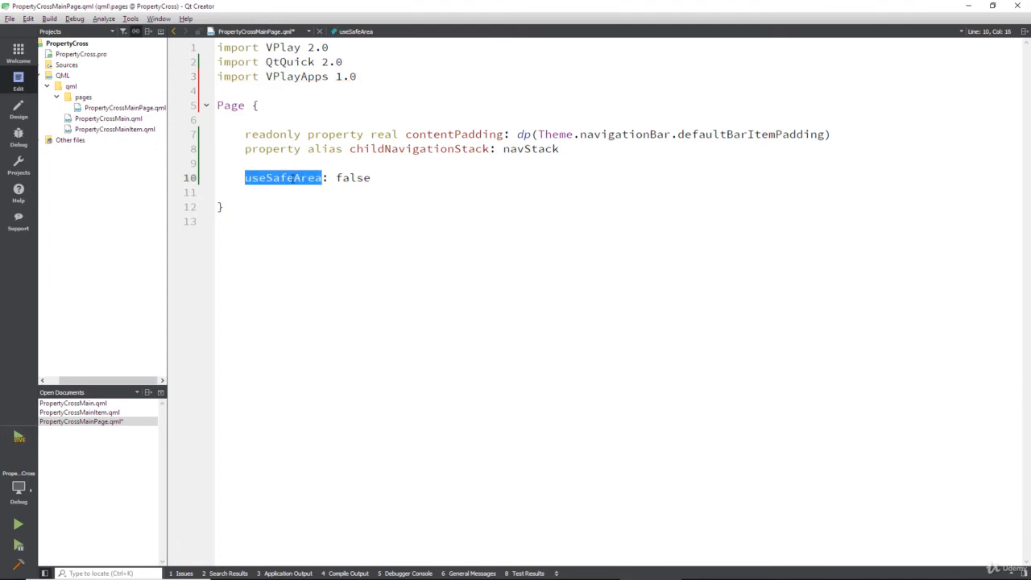
pyautogui.moveTo(352, 177)
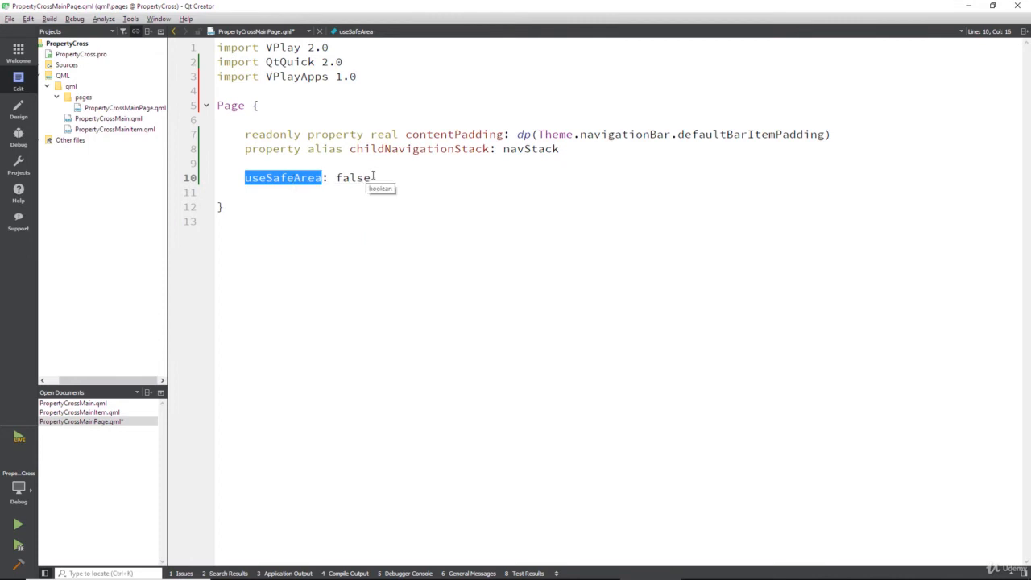
pyautogui.press('Return')
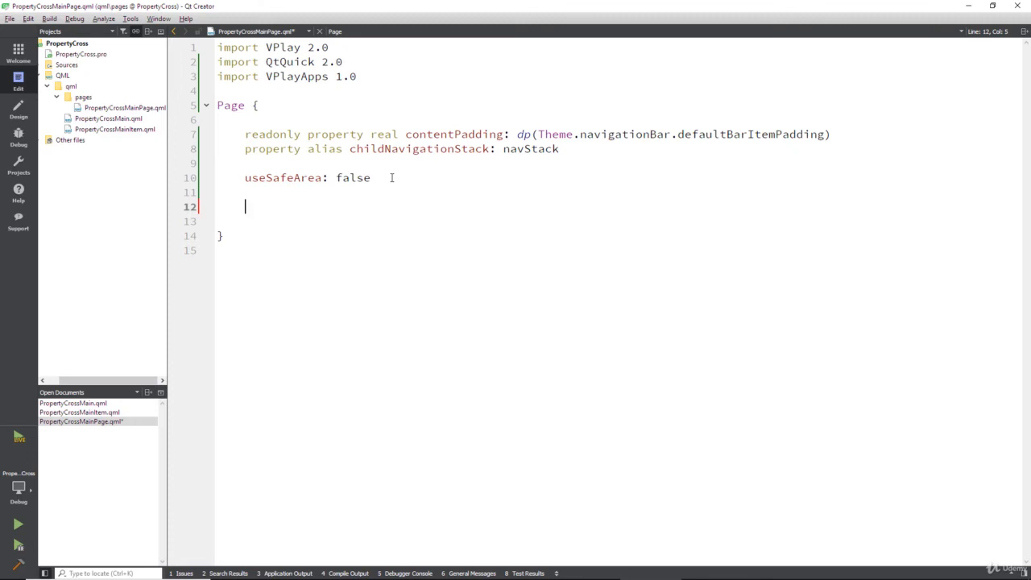
# Step: Add a NavigationStack block with id: navStack below useSafeArea in the Page
pyautogui.write('Na')
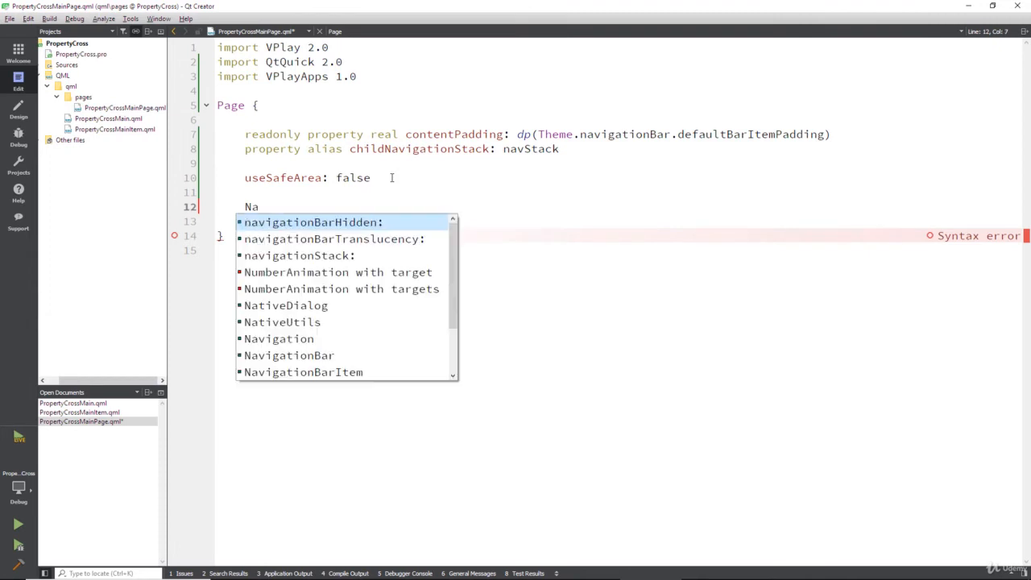
pyautogui.write('vigationS')
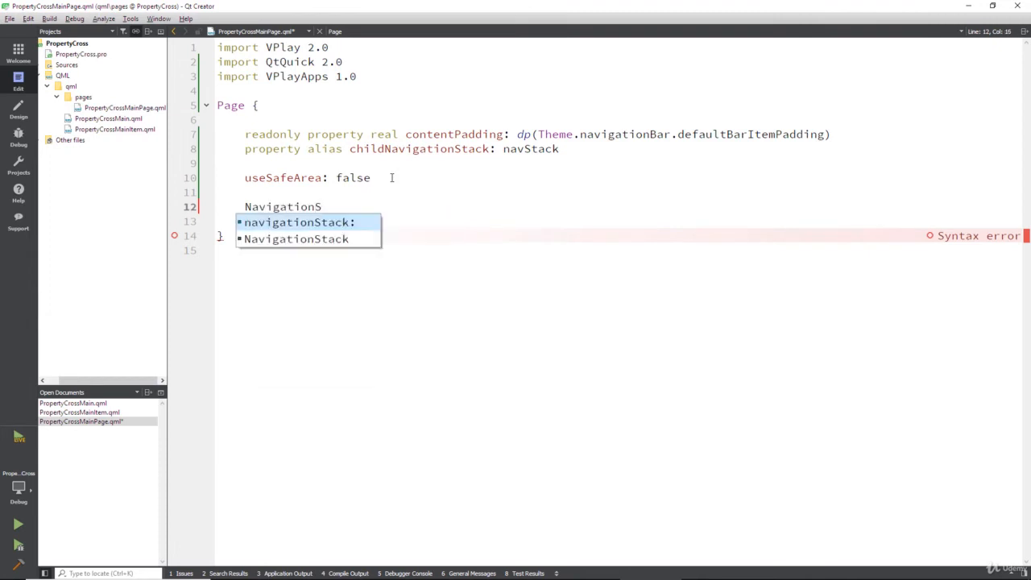
pyautogui.write('tack')
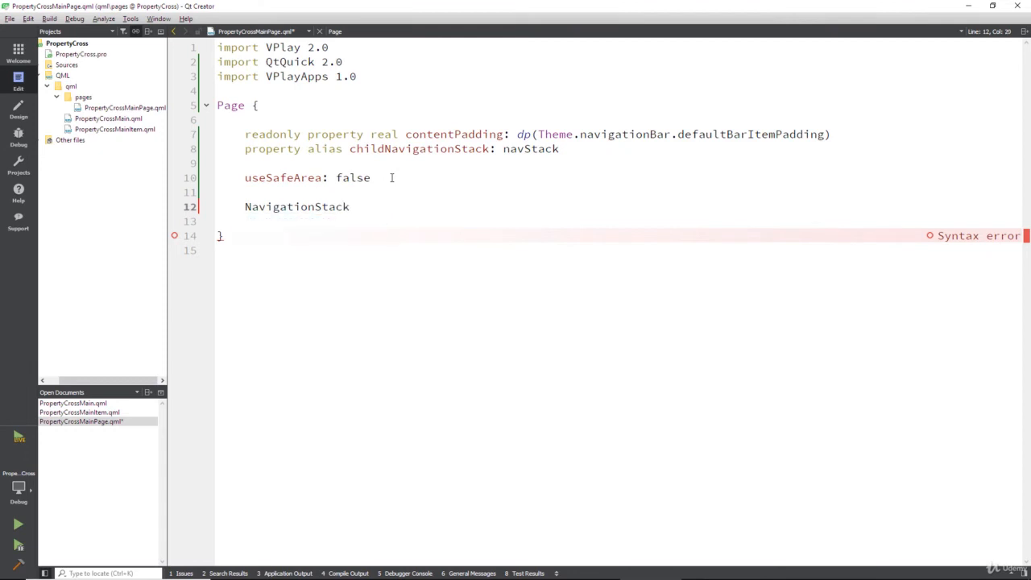
pyautogui.write('{')
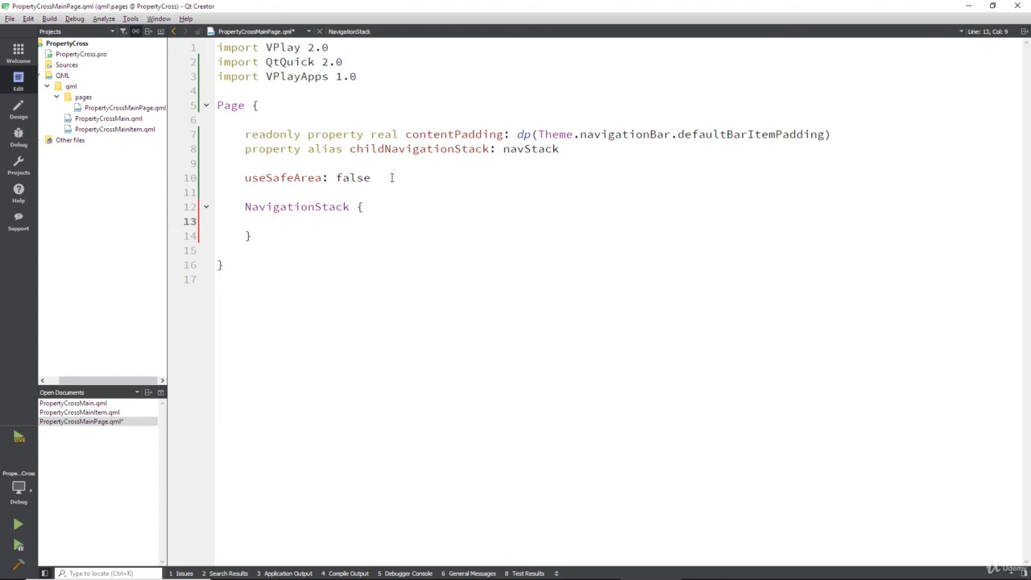
pyautogui.write('id:')
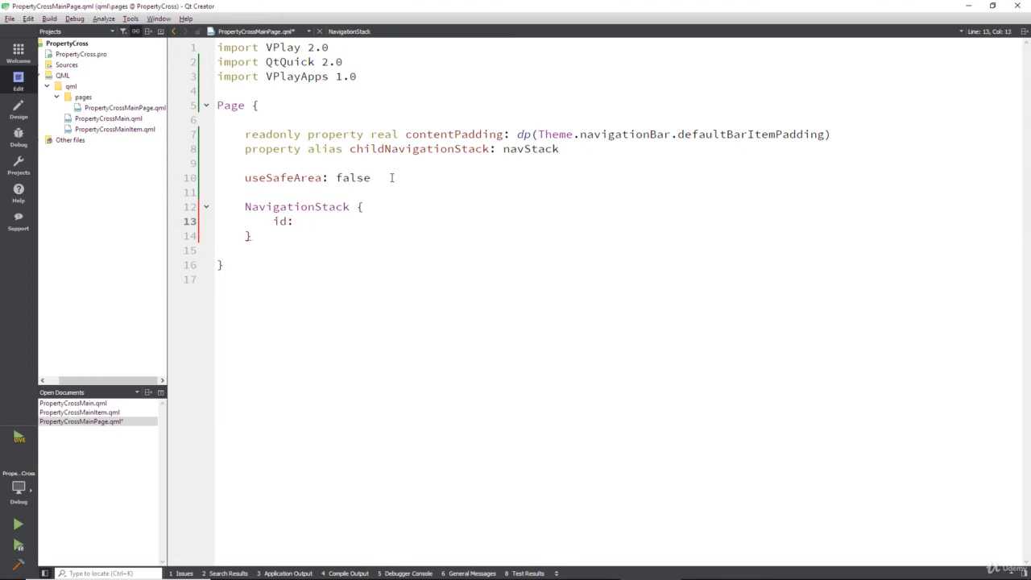
pyautogui.write('navStack')
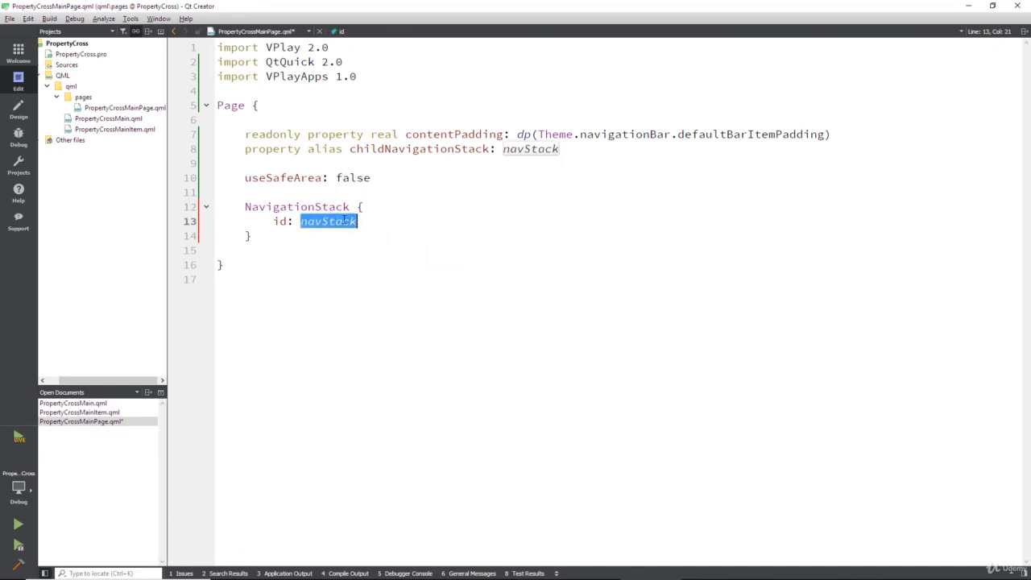
# Step: Check navStack against the childNavigationStack alias and open an empty line inside the block
pyautogui.click(530, 148)
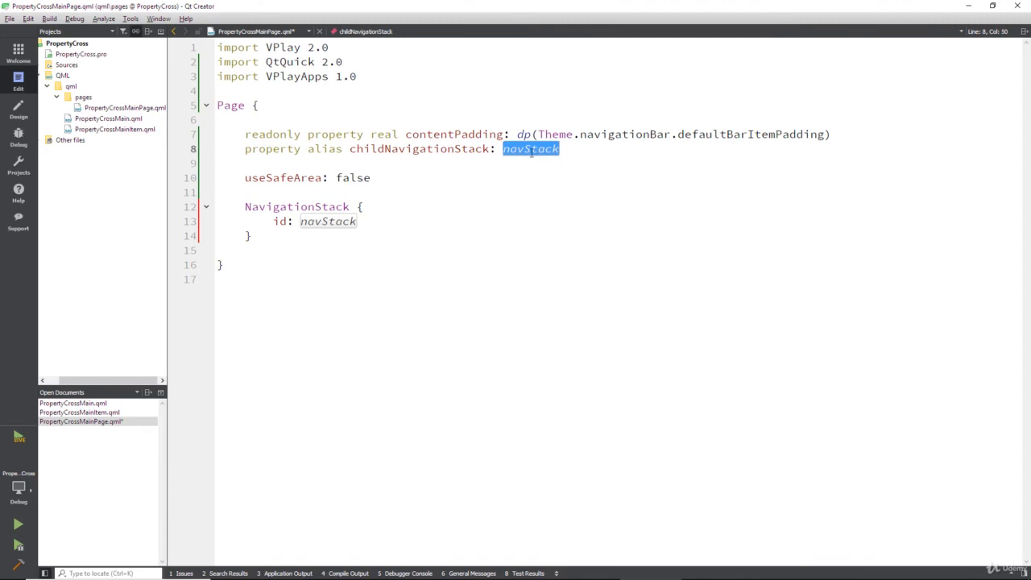
pyautogui.doubleClick(327, 220)
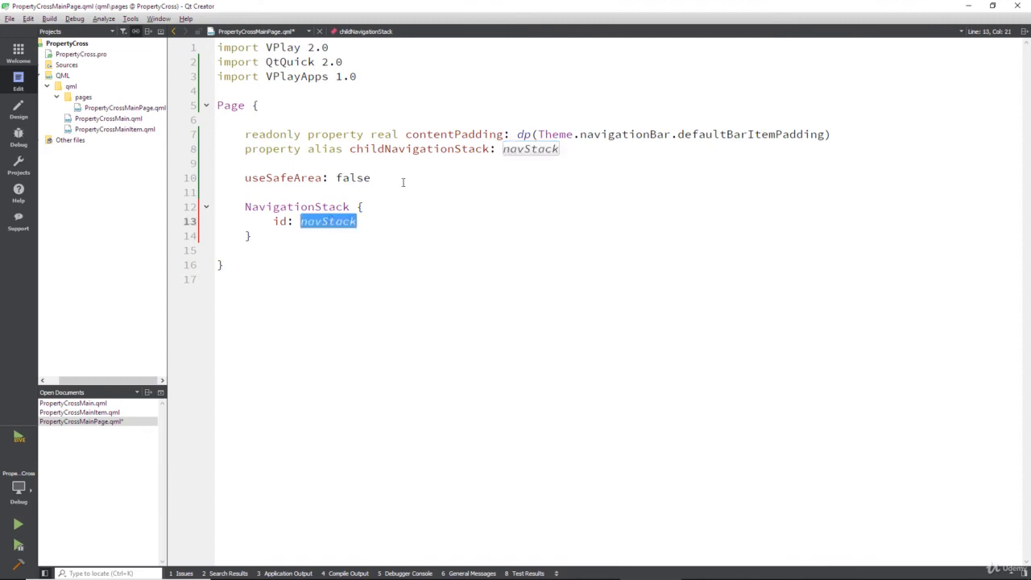
pyautogui.doubleClick(530, 148)
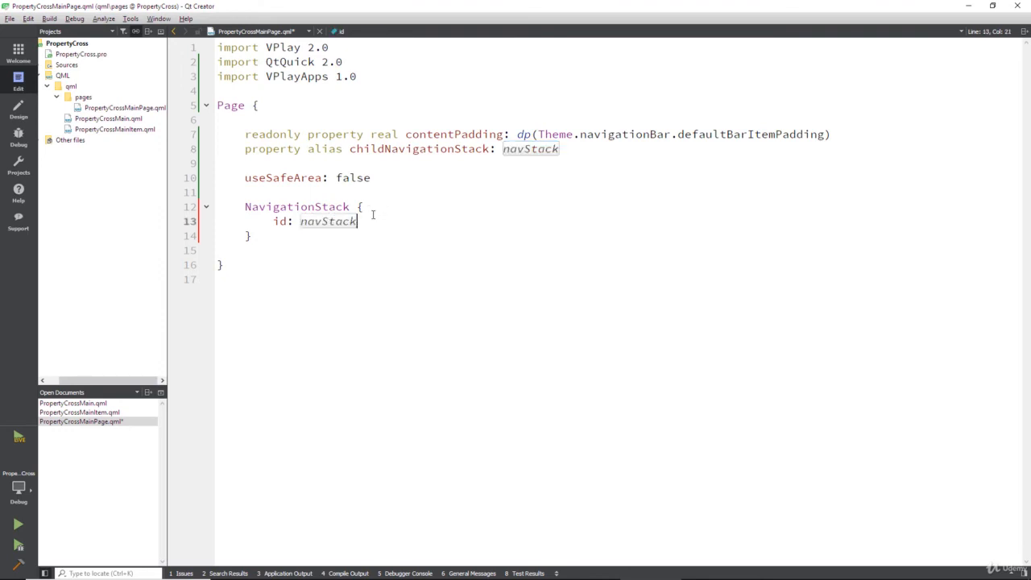
pyautogui.press('Return')
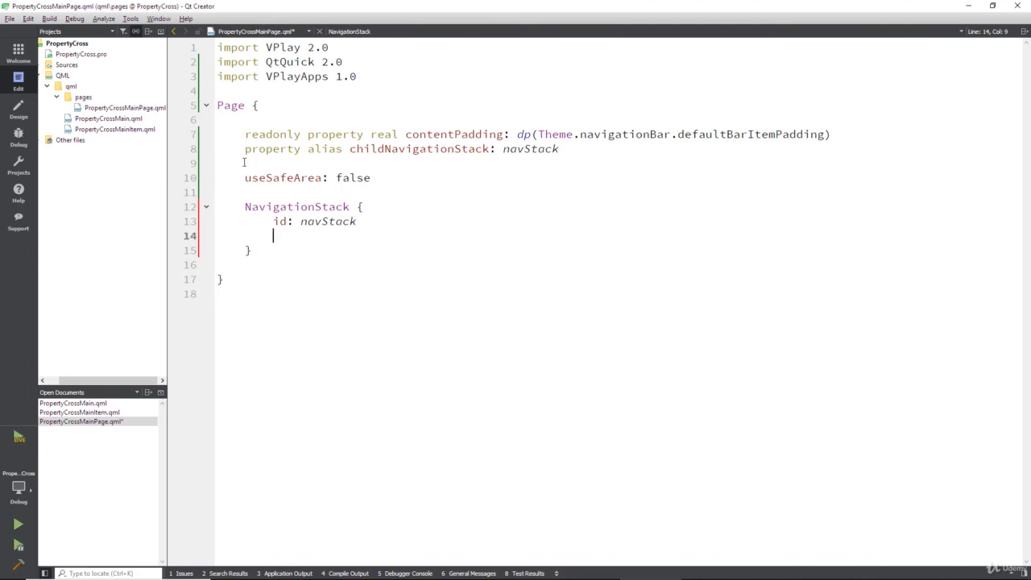
pyautogui.press('ctrl+a')
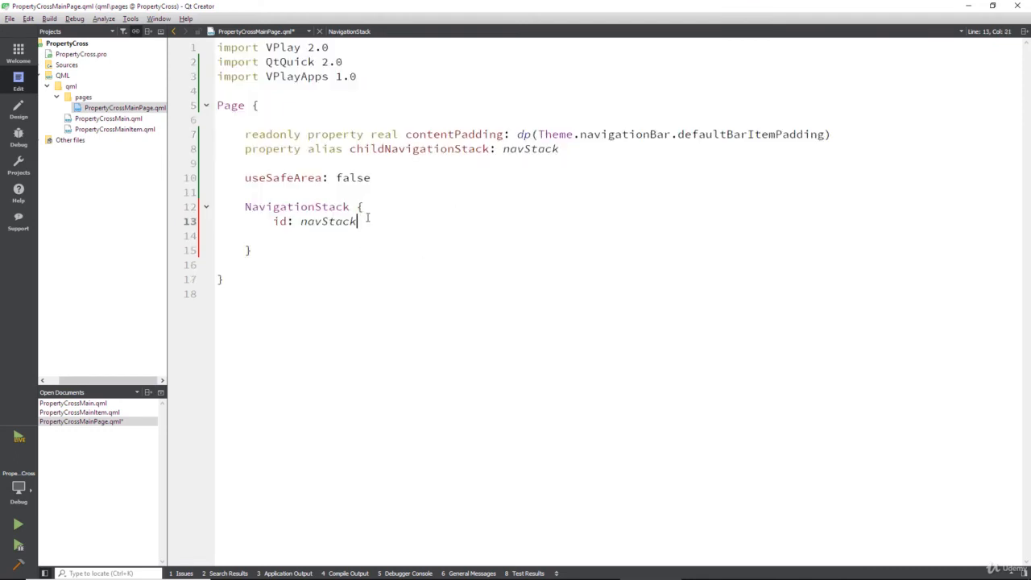
pyautogui.press('Return')
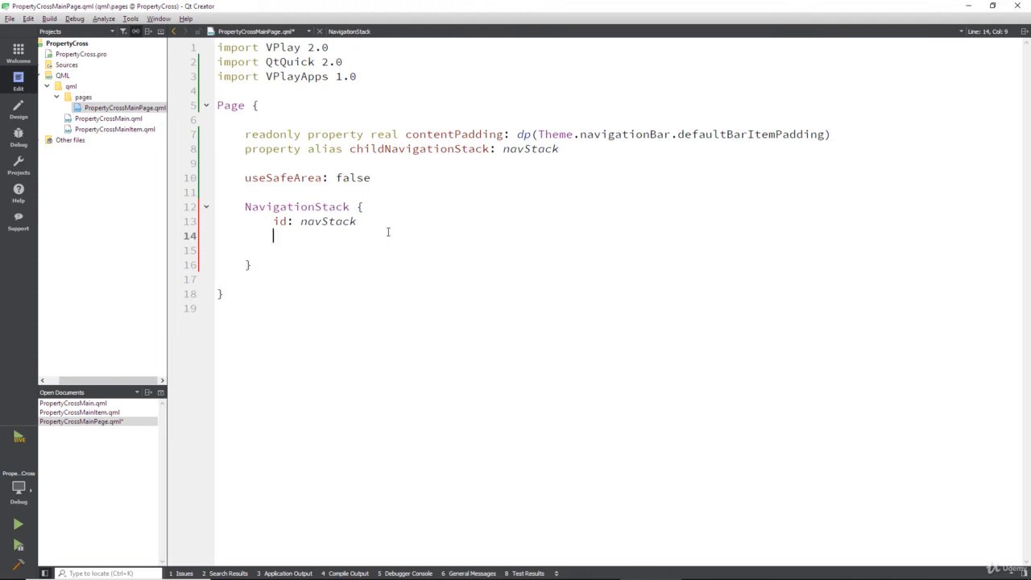
# Step: Give the NavigationStack leftColumnIndex: 1 and splitView: tablet, with a blank line beneath
pyautogui.write('leftColumnIndex:')
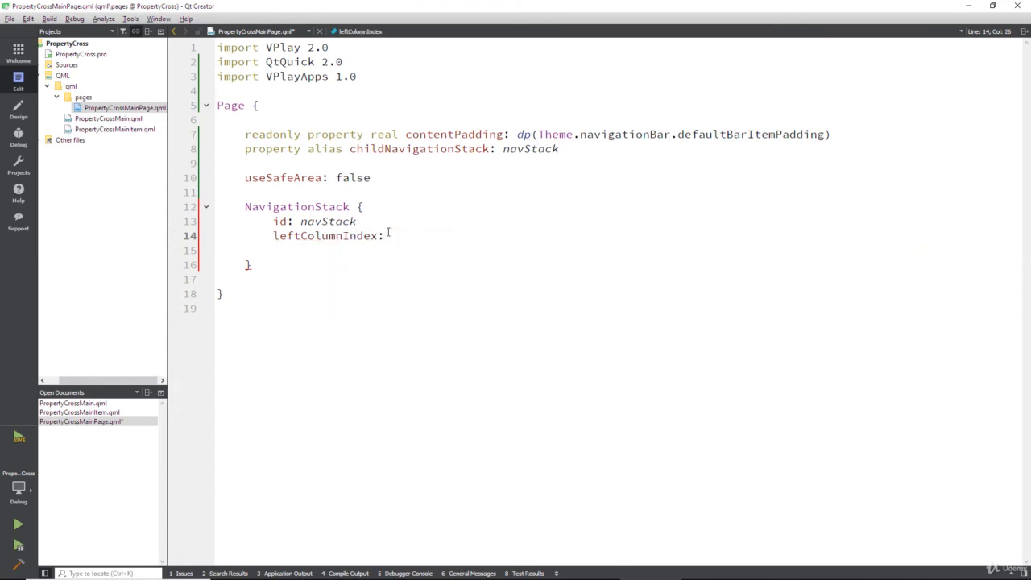
pyautogui.write('1')
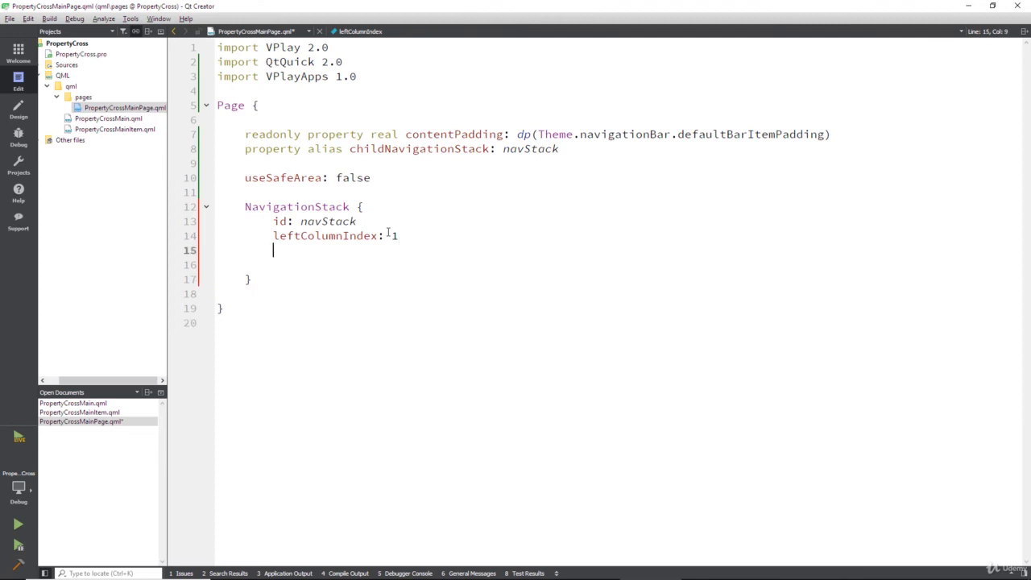
pyautogui.write('splitv')
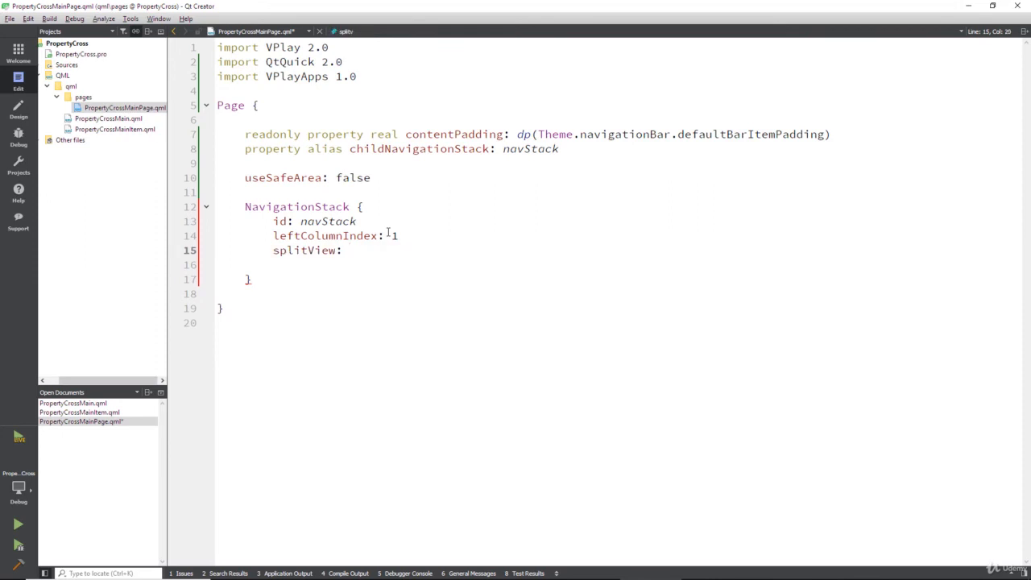
pyautogui.write('tablet')
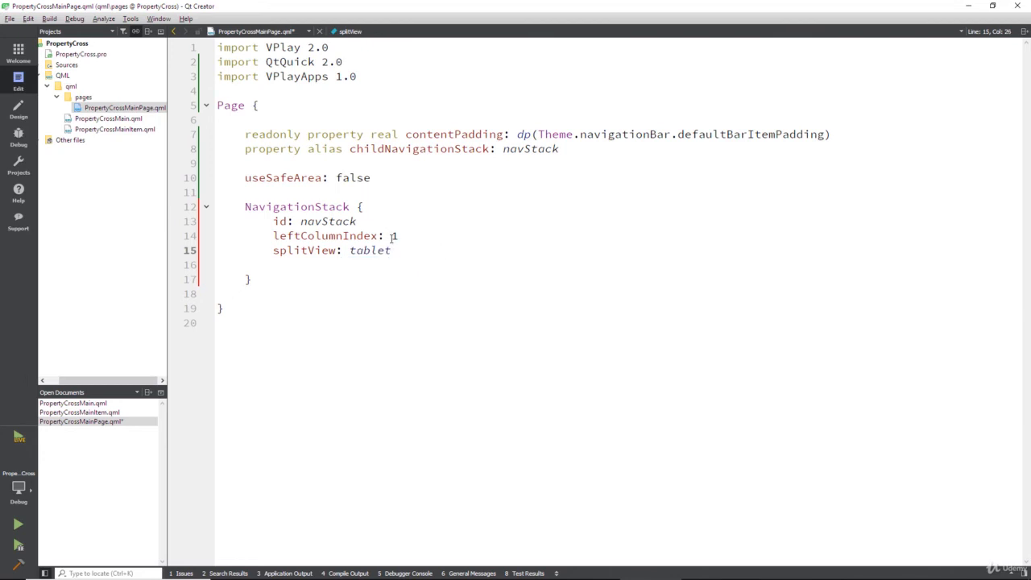
pyautogui.doubleClick(370, 250)
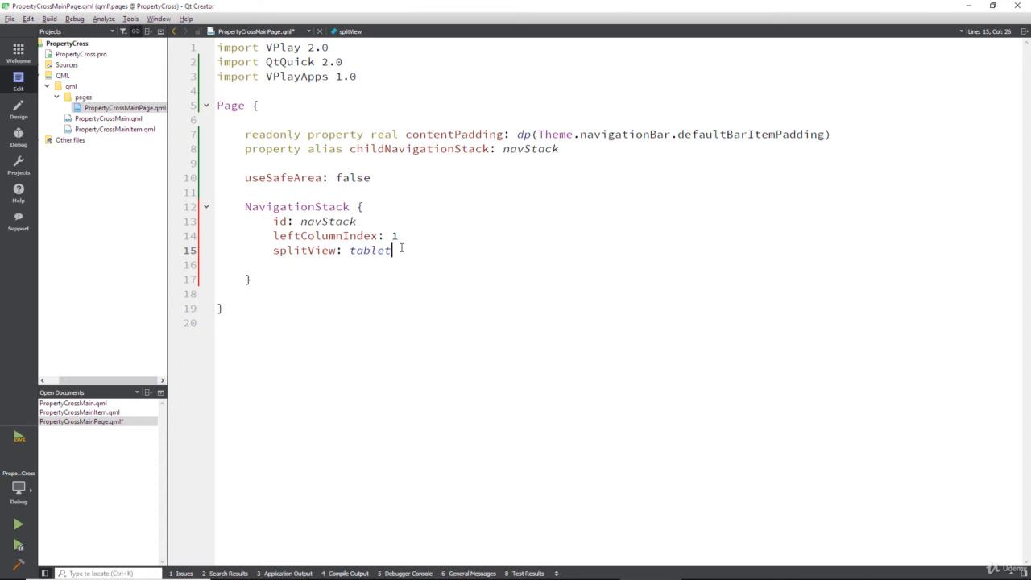
pyautogui.press('Return')
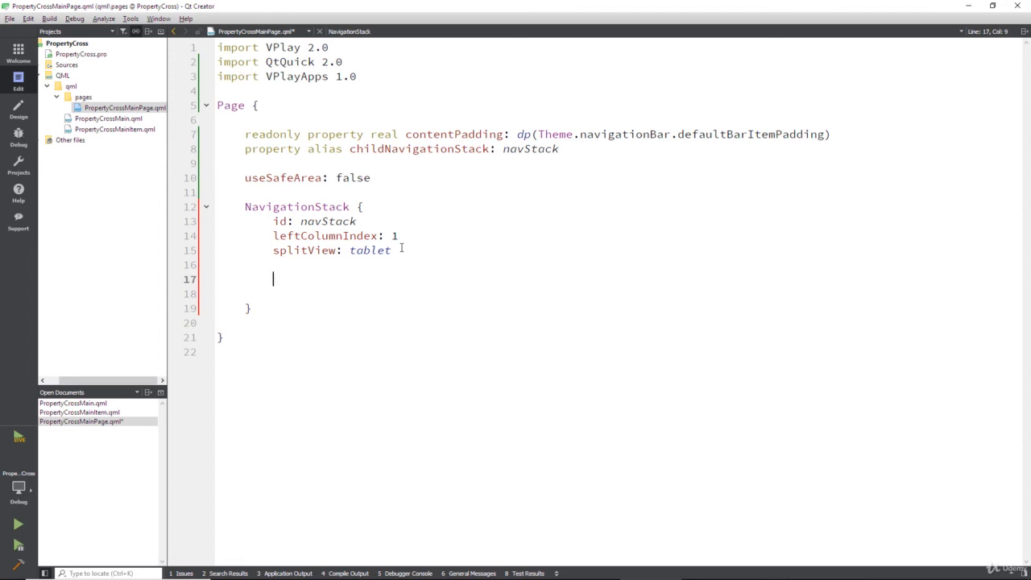
pyautogui.doubleClick(230, 106)
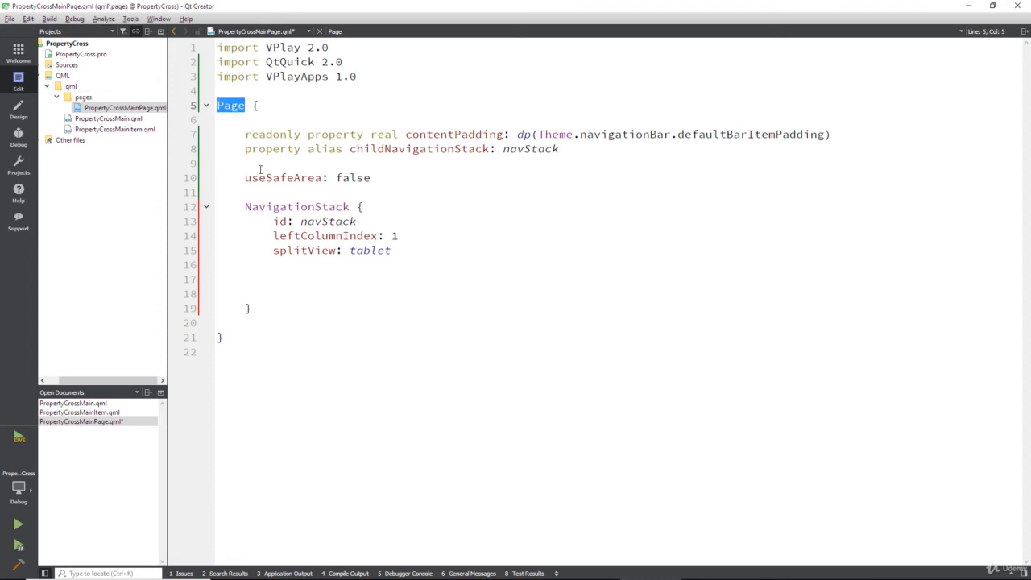
pyautogui.doubleClick(297, 206)
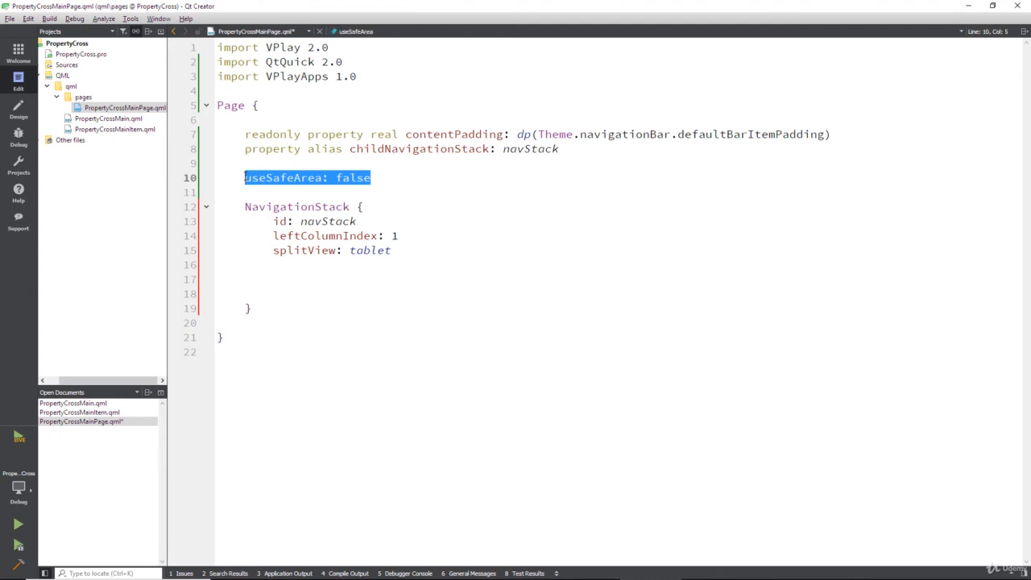
pyautogui.moveTo(486, 134)
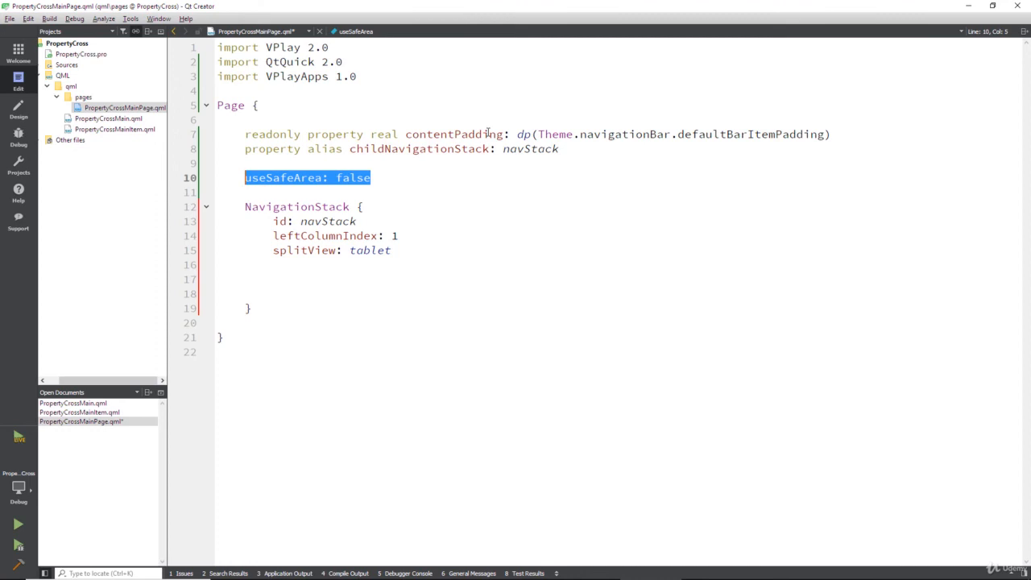
pyautogui.doubleClick(455, 134)
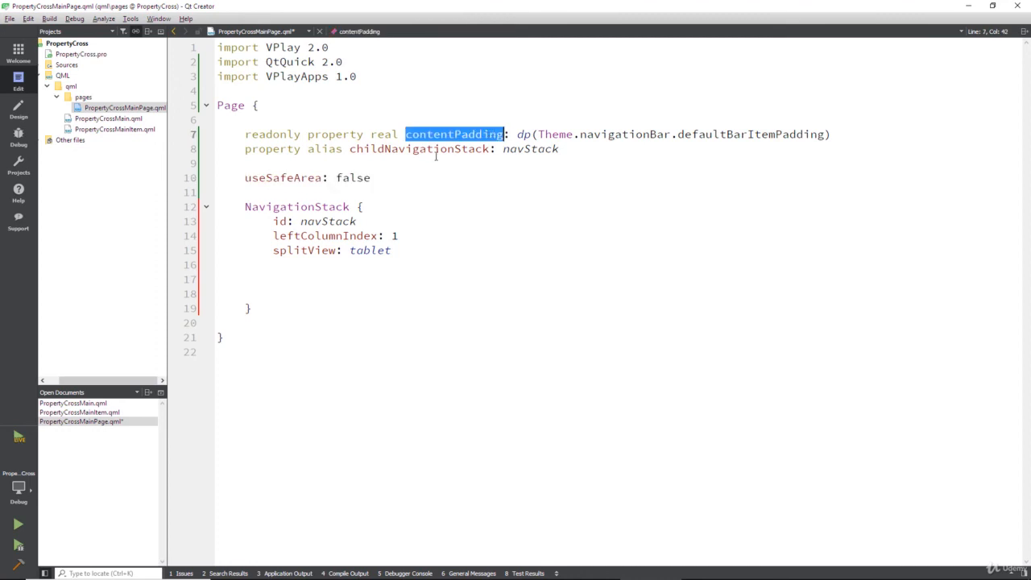
pyautogui.doubleClick(419, 148)
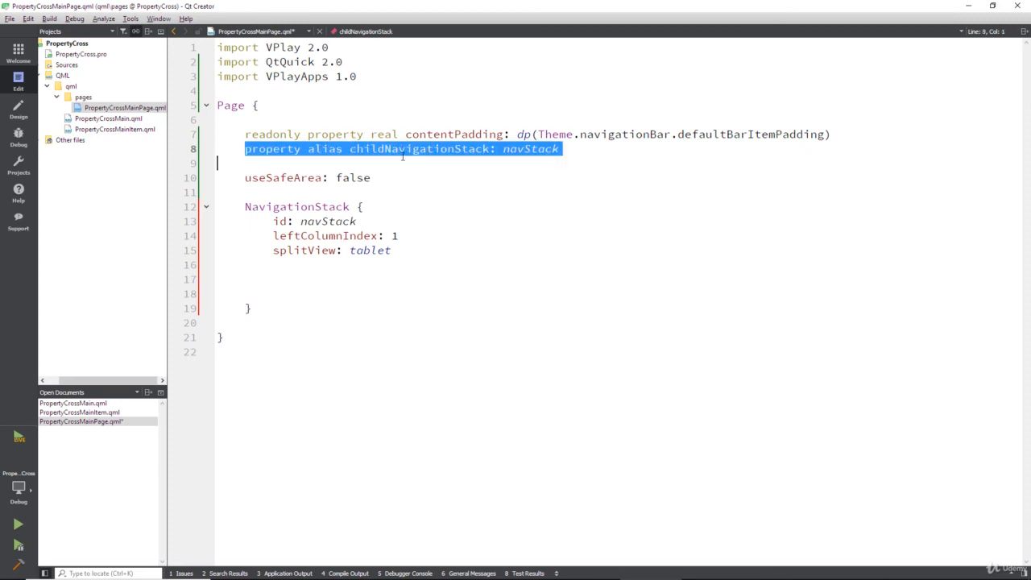
pyautogui.doubleClick(530, 149)
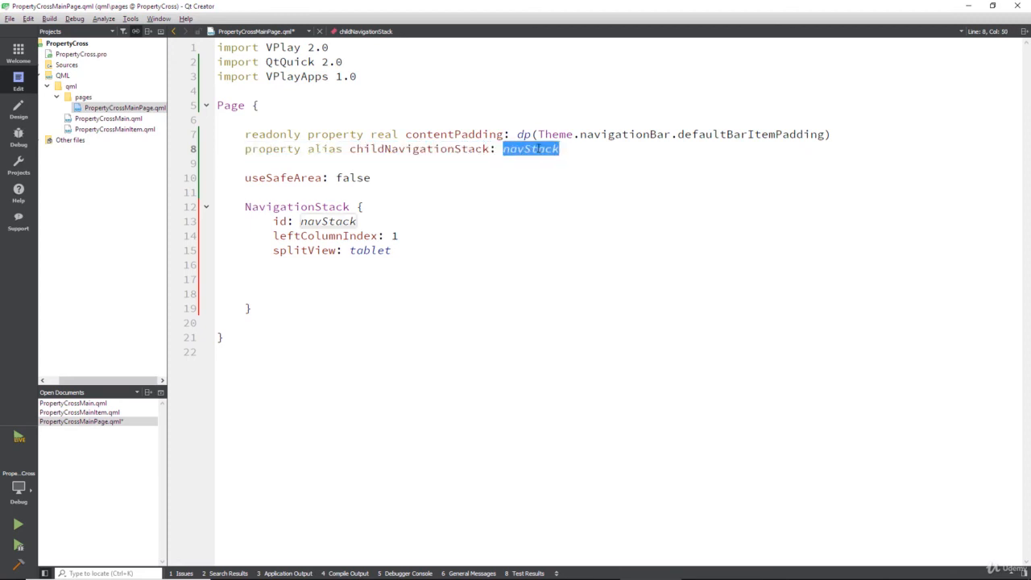
pyautogui.moveTo(235, 203)
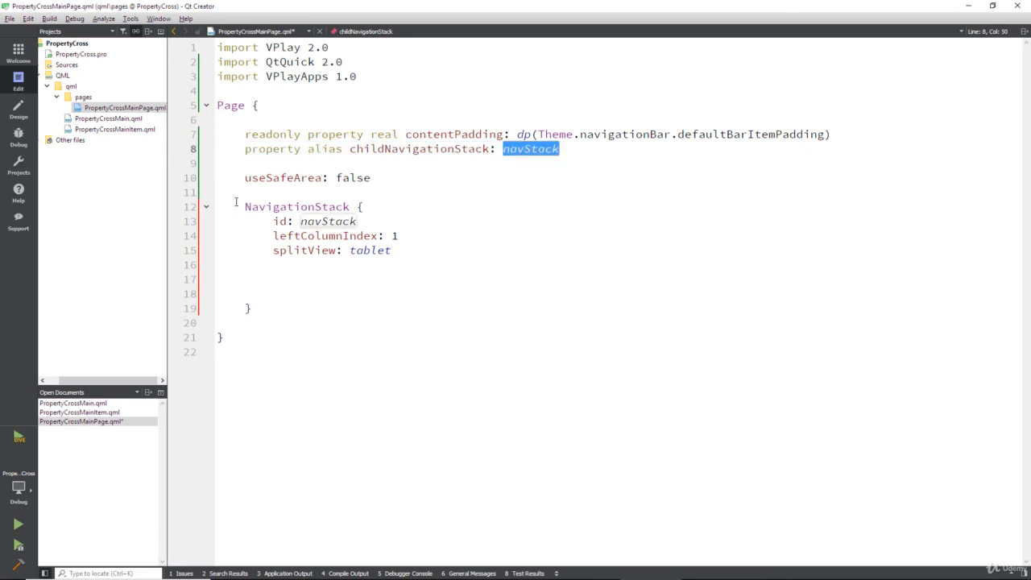
pyautogui.doubleClick(327, 220)
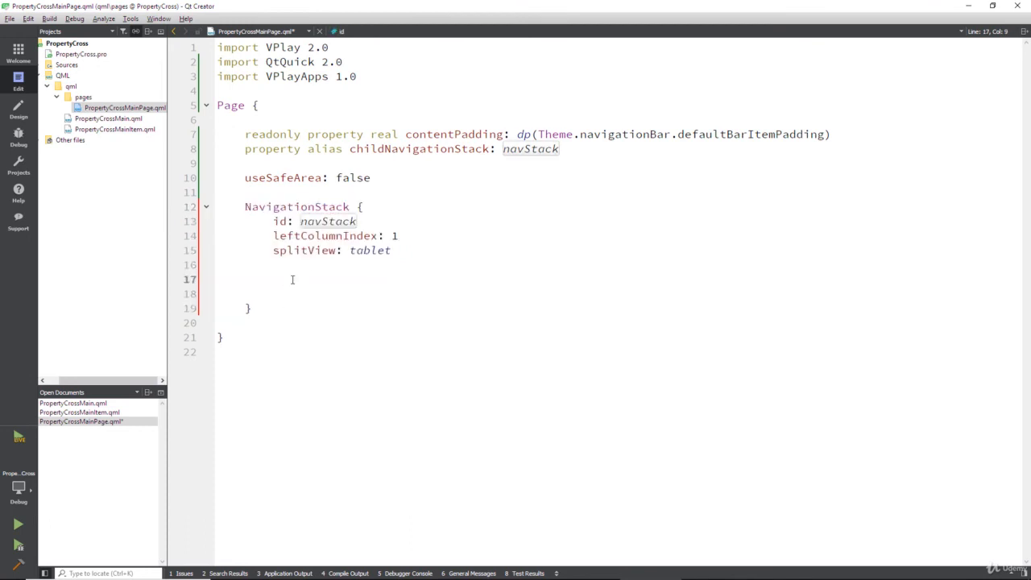
pyautogui.click(277, 280)
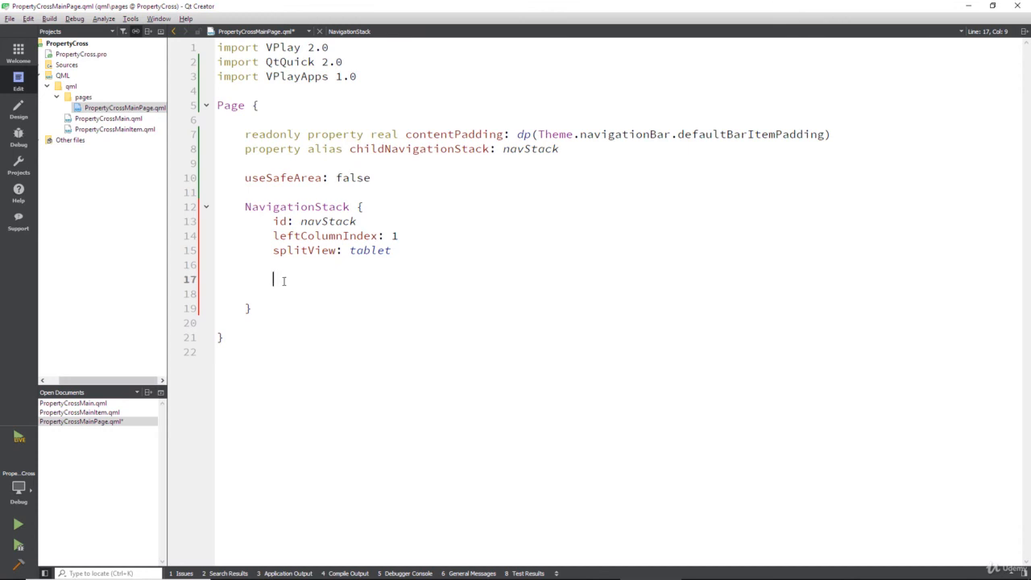
# Step: Add a Page child with title: "Property cross" inside the NavigationStack
pyautogui.write('Page')
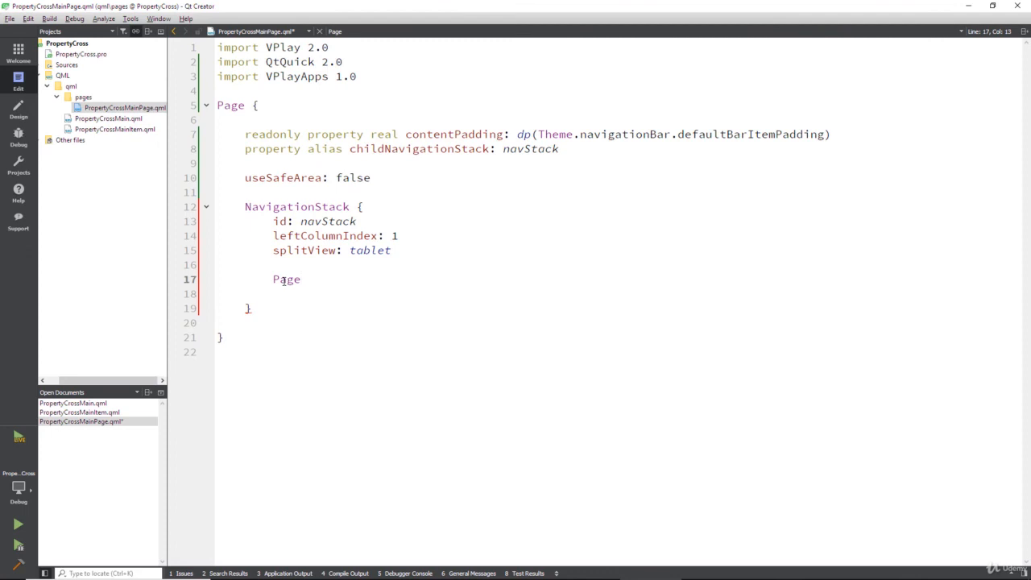
pyautogui.write('{')
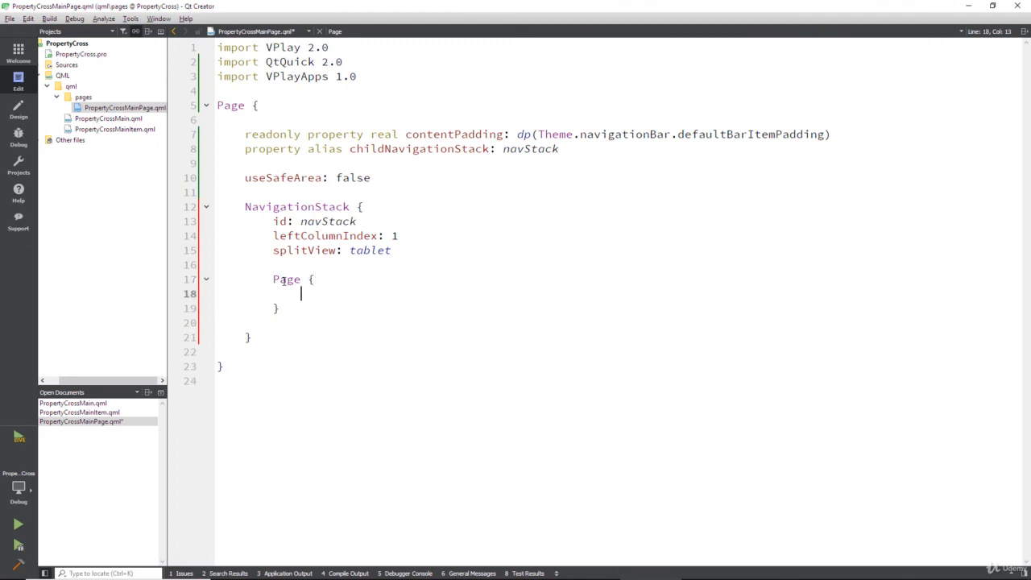
pyautogui.write('title: "Property cross')
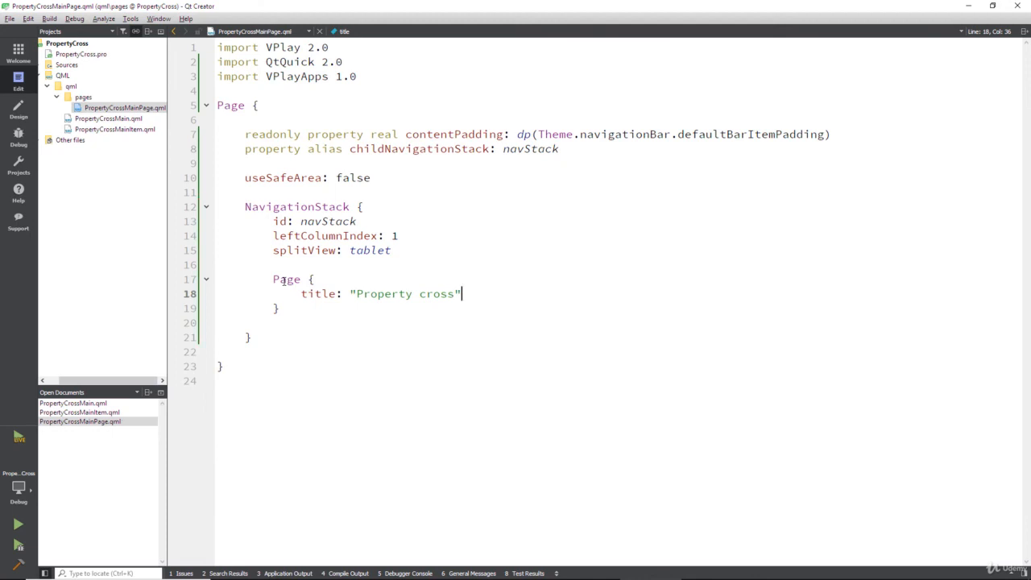
pyautogui.moveTo(23, 435)
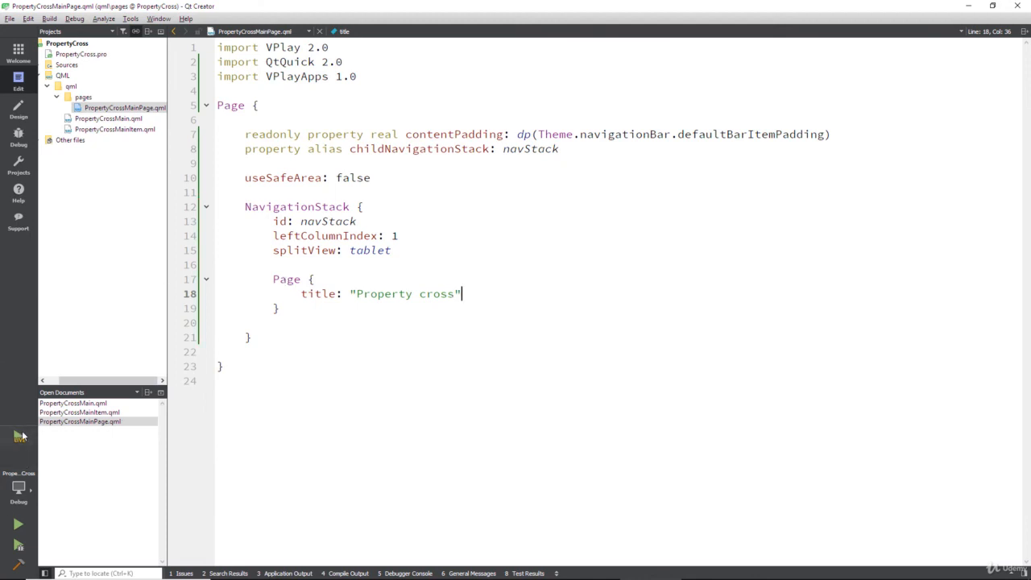
pyautogui.moveTo(79, 420)
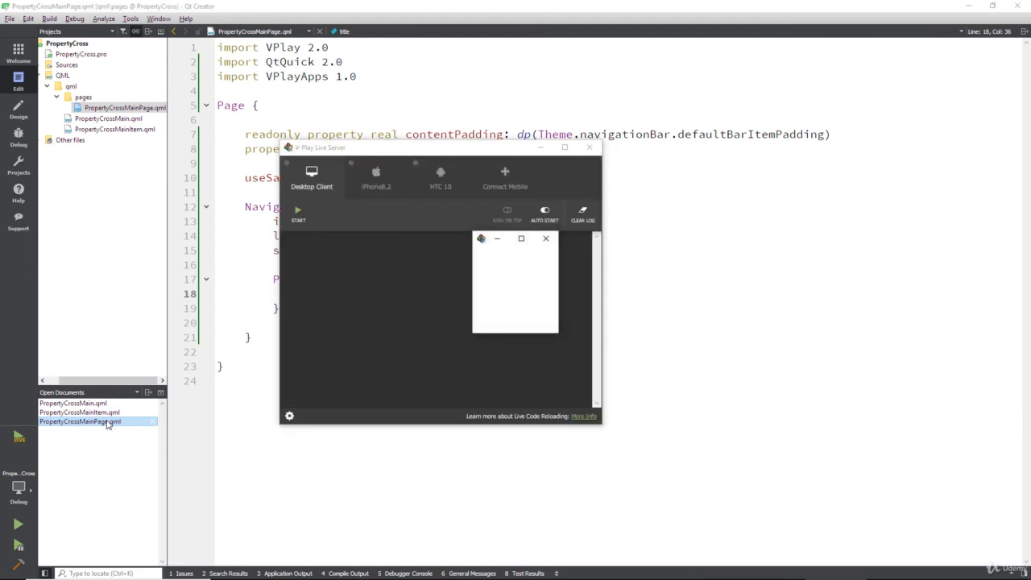
# Step: Start the Desktop Client in V-Play Live Server to show the Property cross page, then refocus Qt Creator
pyautogui.click(298, 213)
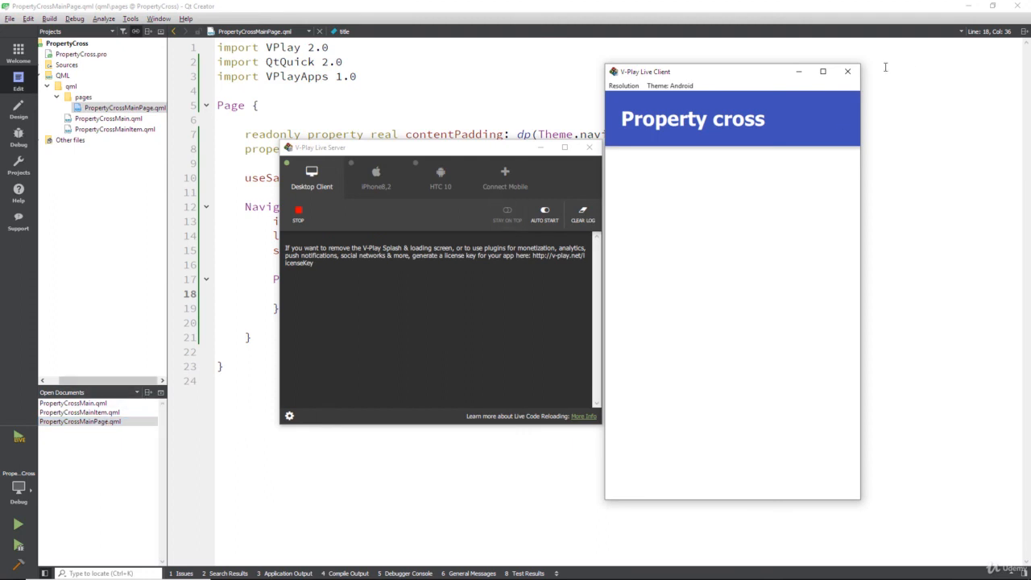
pyautogui.click(670, 86)
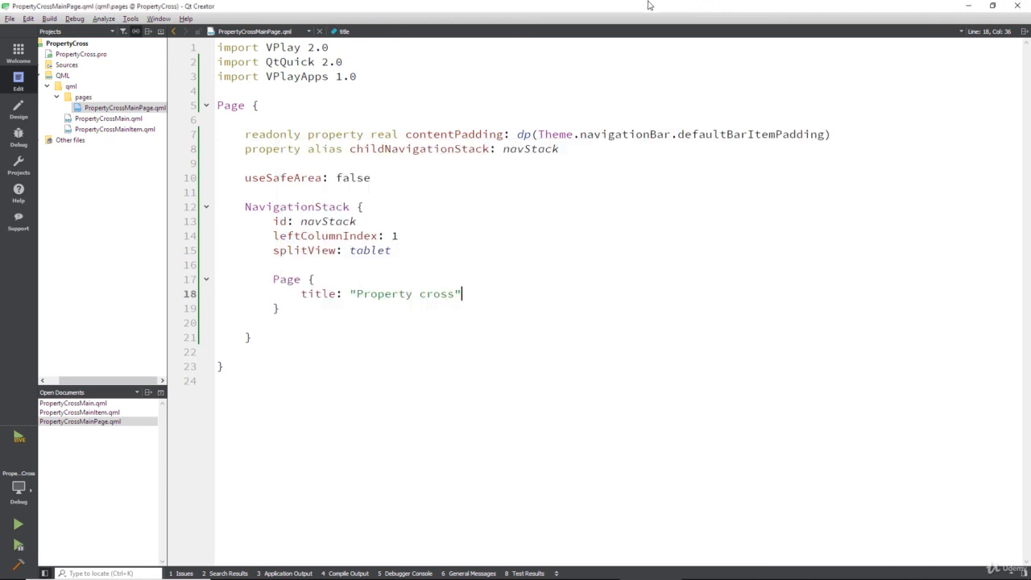
pyautogui.moveTo(384, 187)
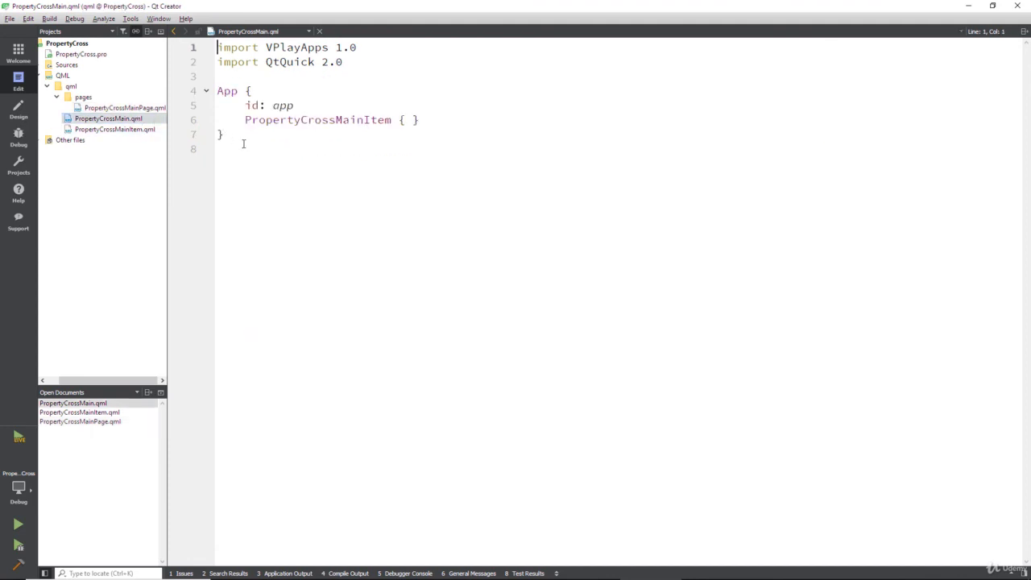
# Step: Review PropertyCrossMain.qml's App block, its id and the PropertyCrossMainItem reference
pyautogui.moveTo(218, 91); pyautogui.dragTo(226, 135)
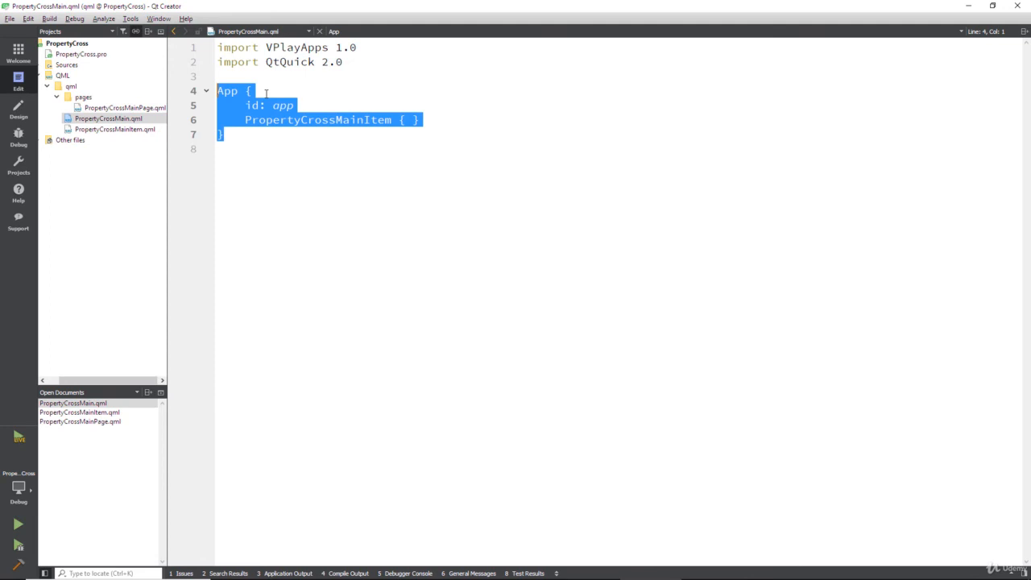
pyautogui.doubleClick(284, 106)
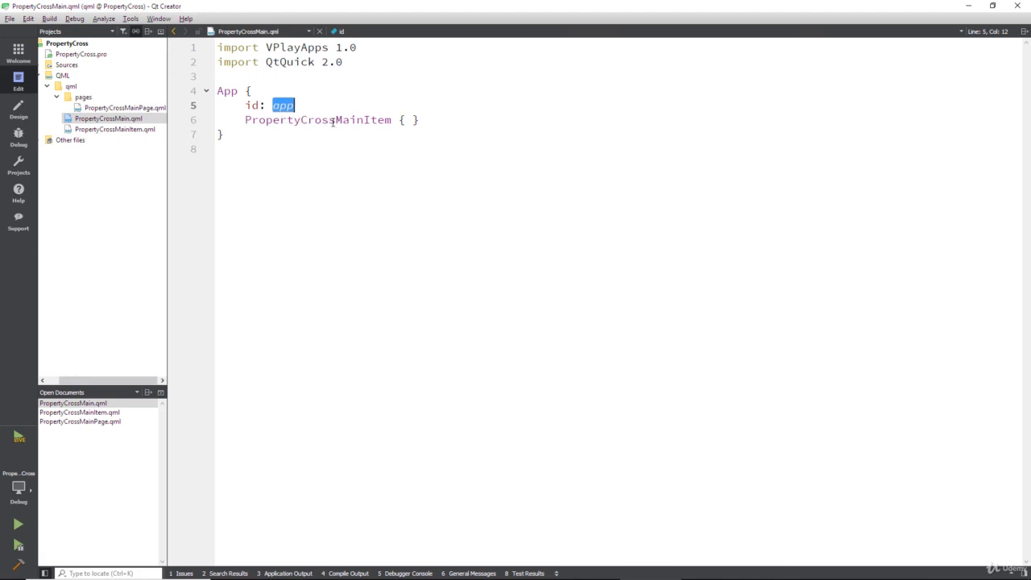
pyautogui.doubleClick(318, 120)
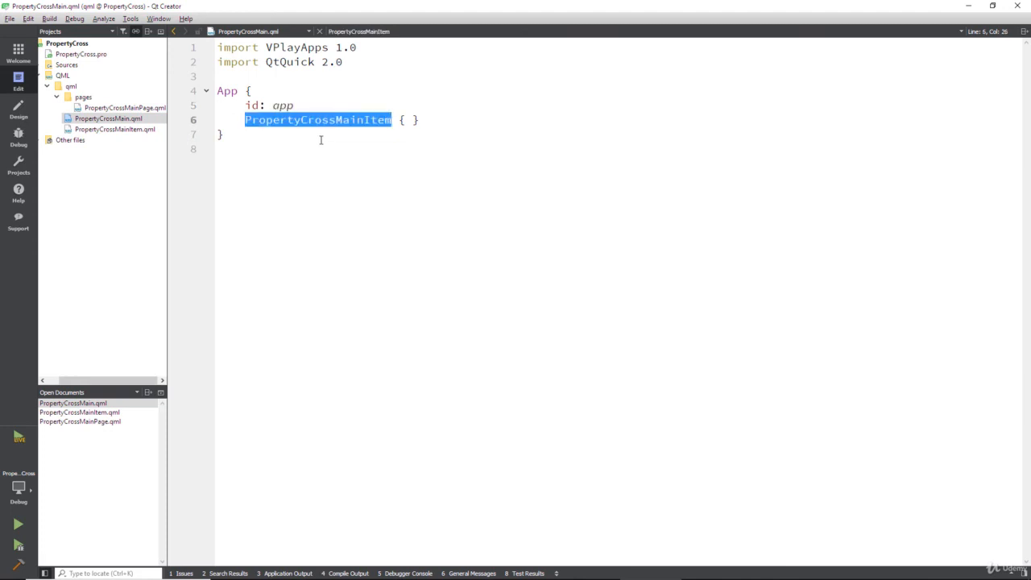
pyautogui.moveTo(212, 130)
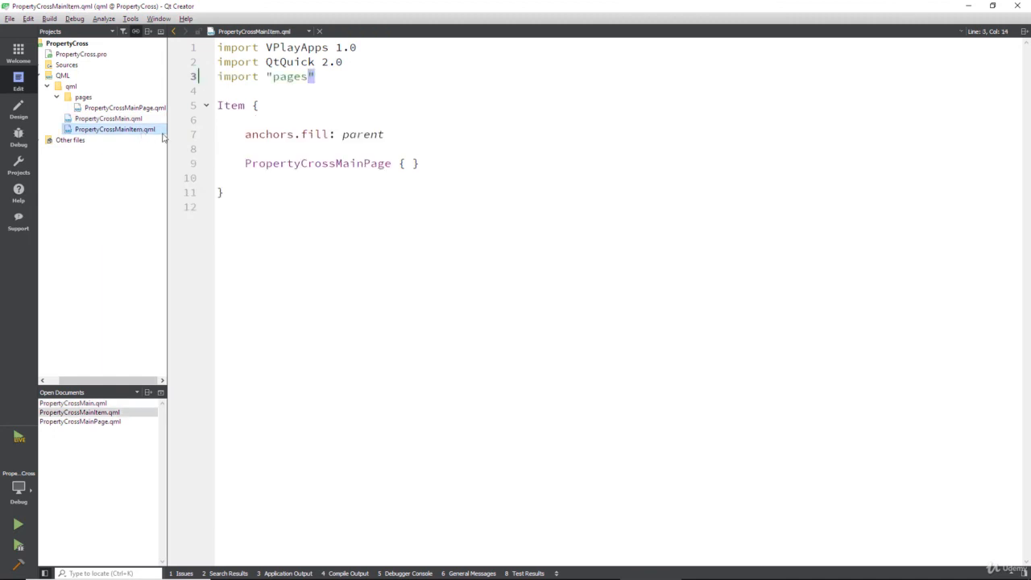
# Step: Open PropertyCrossMainItem.qml from the Projects tree and read through its Item block
pyautogui.doubleClick(231, 105)
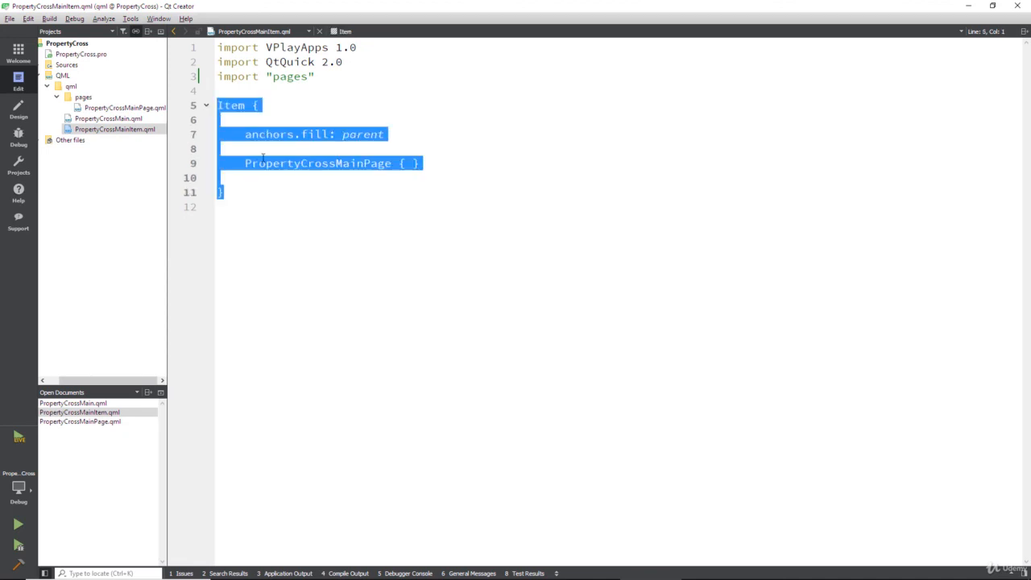
pyautogui.click(270, 174)
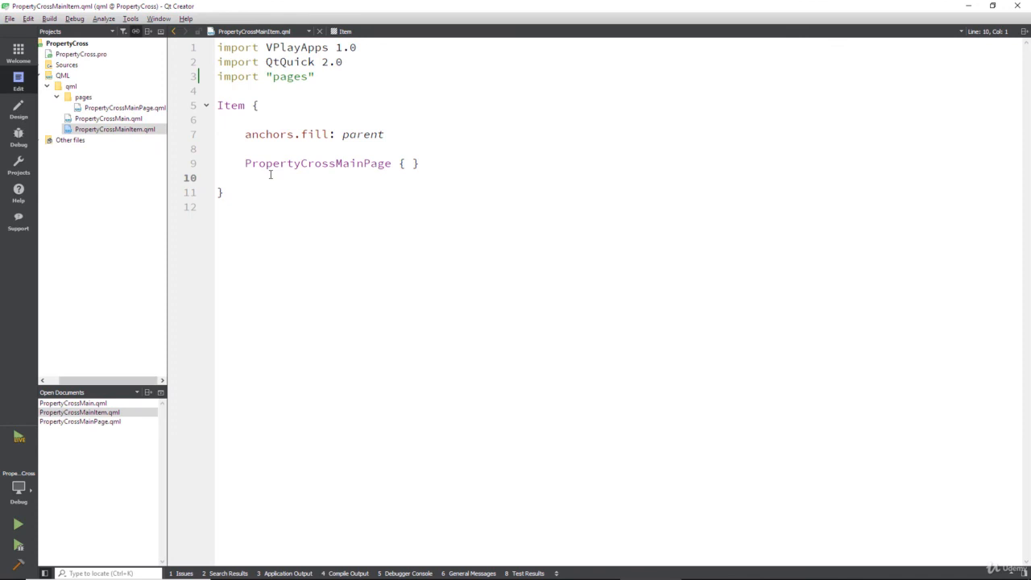
pyautogui.click(219, 177)
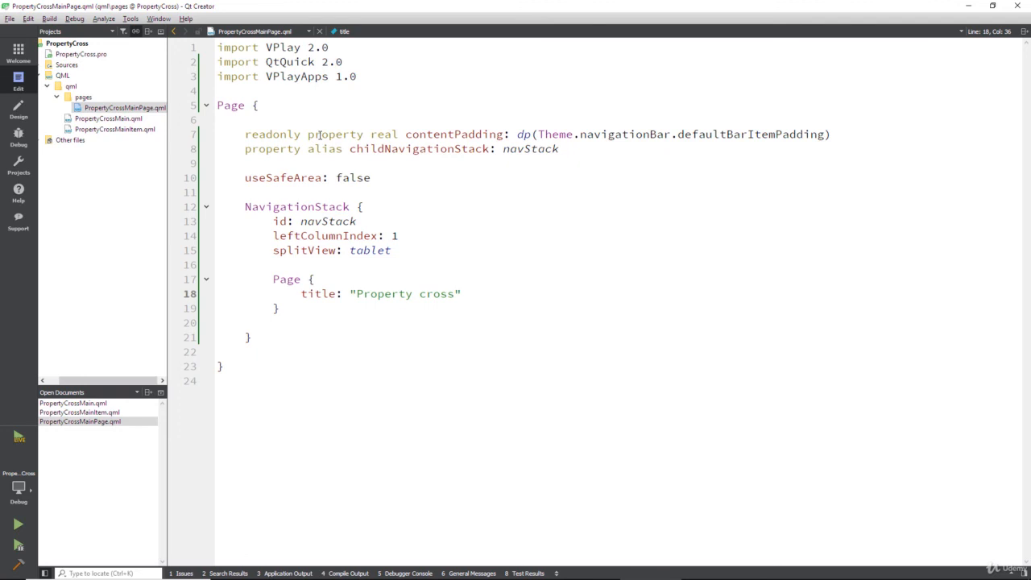
pyautogui.doubleClick(273, 133)
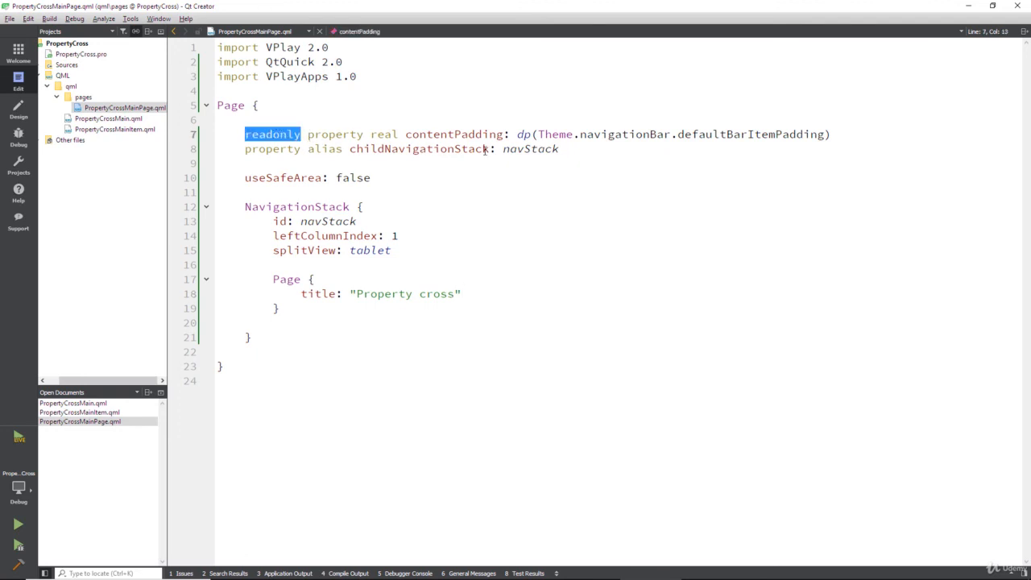
pyautogui.doubleClick(454, 134)
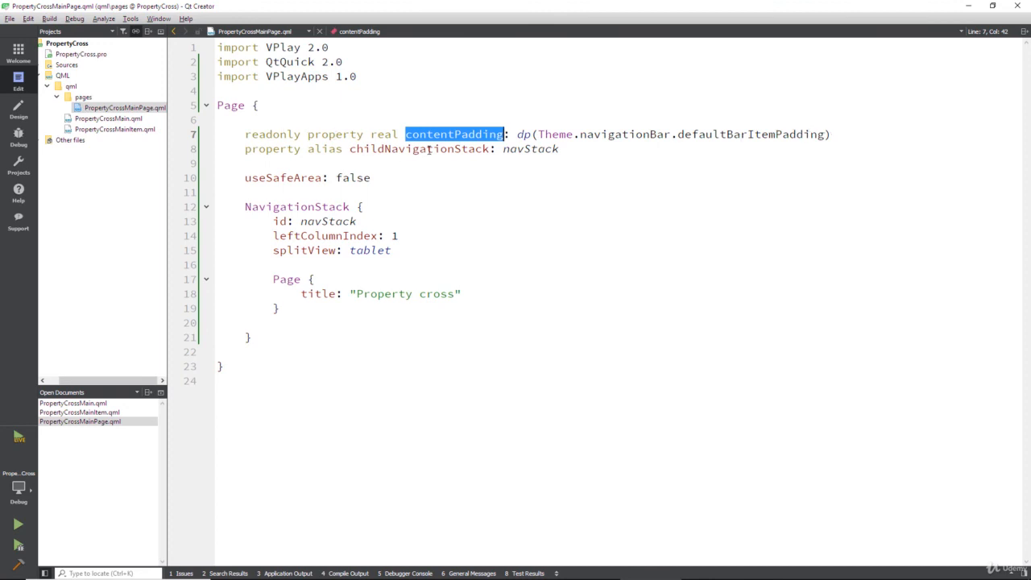
pyautogui.moveTo(358, 165)
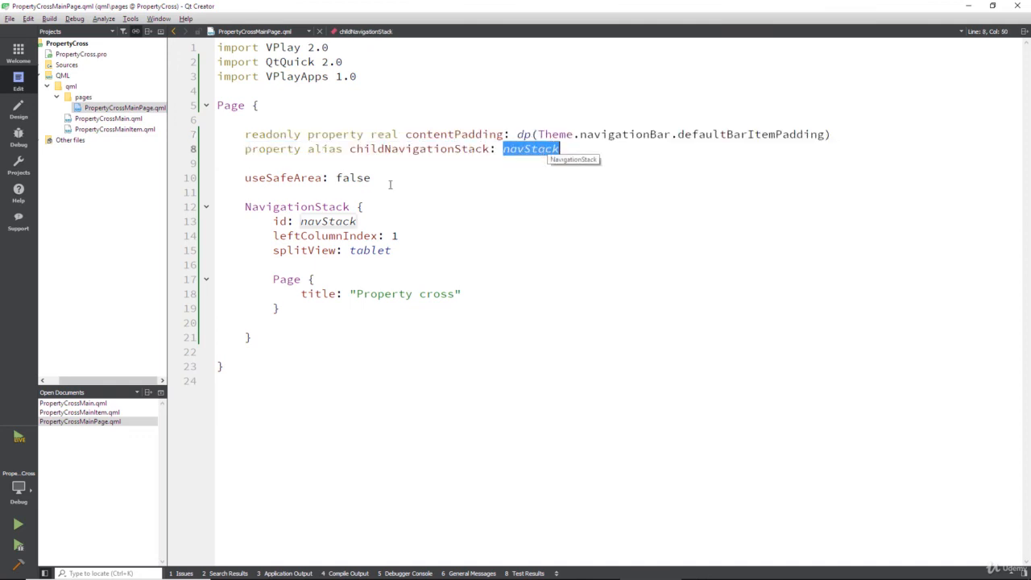
pyautogui.moveTo(245, 207); pyautogui.dragTo(251, 337)
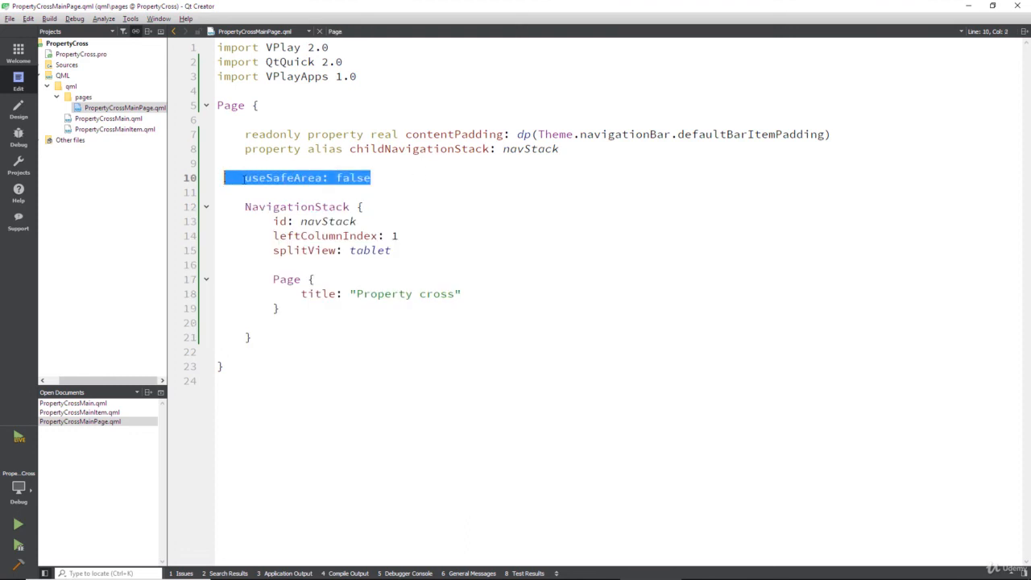
pyautogui.doubleClick(296, 206)
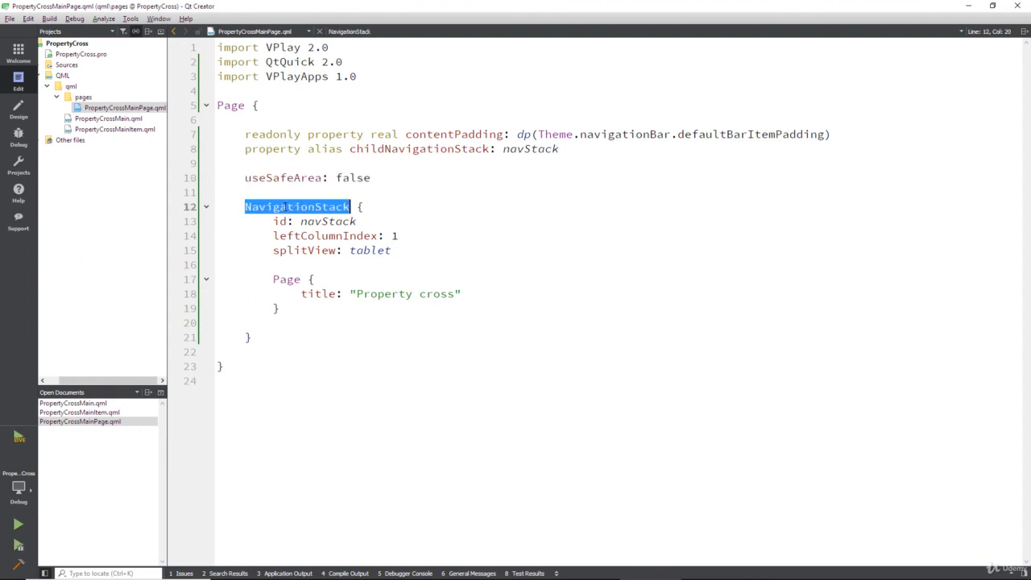